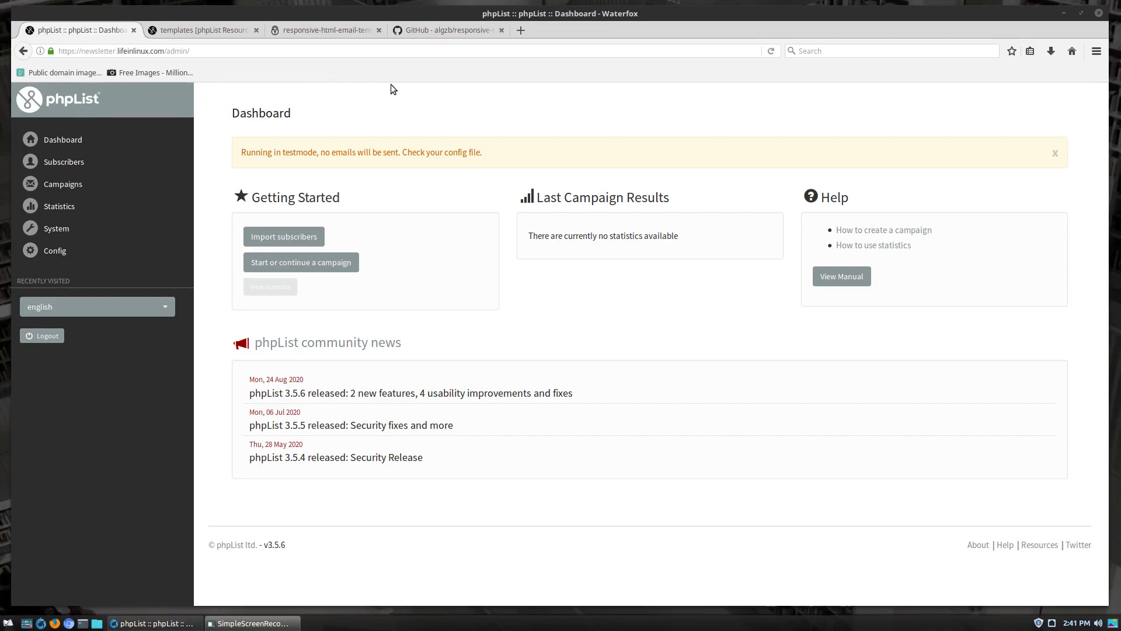
mouse_move(248, 152)
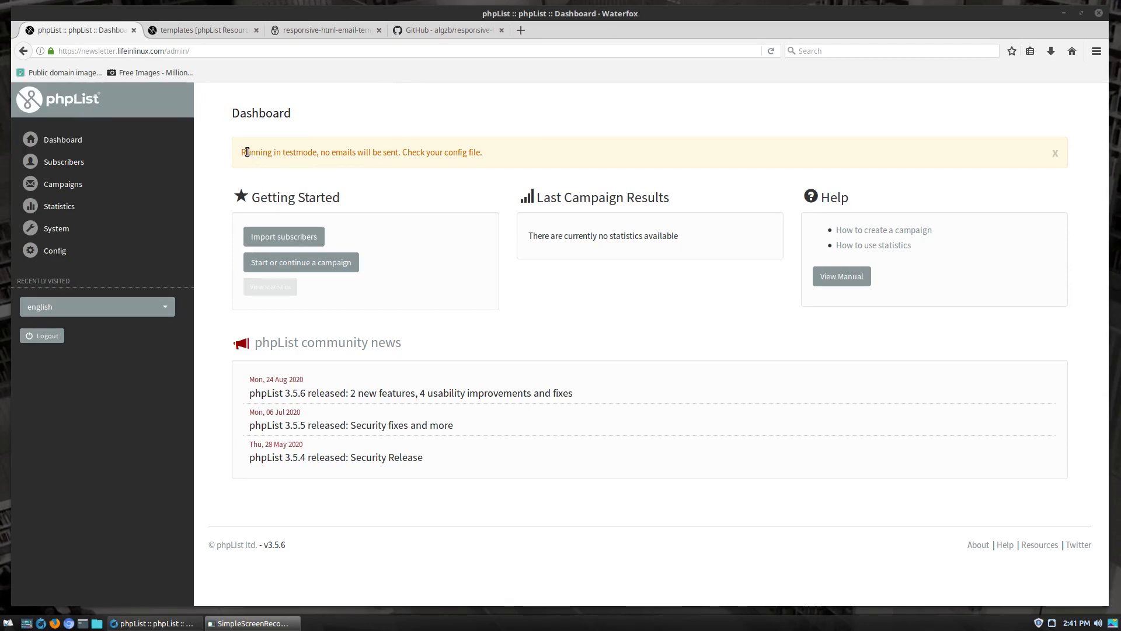
Review the responsive template page and its GitHub repository, then return to the phpList dashboard.
drag(245, 152, 483, 152)
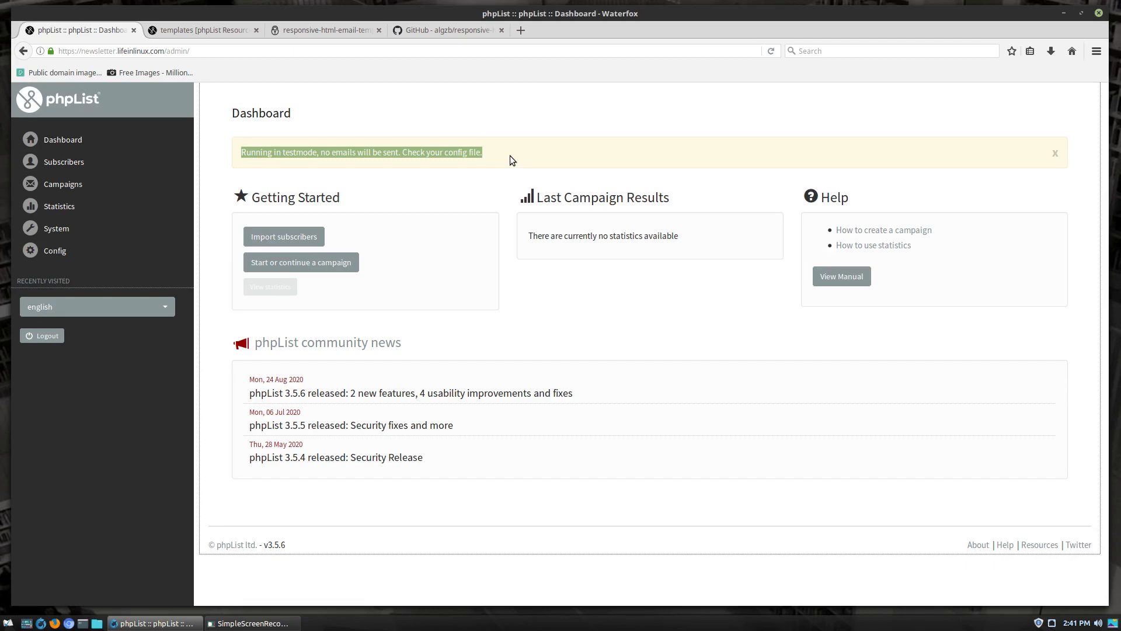
mouse_move(540, 147)
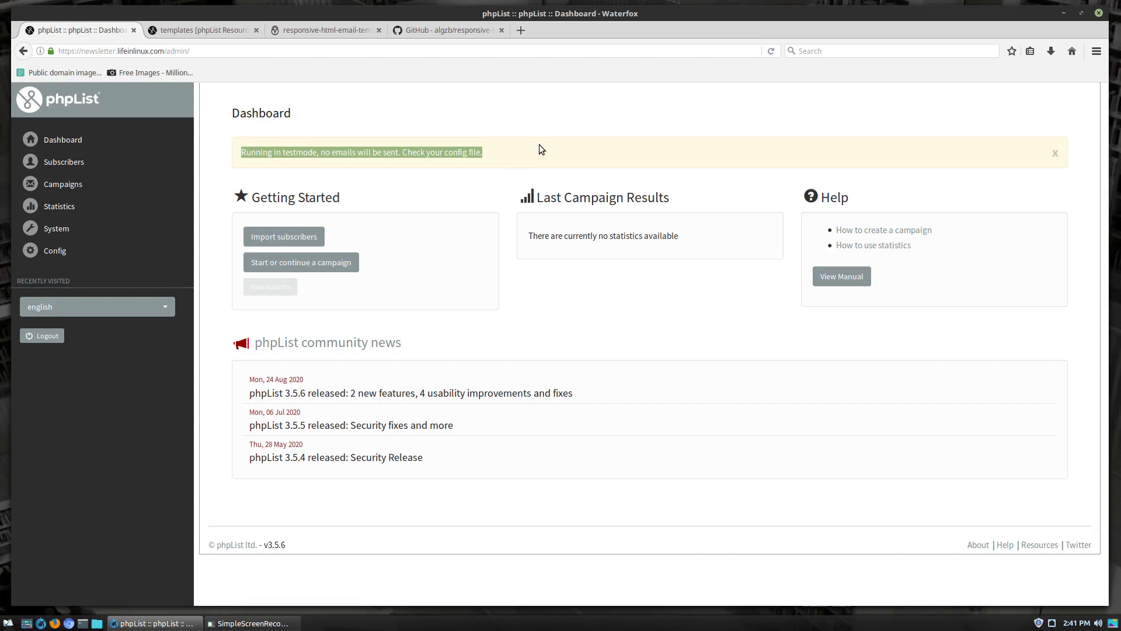
mouse_move(1055, 155)
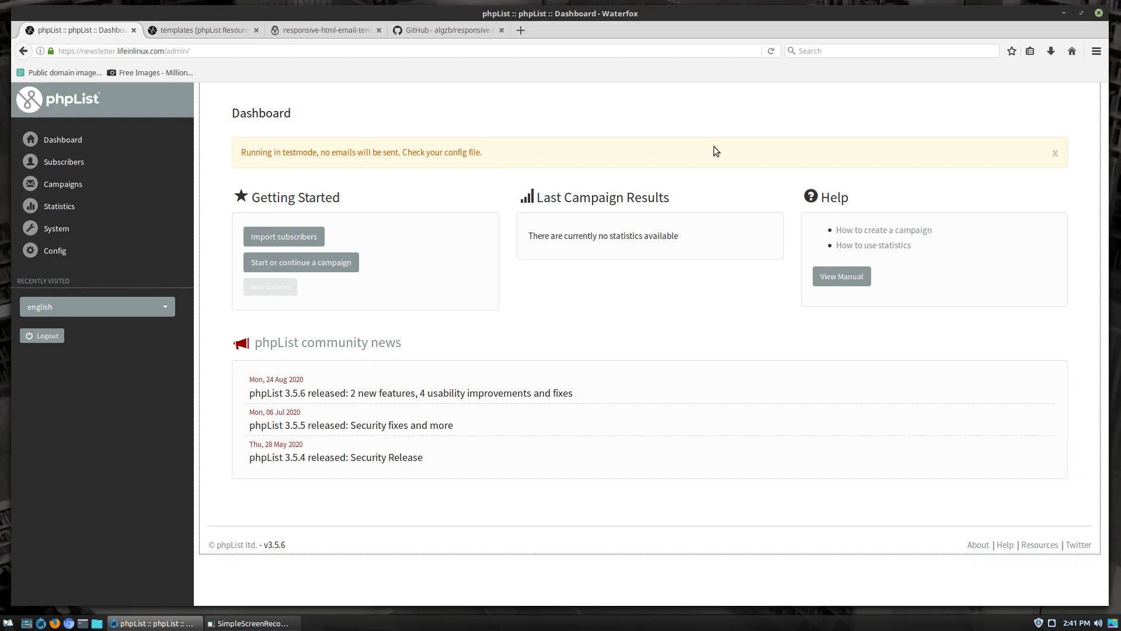
mouse_move(684, 163)
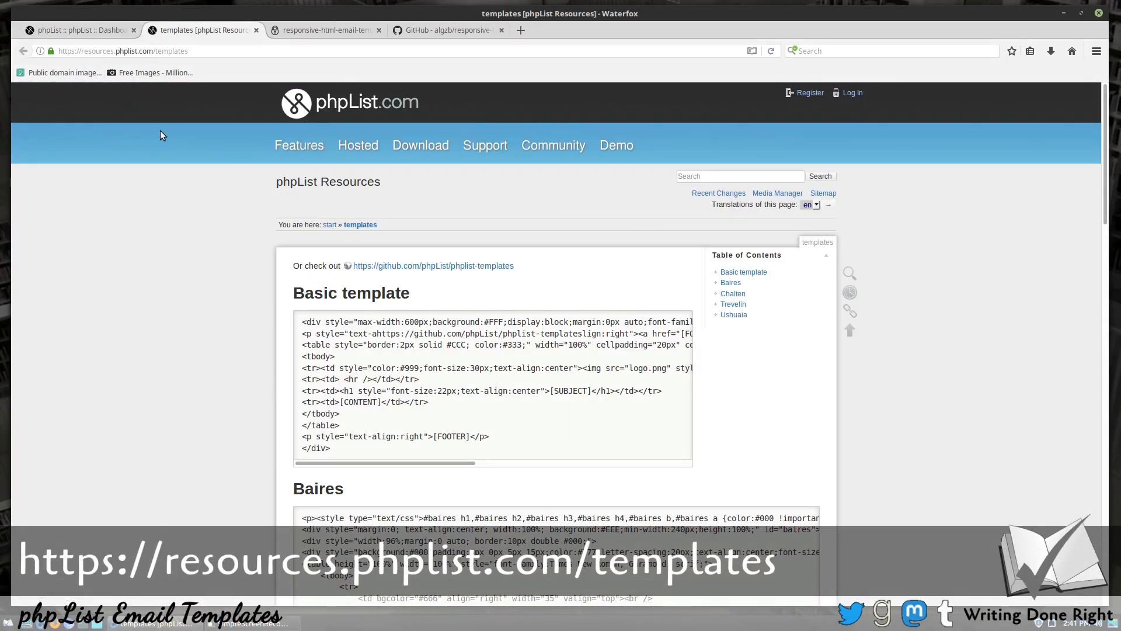
mouse_move(923, 389)
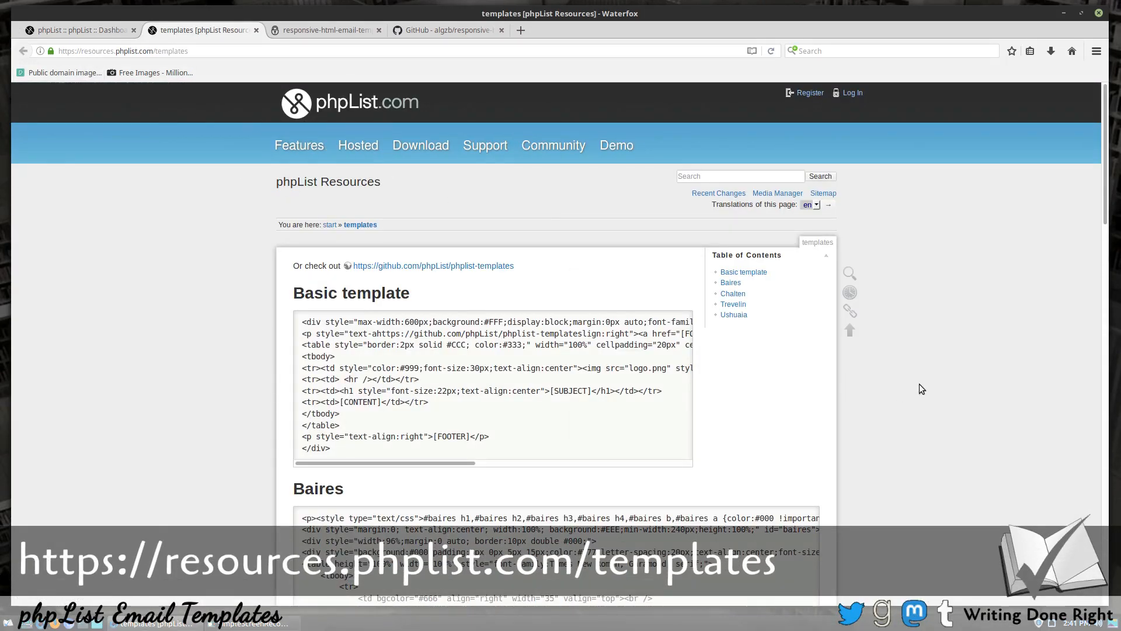
scroll(down, 3)
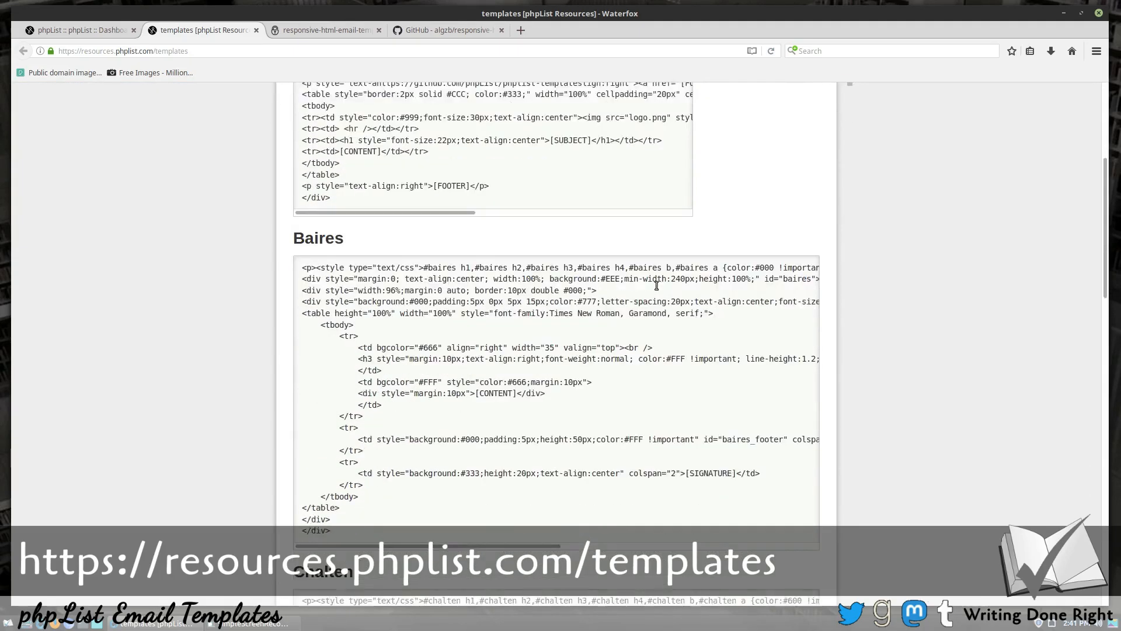
scroll(down, 3)
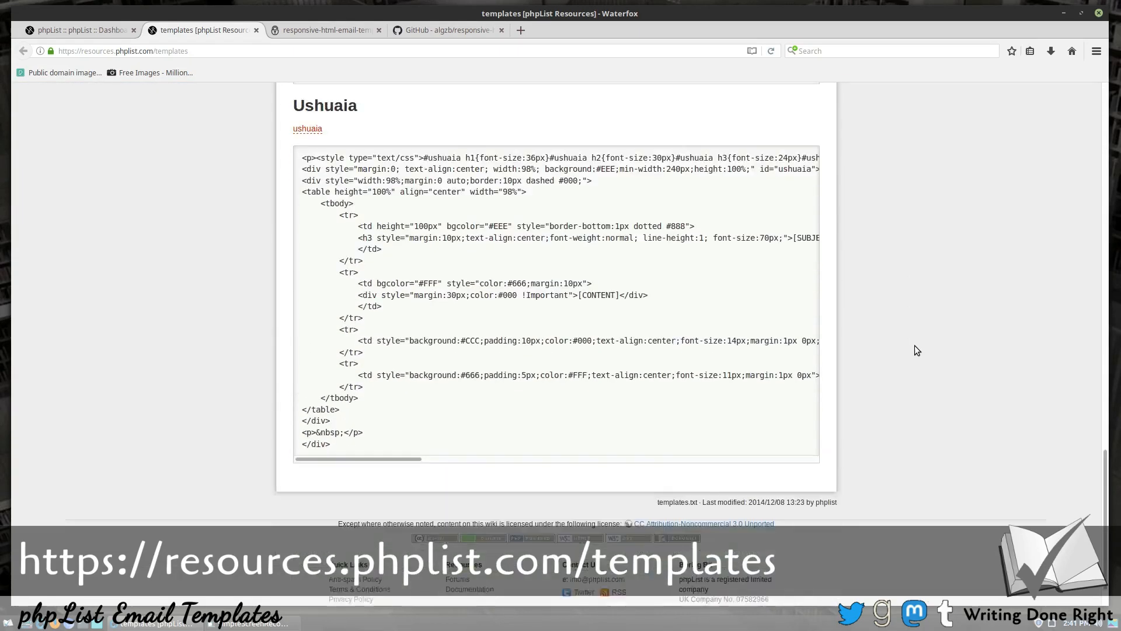
scroll(down, 3)
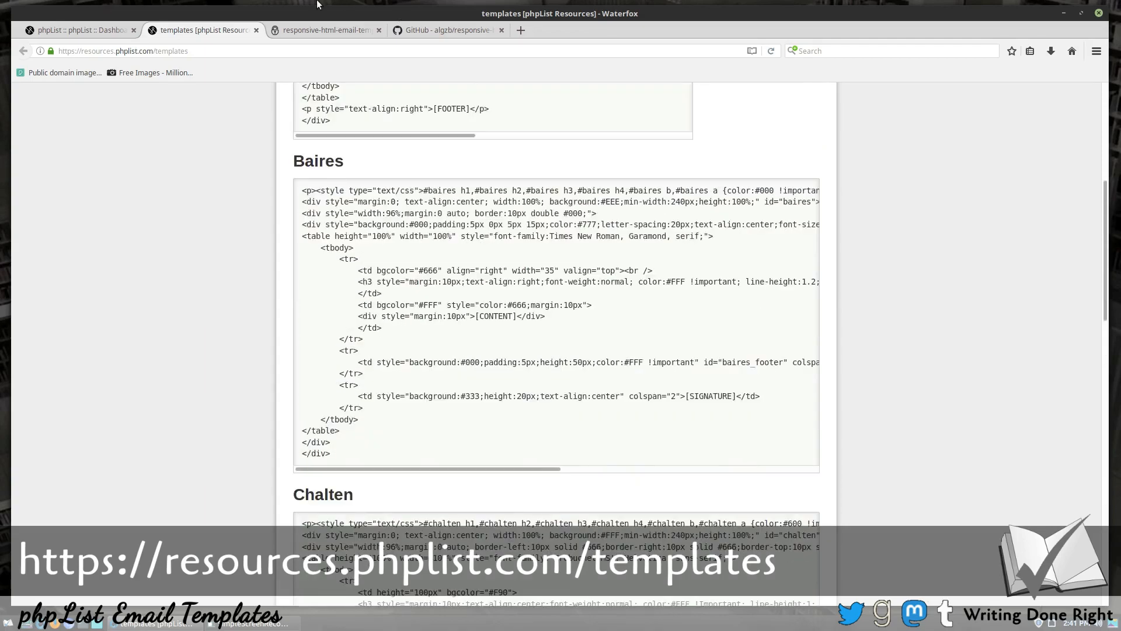
click(325, 30)
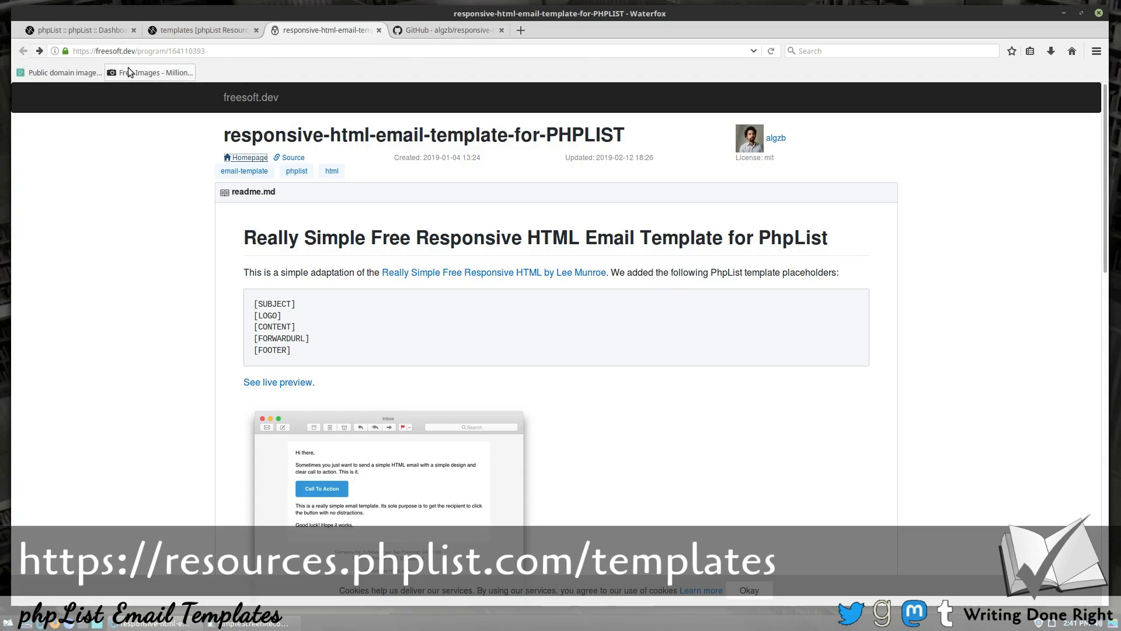
click(451, 31)
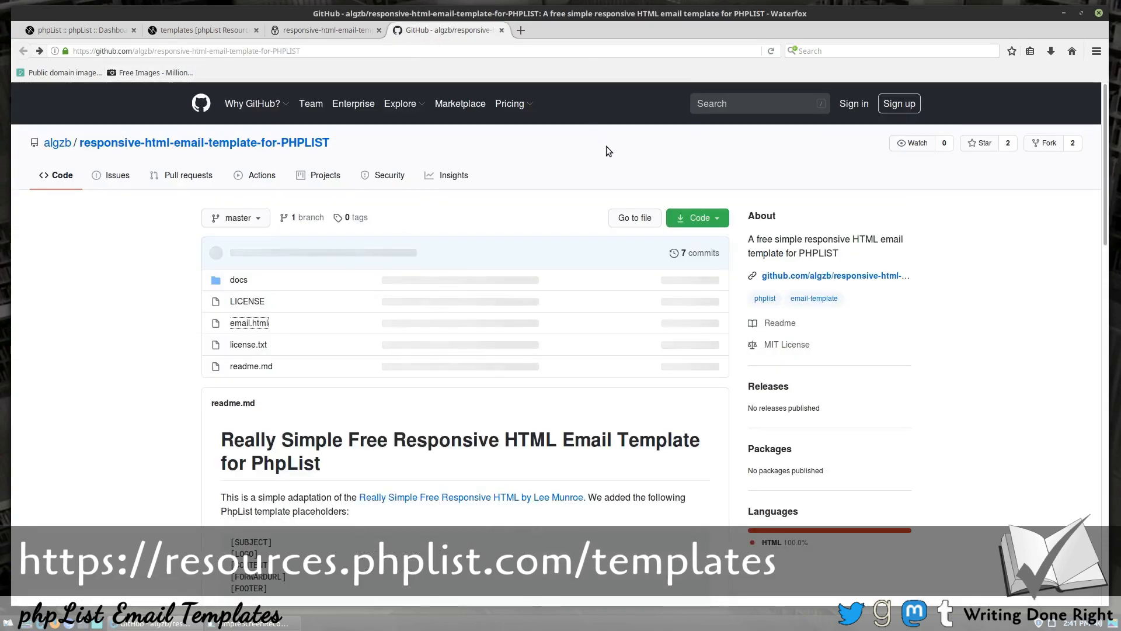
mouse_move(228, 162)
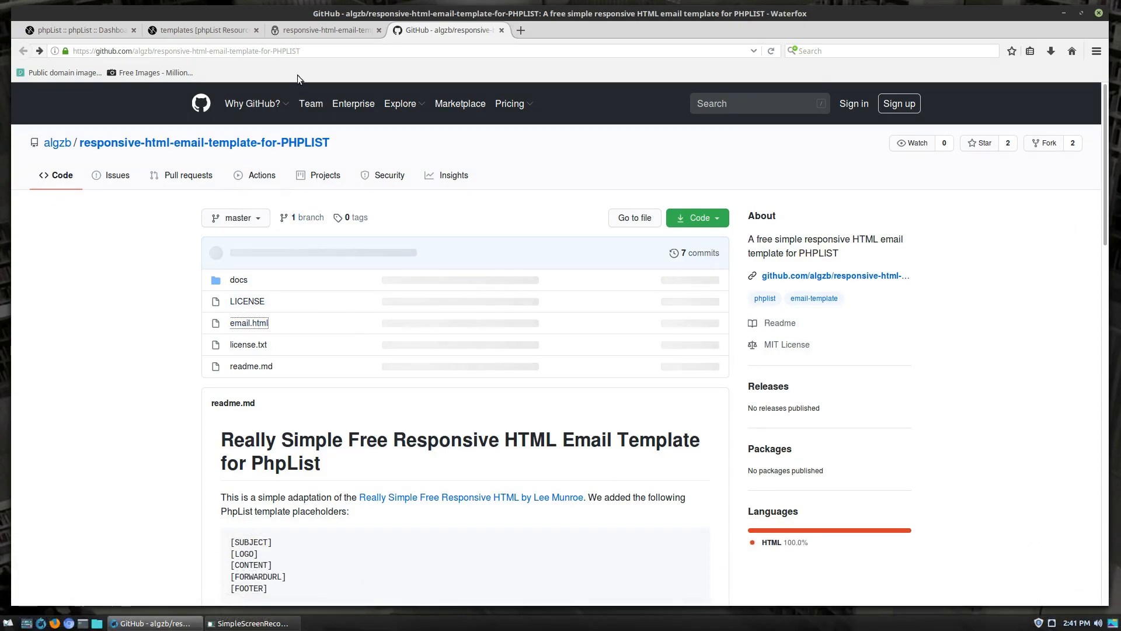
click(199, 31)
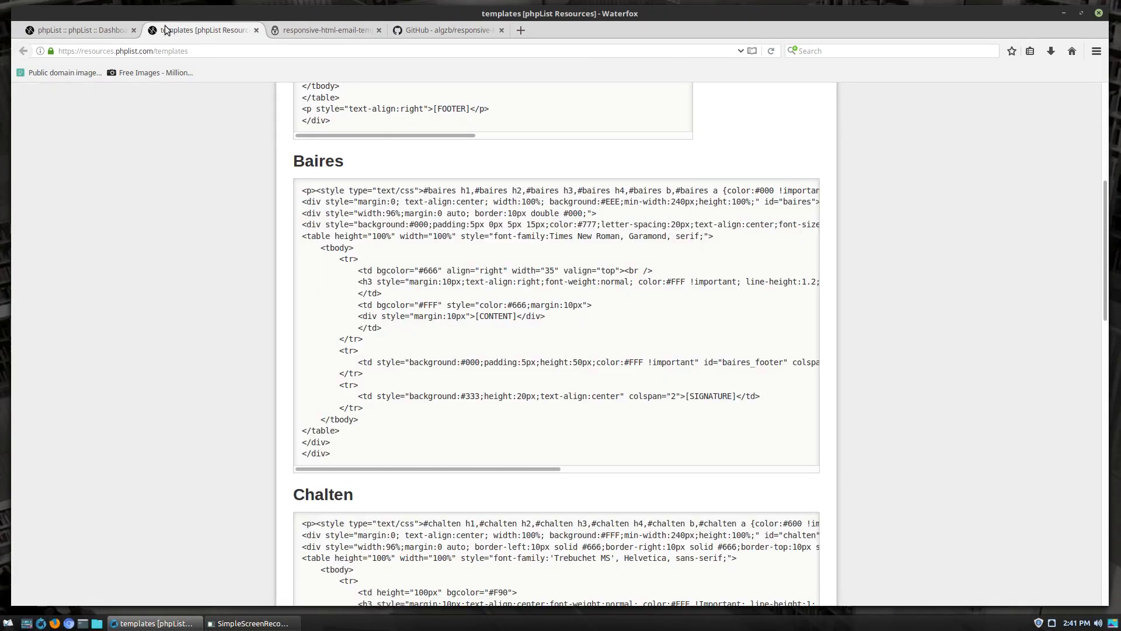
click(82, 30)
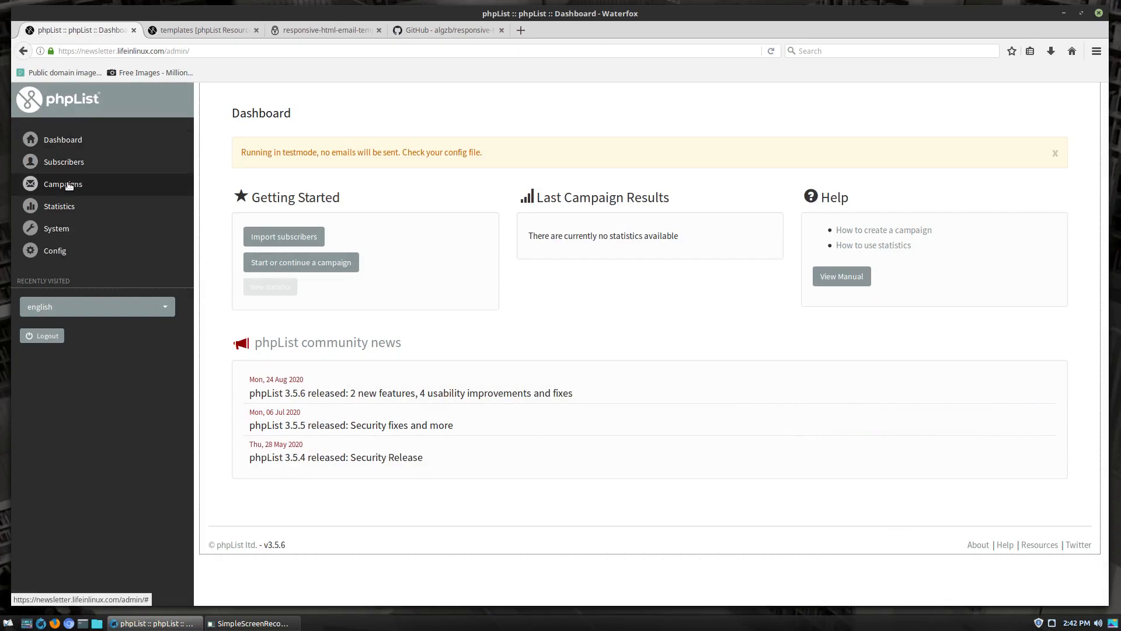
Add the Simple responsive template from the default selection to the campaign templates list.
click(63, 185)
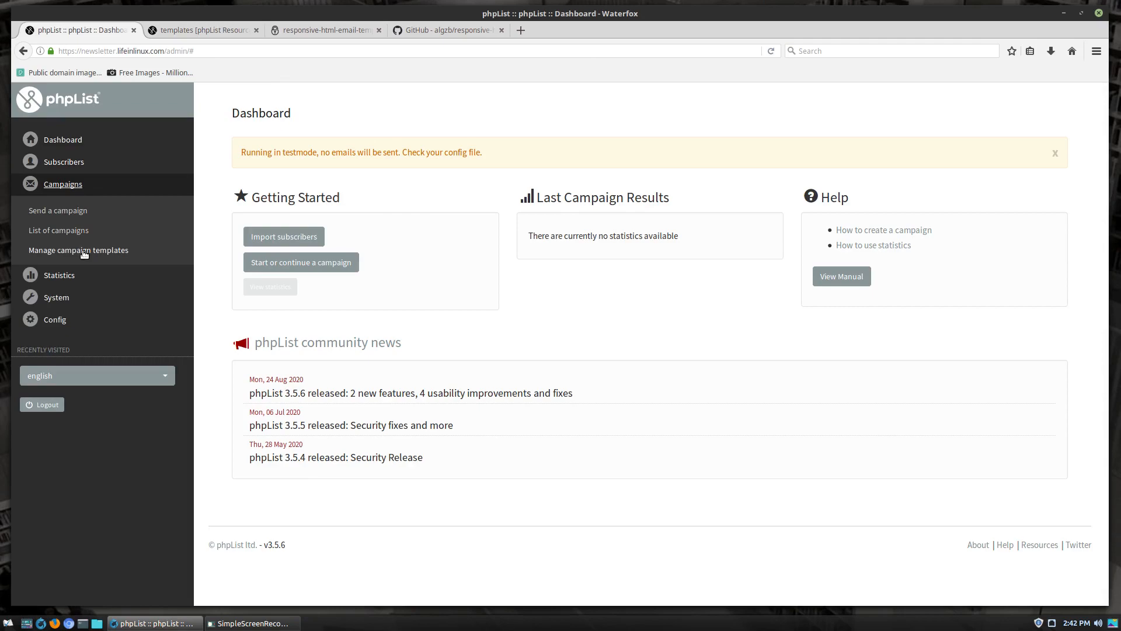
click(78, 249)
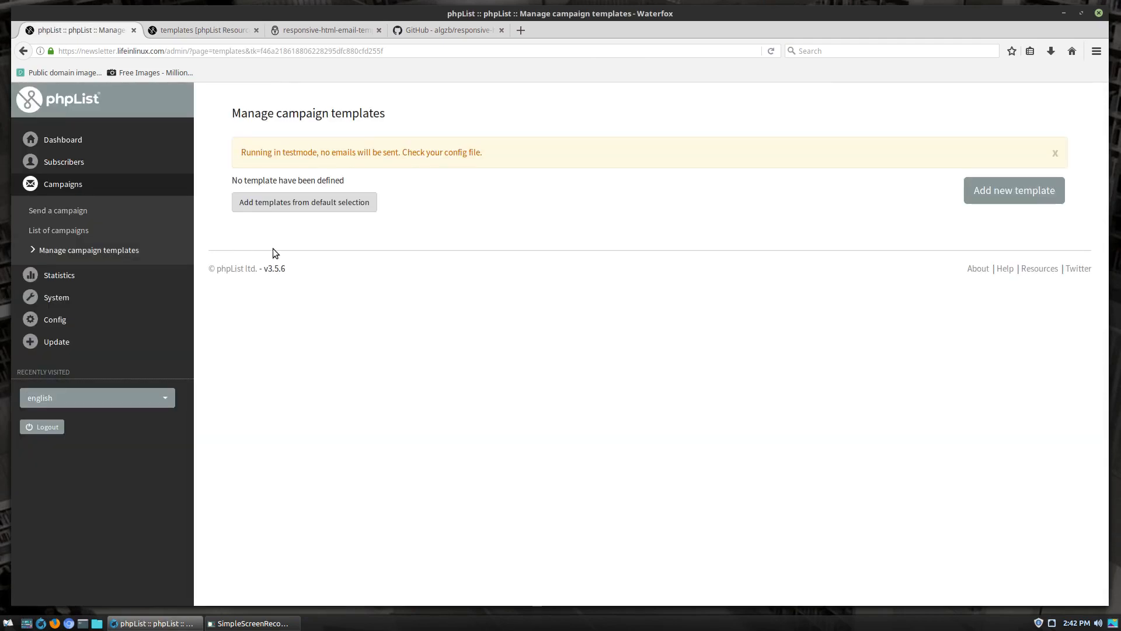
mouse_move(397, 188)
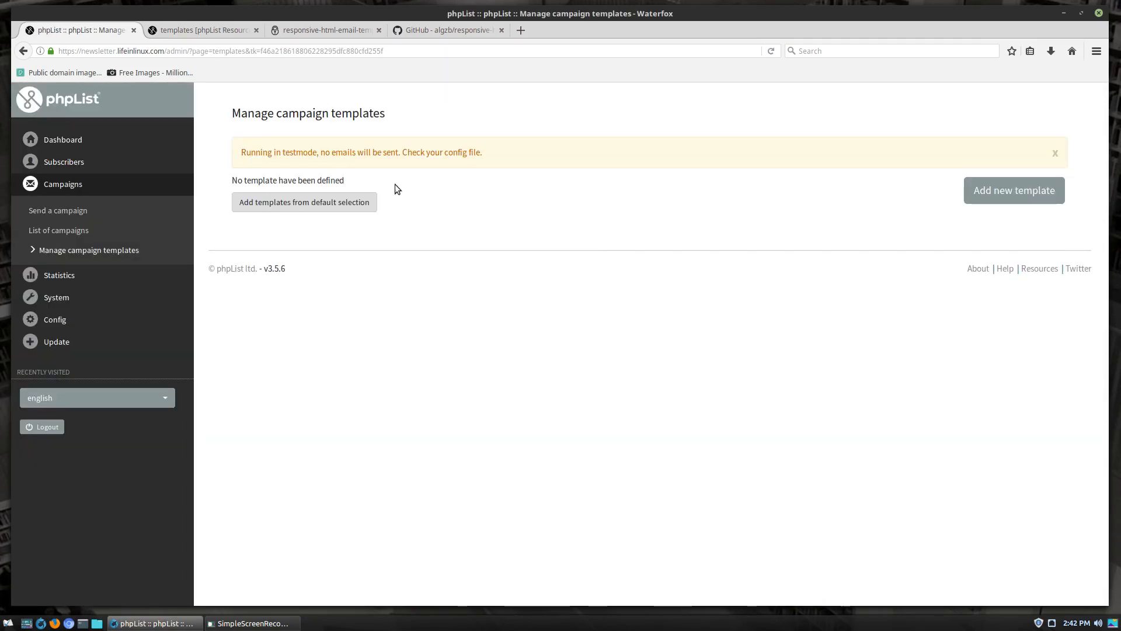
mouse_move(836, 231)
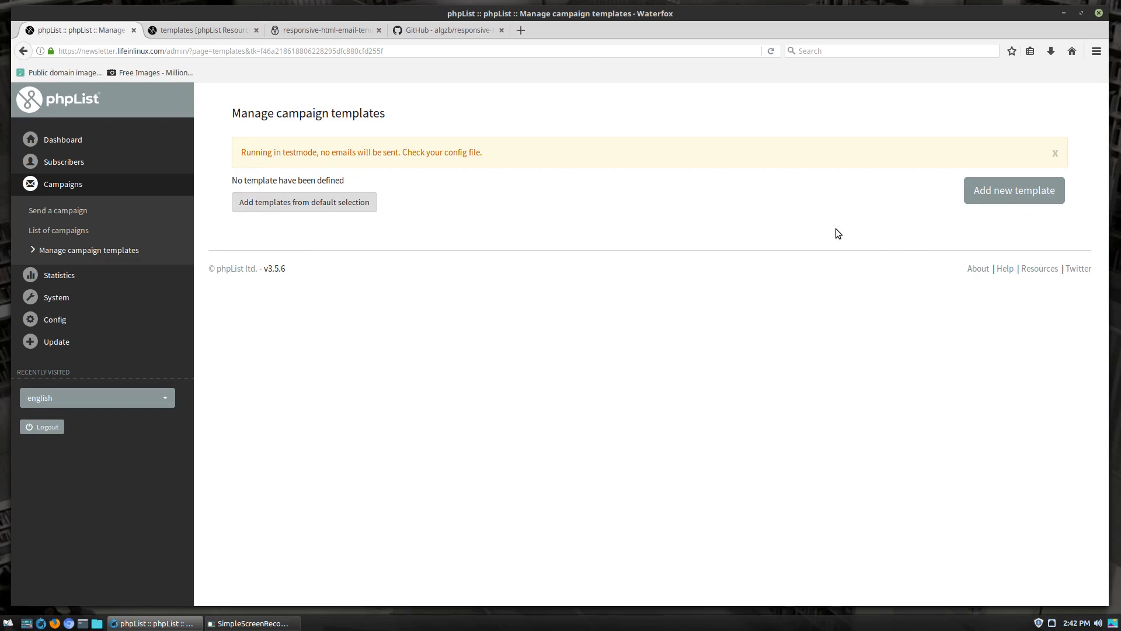
mouse_move(278, 208)
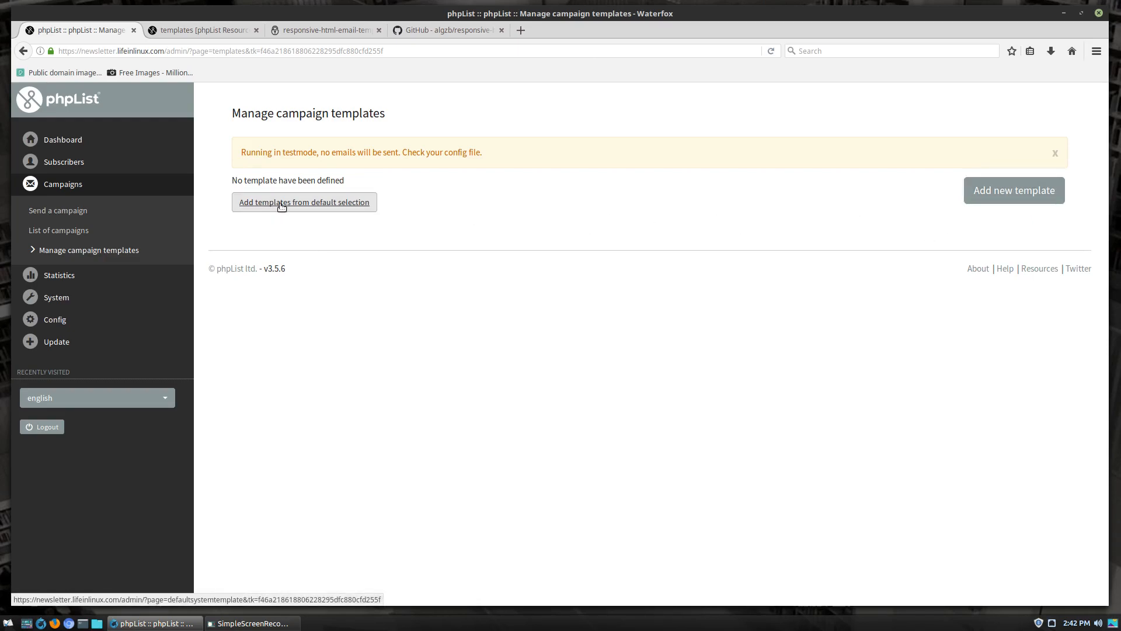
click(303, 202)
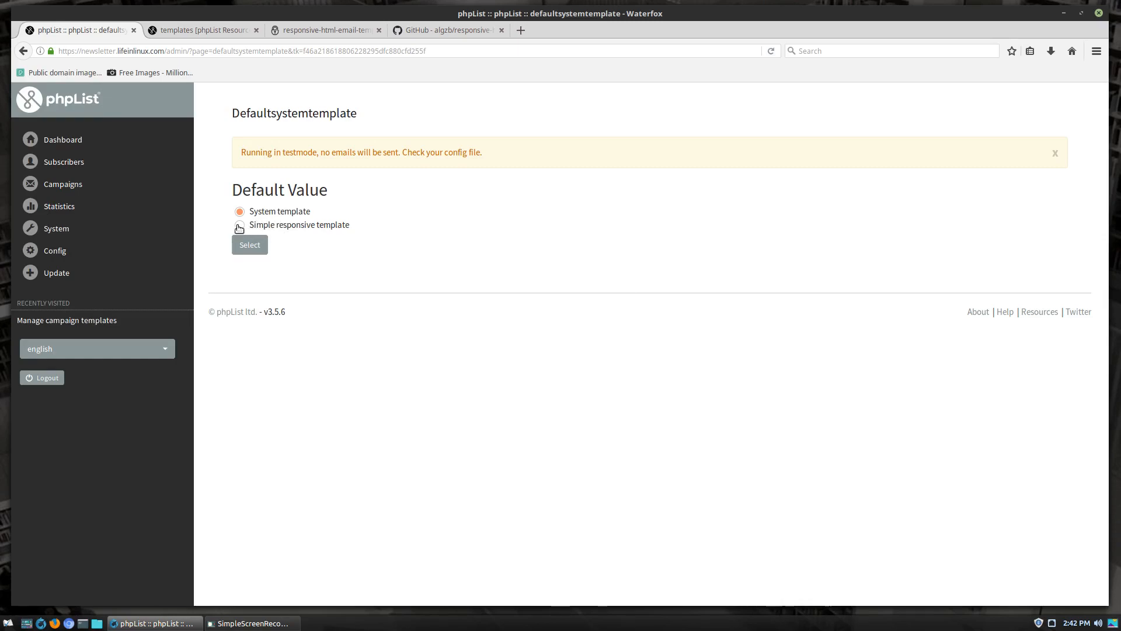
click(240, 225)
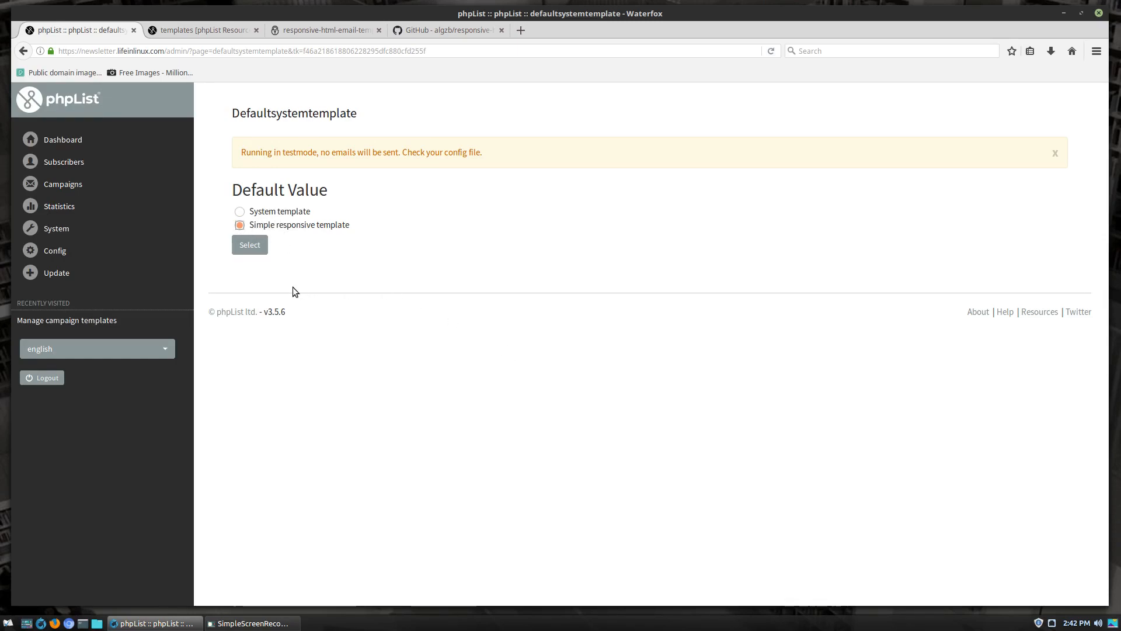
mouse_move(364, 264)
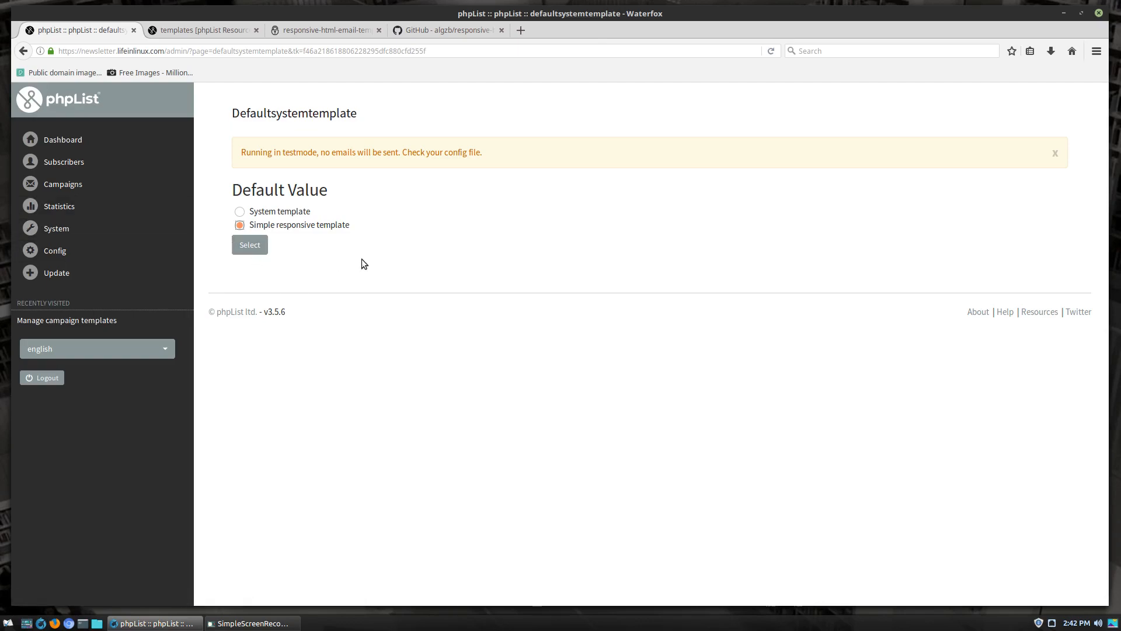
click(250, 245)
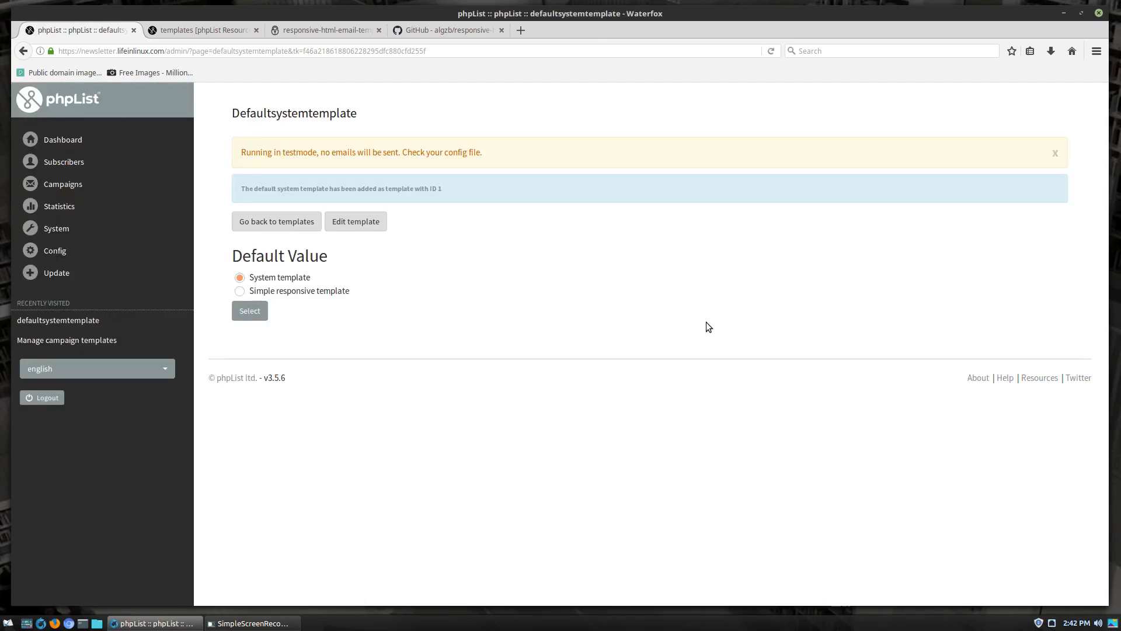
mouse_move(281, 229)
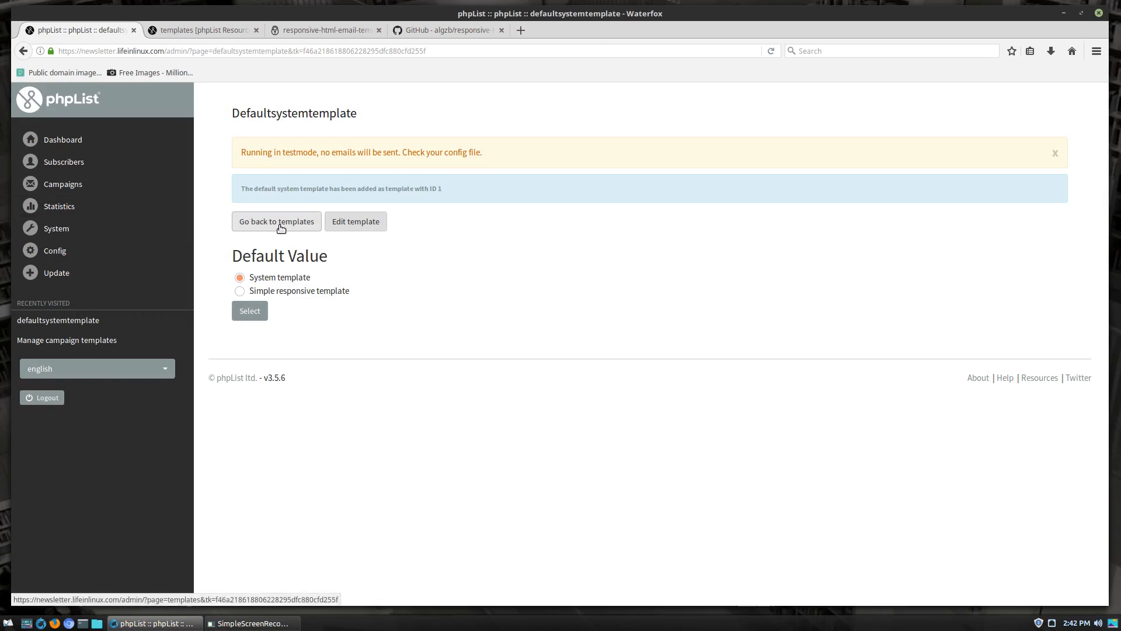
mouse_move(361, 203)
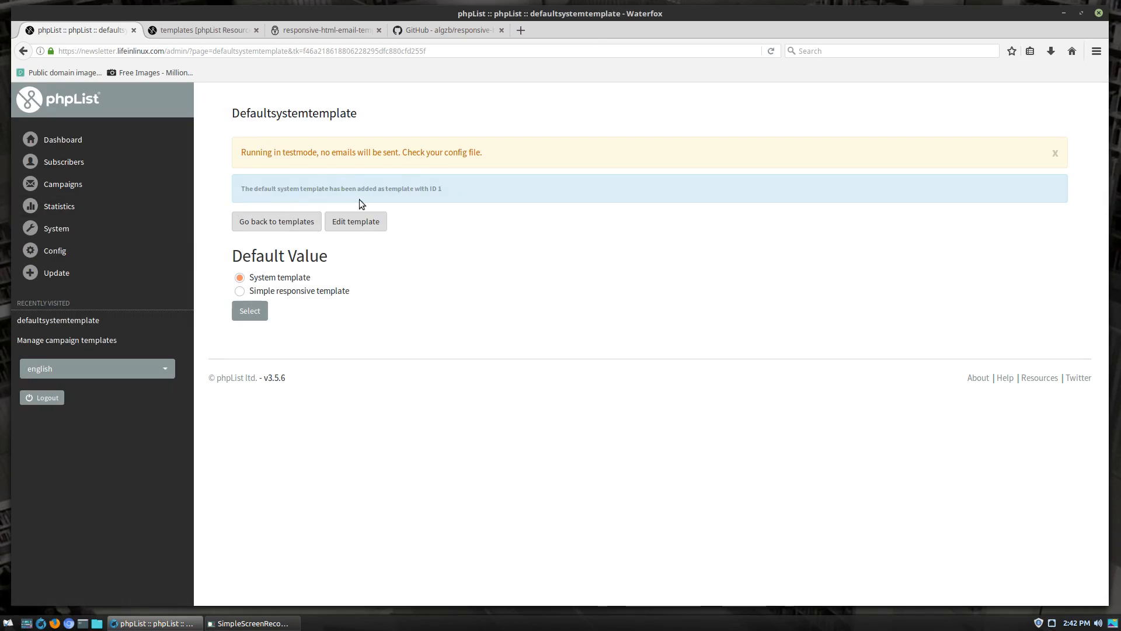
mouse_move(282, 225)
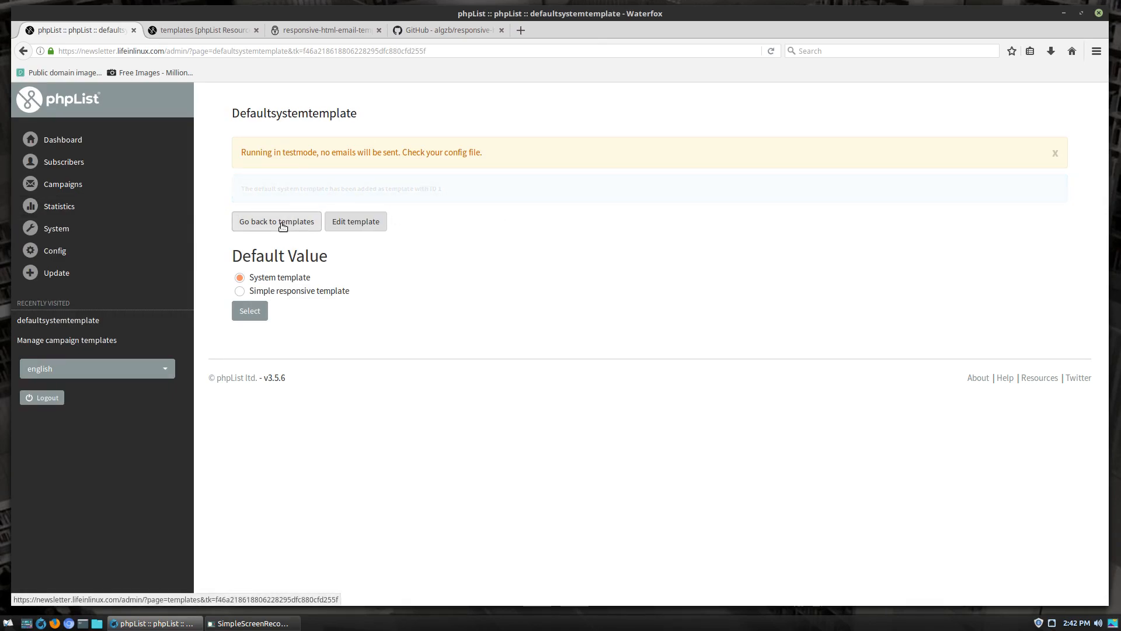
click(275, 222)
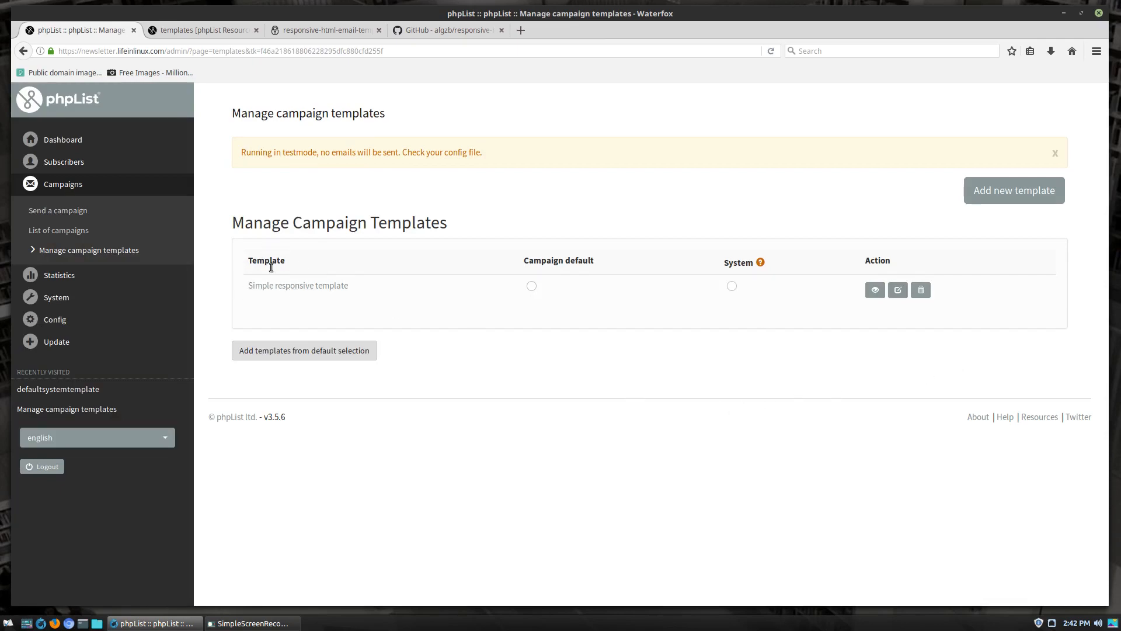
mouse_move(300, 262)
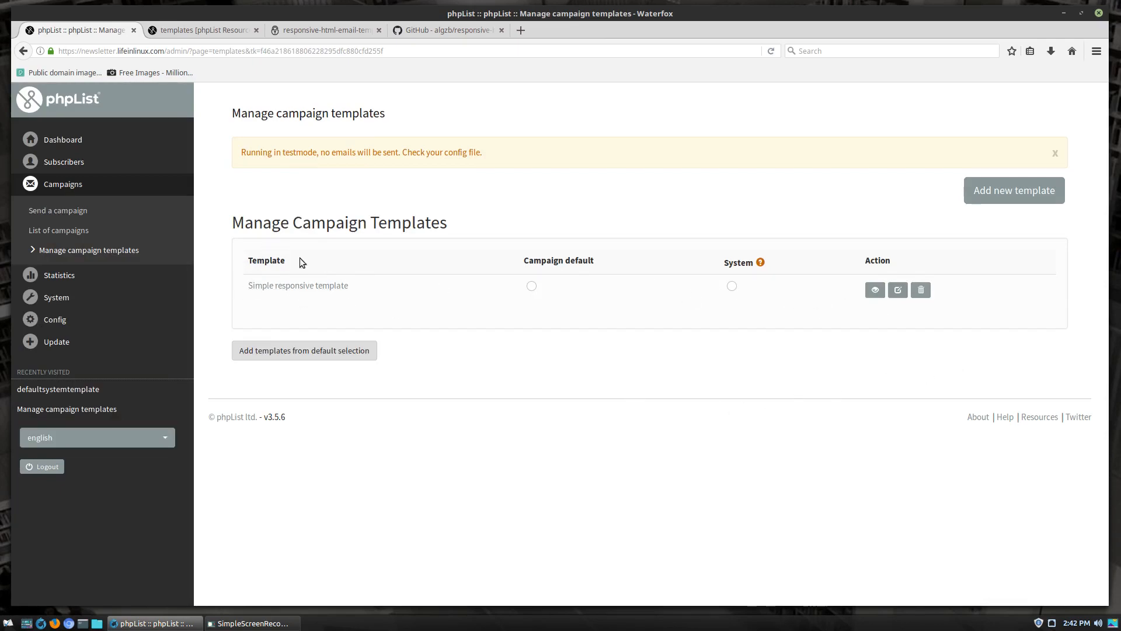
mouse_move(325, 314)
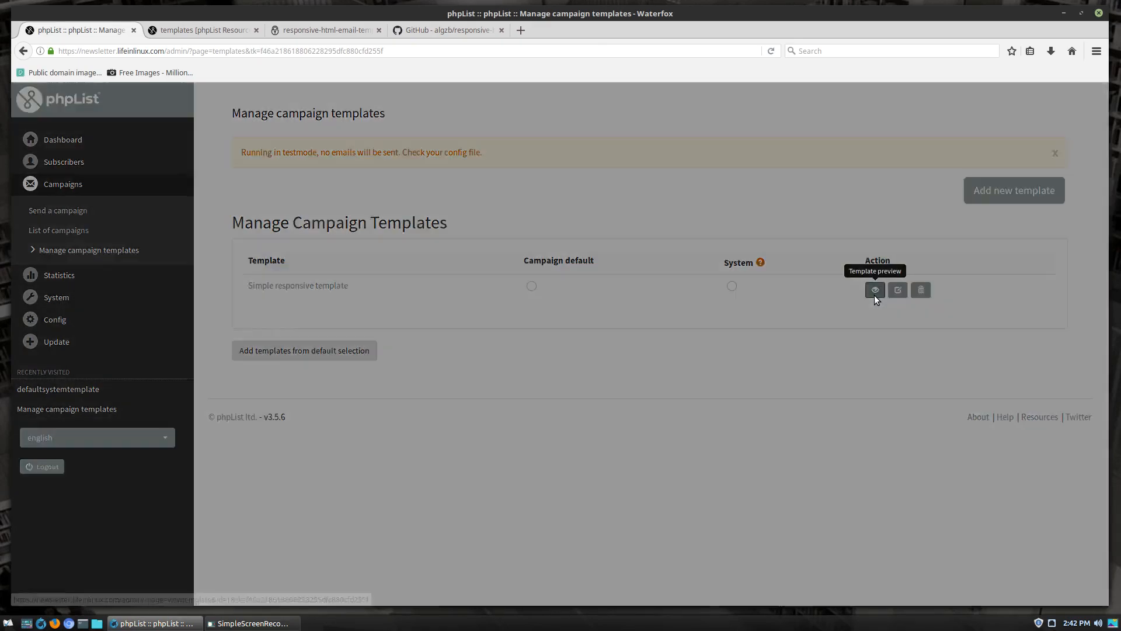
click(875, 290)
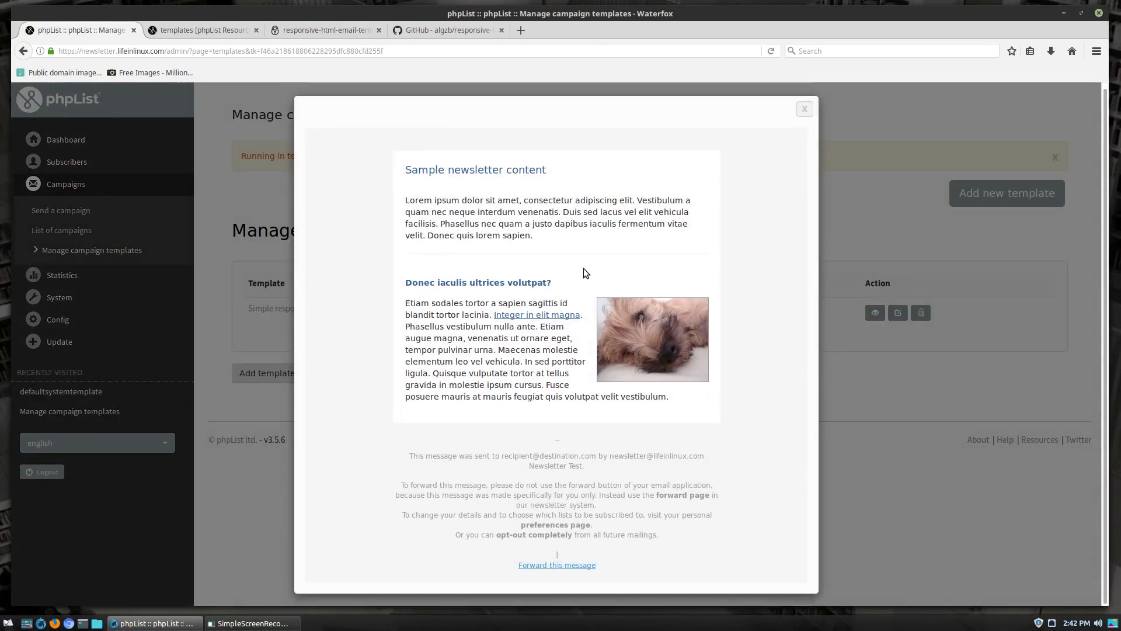
mouse_move(401, 173)
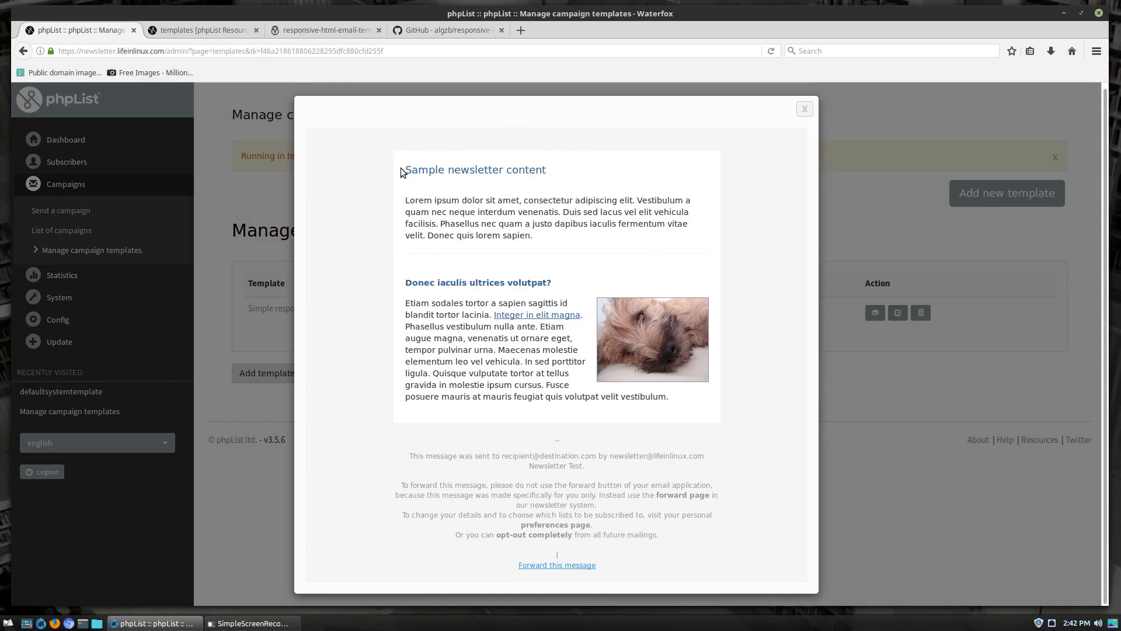
double_click(475, 170)
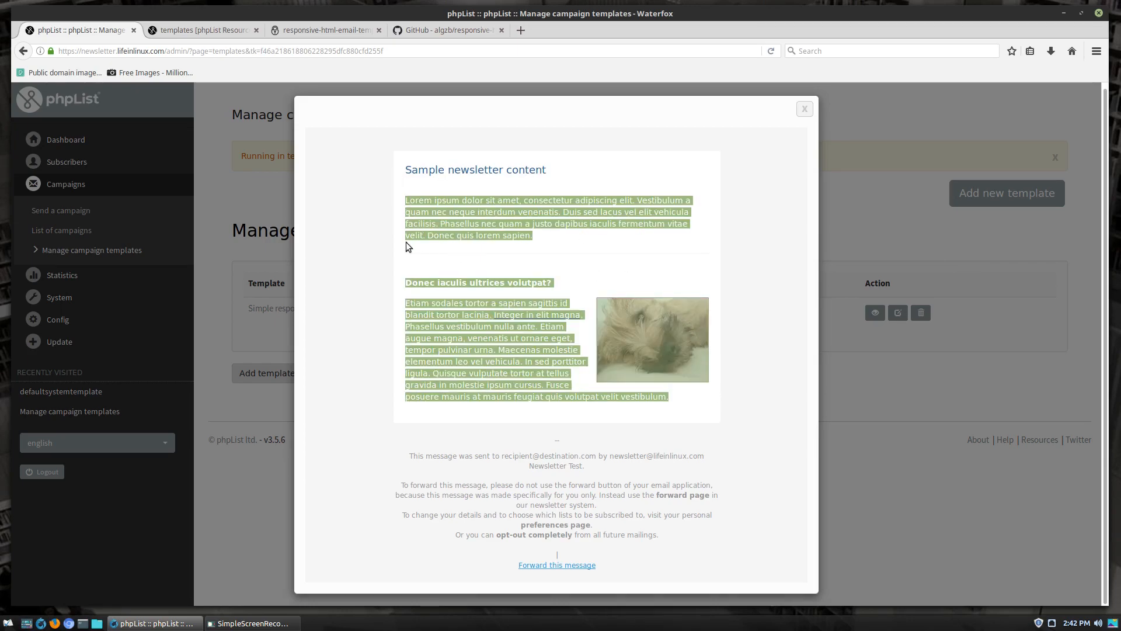
mouse_move(478, 411)
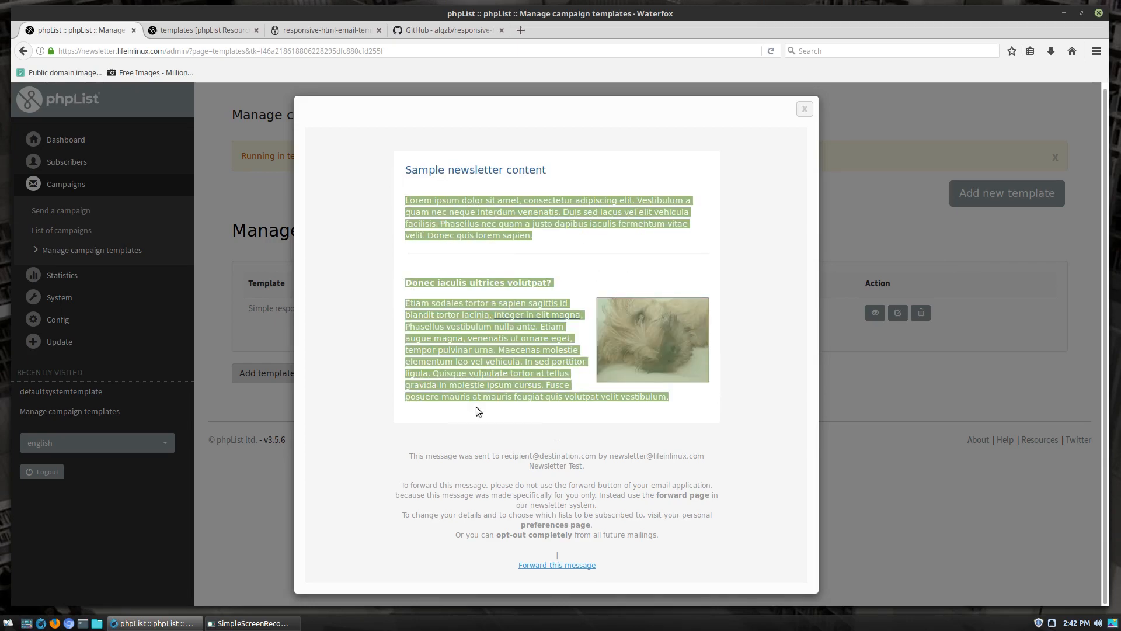
click(374, 448)
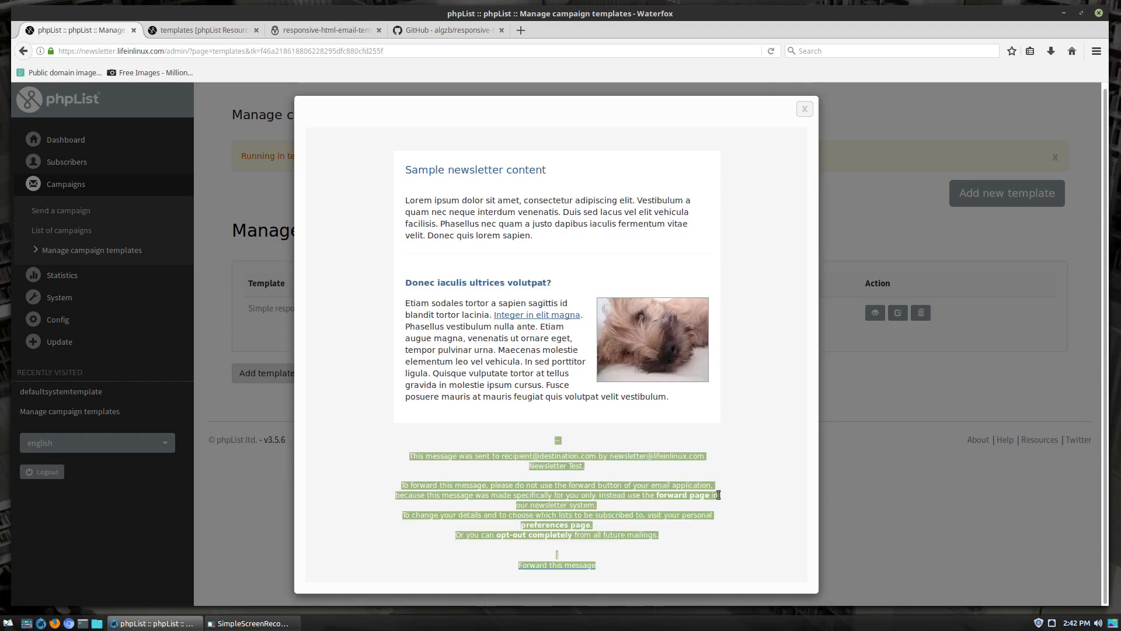
click(804, 109)
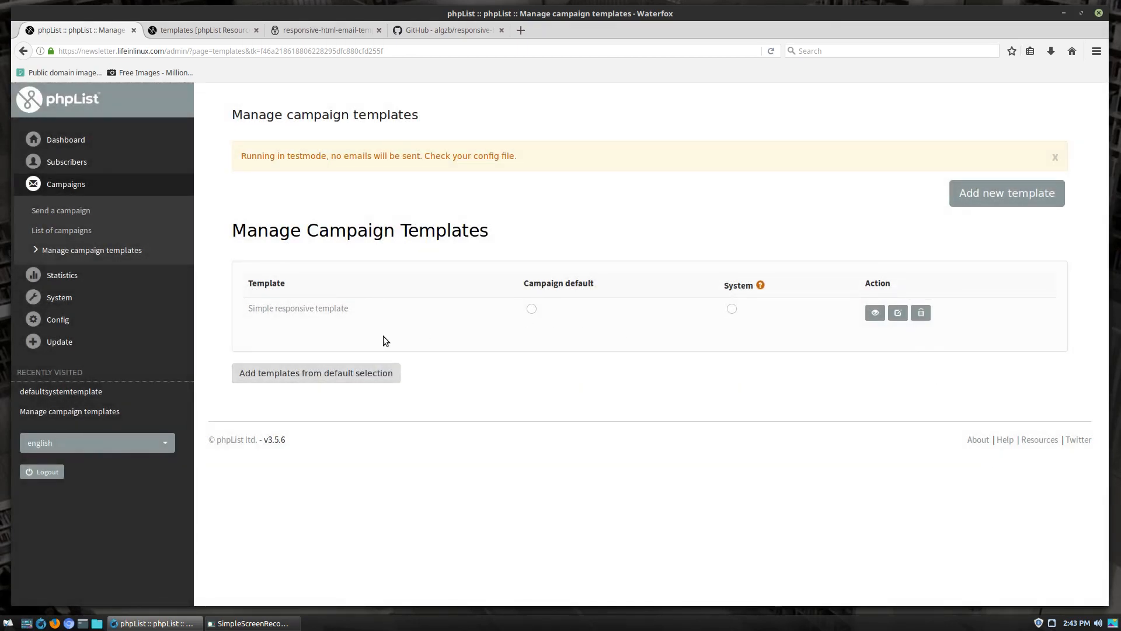
mouse_move(900, 313)
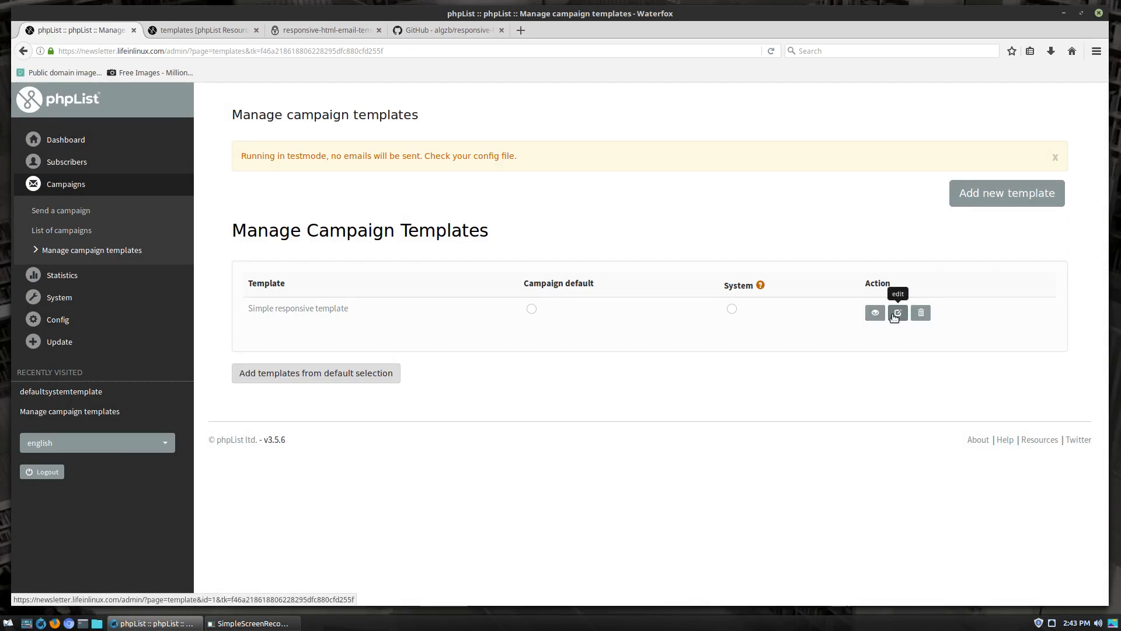
Edit the Simple responsive template and switch its content editor to HTML source view.
click(897, 313)
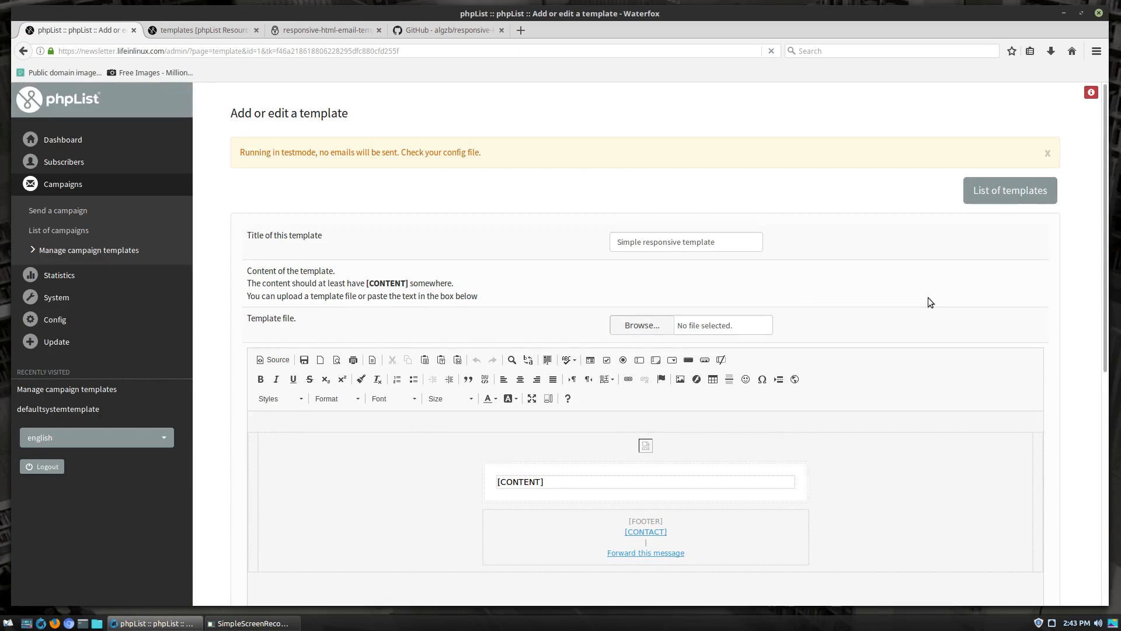
scroll(down, 3)
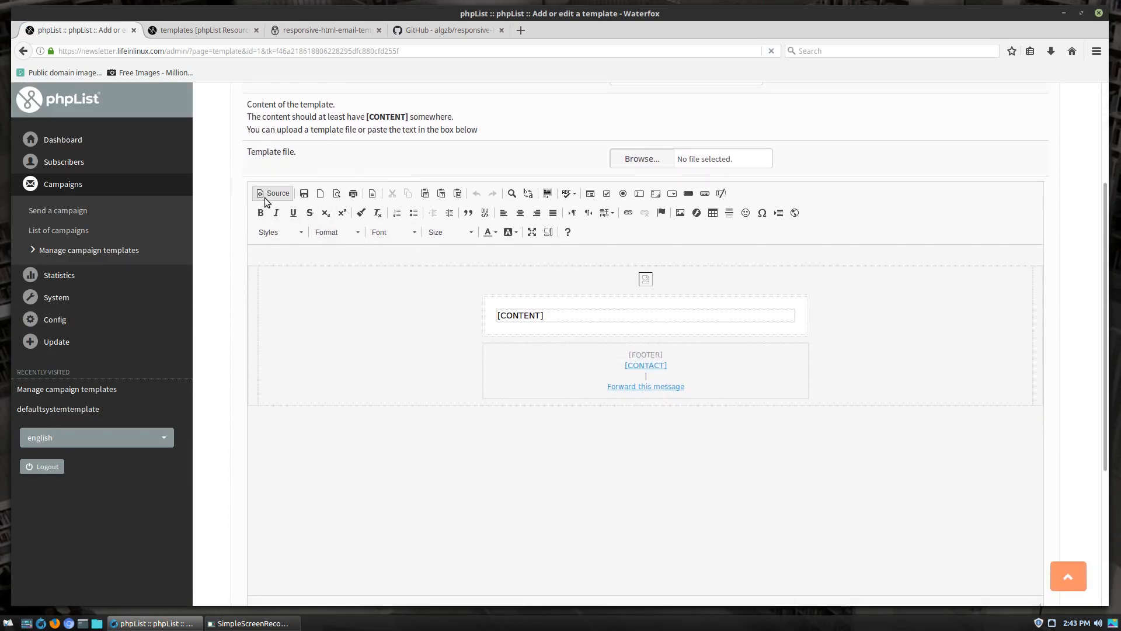
click(274, 193)
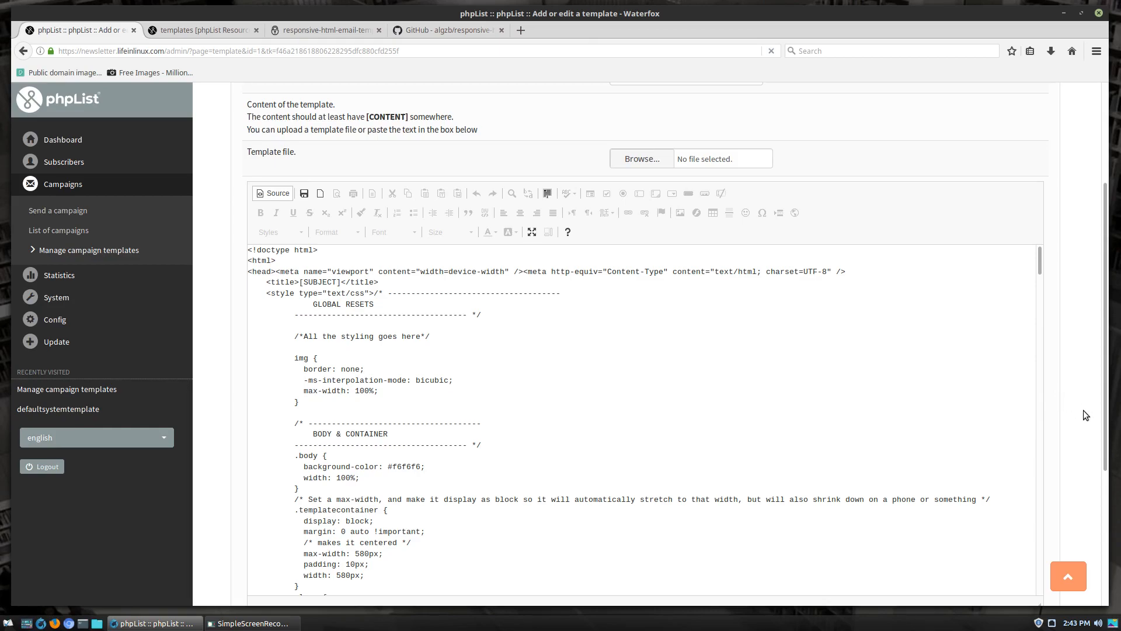
mouse_move(226, 283)
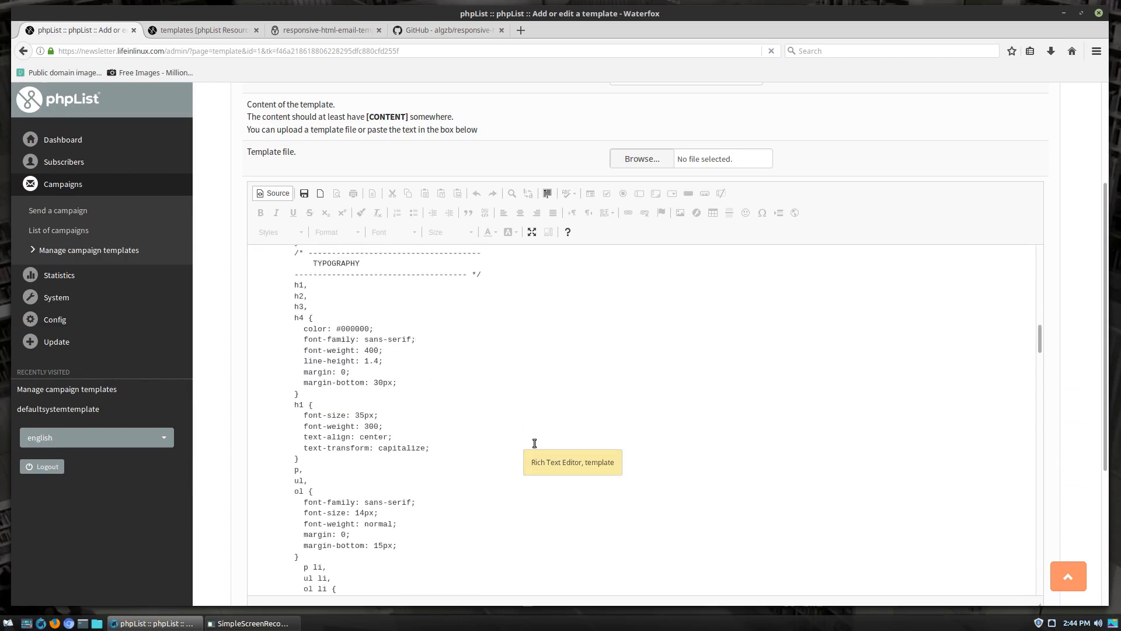
Scroll through the template's HTML source to examine the title line and the LOGO placeholder.
scroll(down, 3)
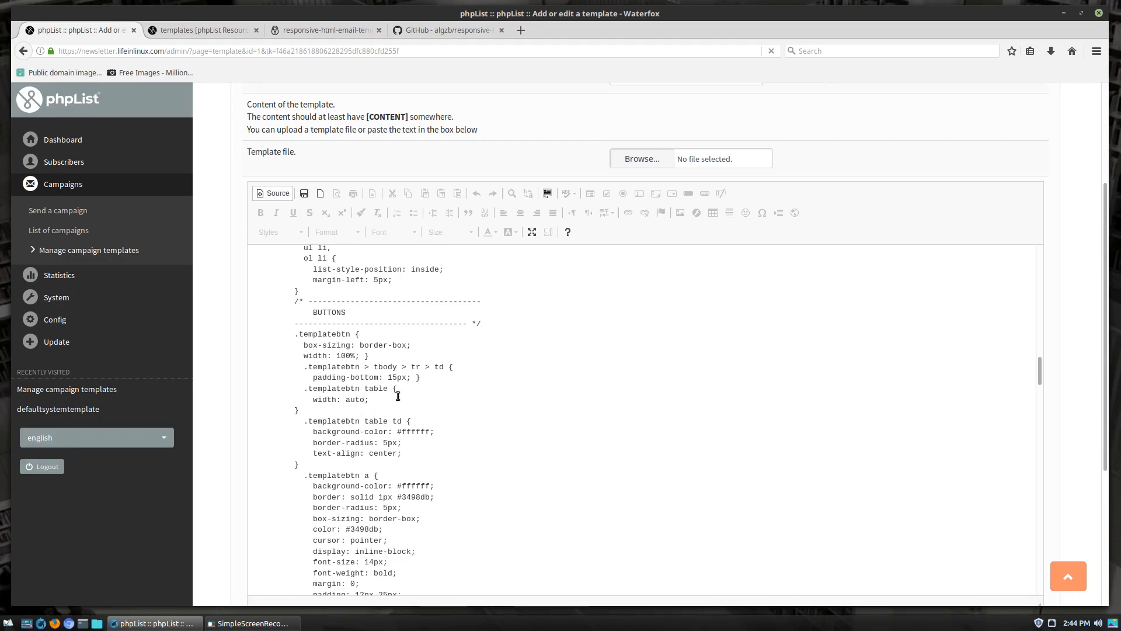
scroll(down, 3)
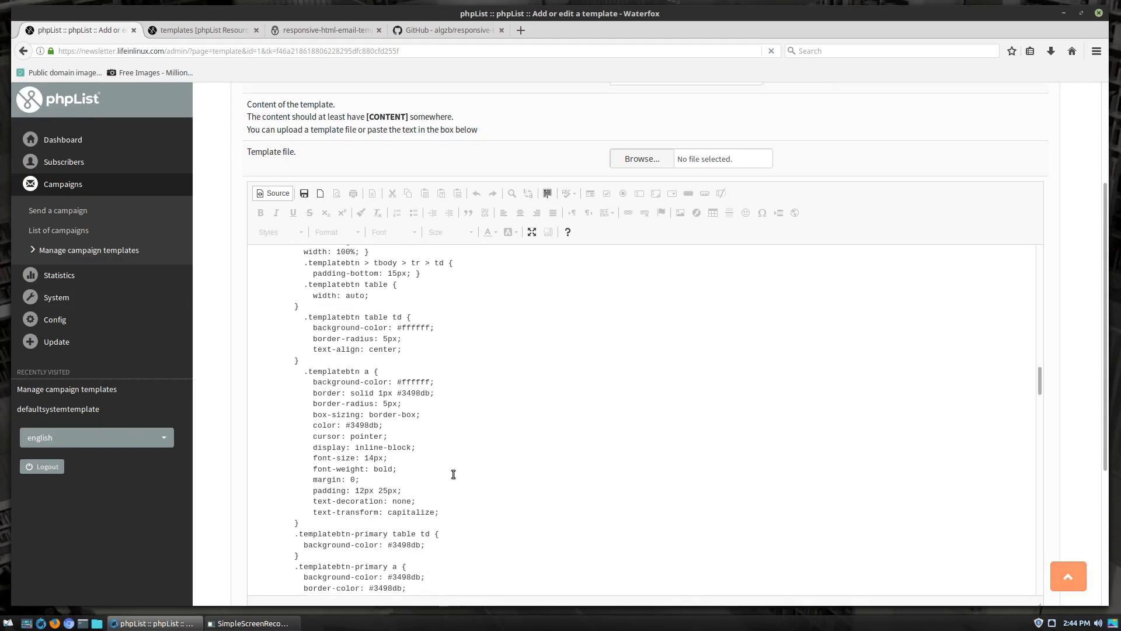
scroll(down, 3)
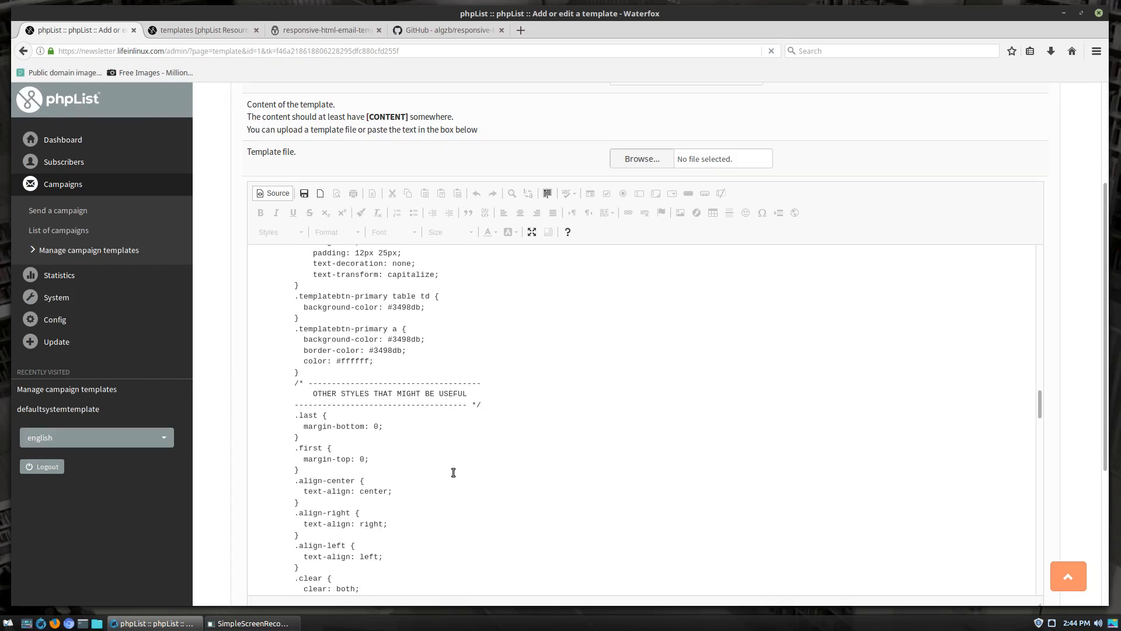
scroll(down, 3)
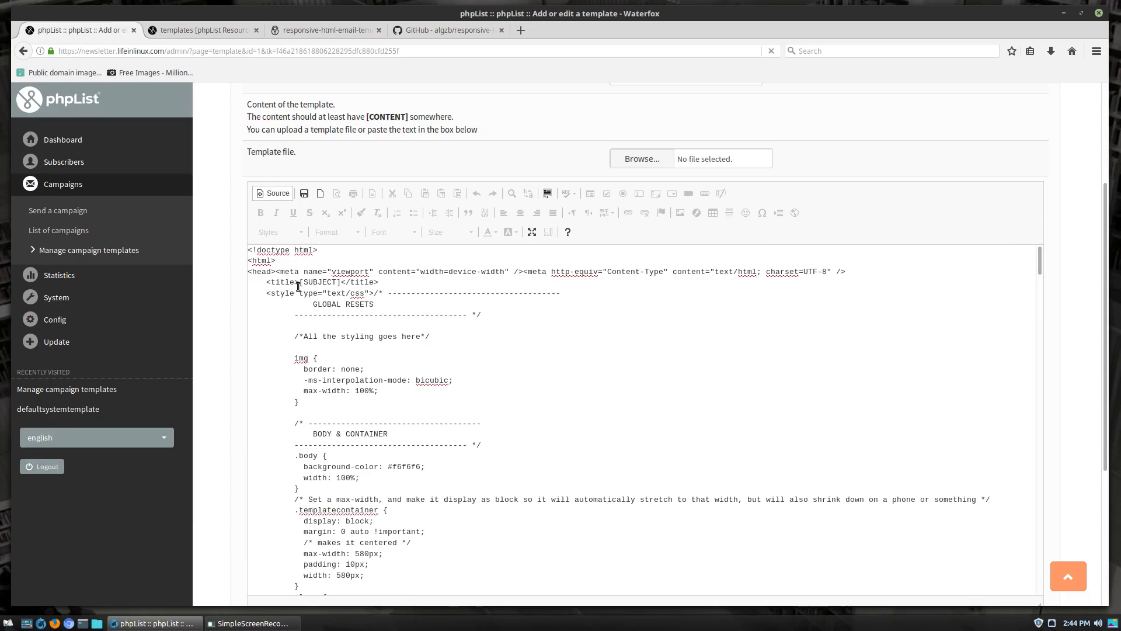
double_click(319, 281)
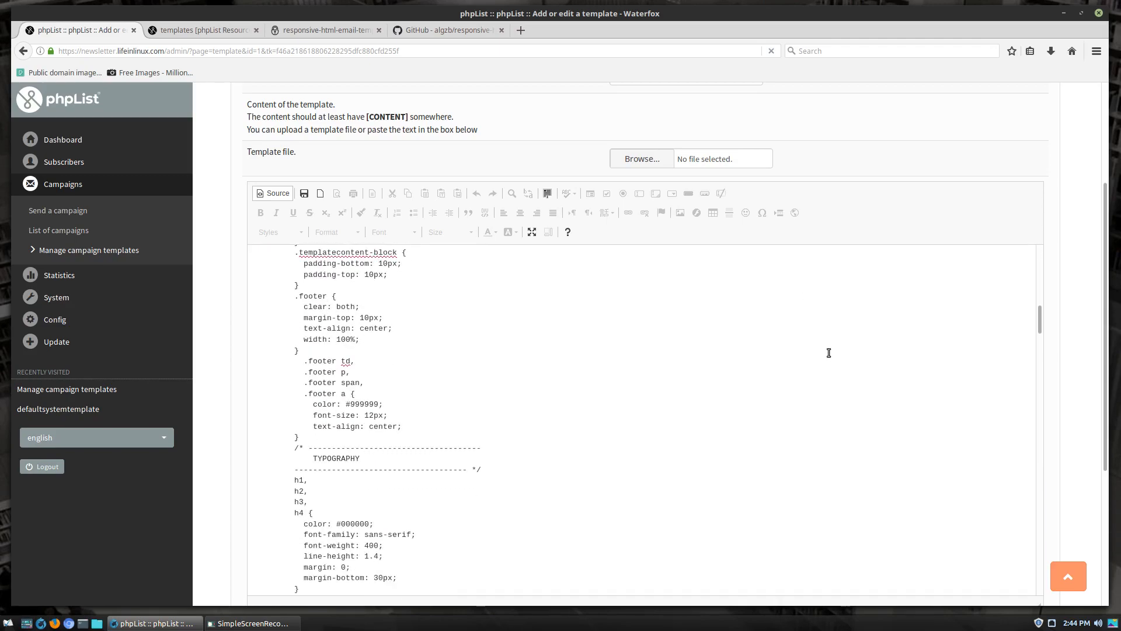
scroll(down, 3)
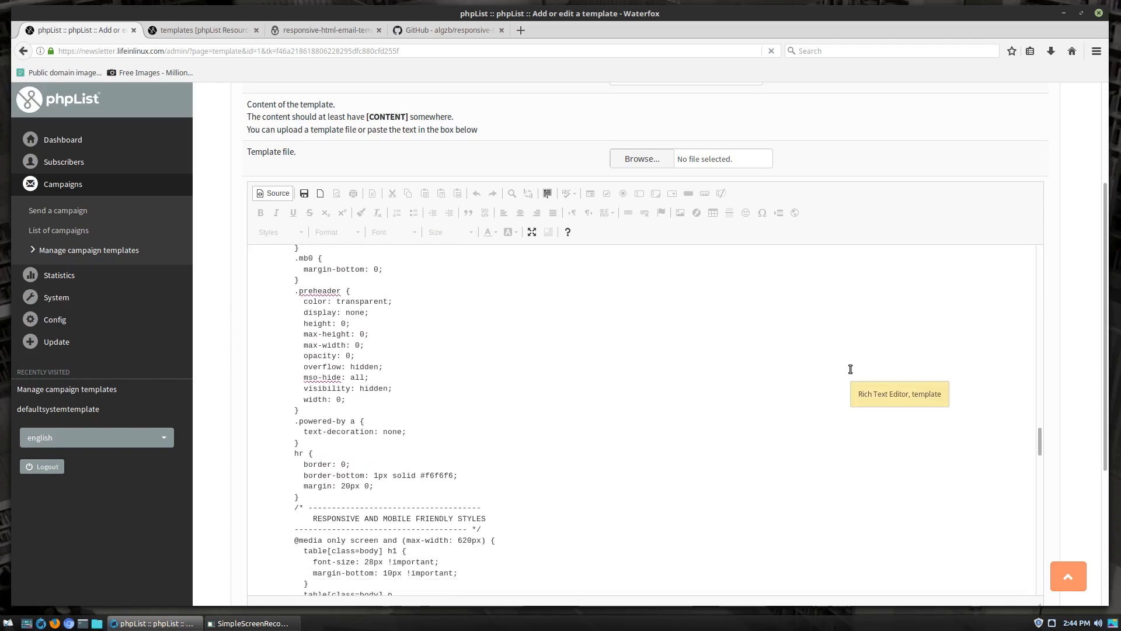
scroll(down, 3)
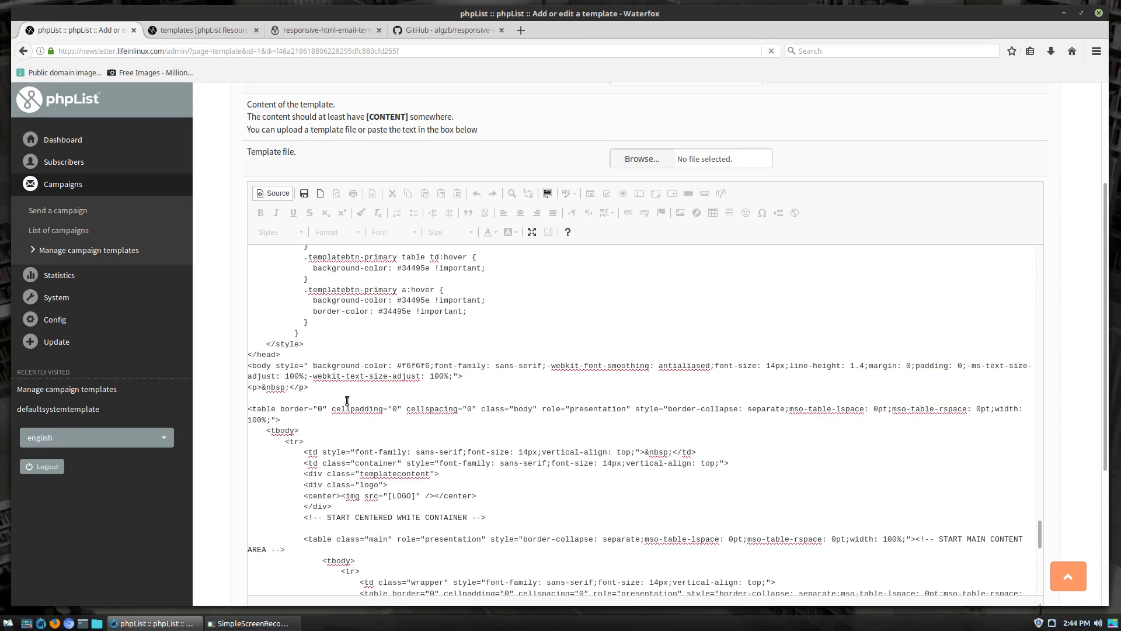
scroll(down, 3)
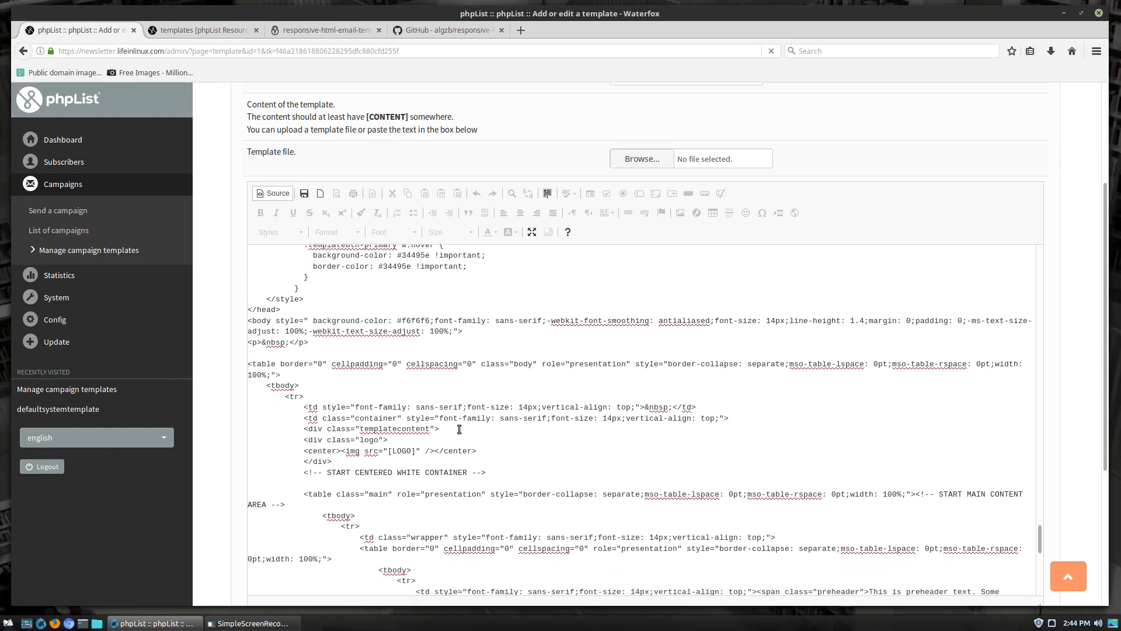
scroll(down, 3)
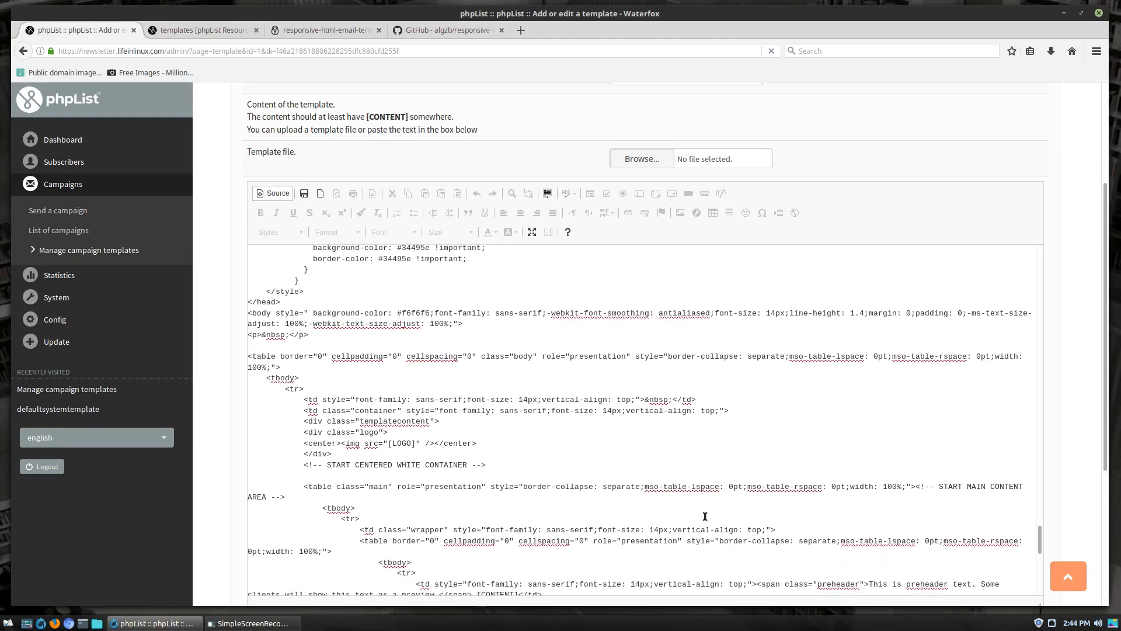
mouse_move(560, 425)
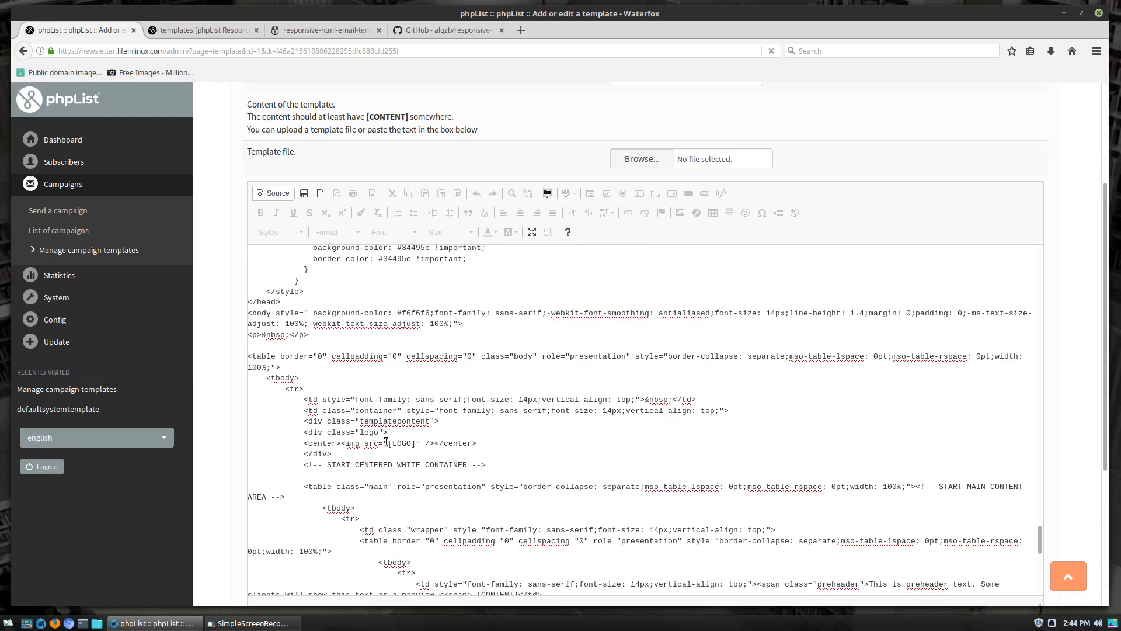
double_click(402, 444)
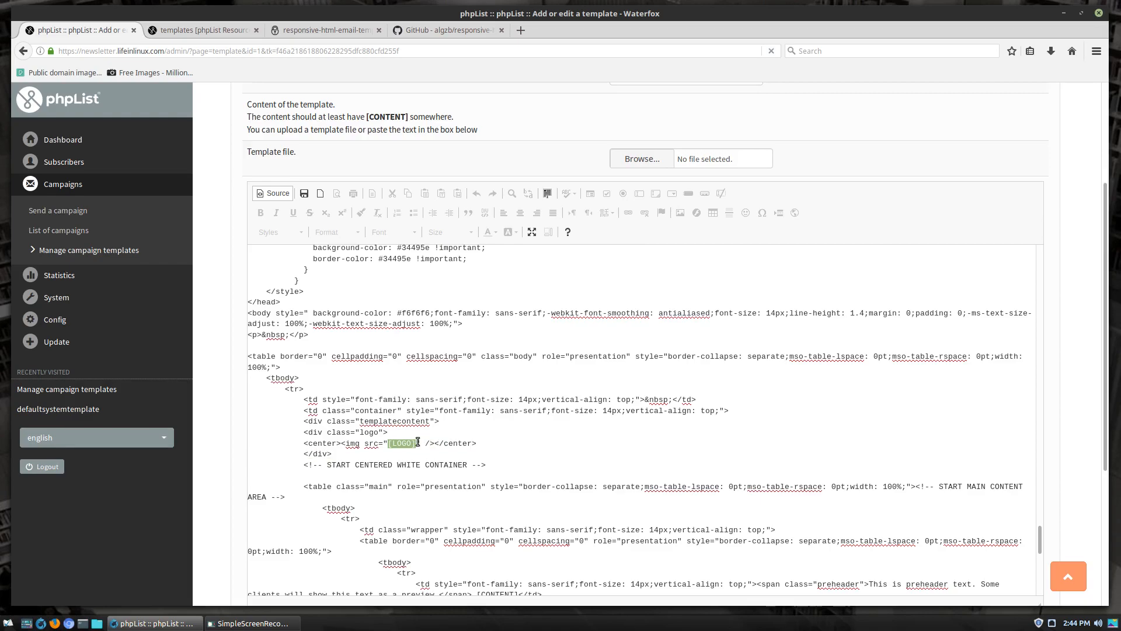
mouse_move(51, 331)
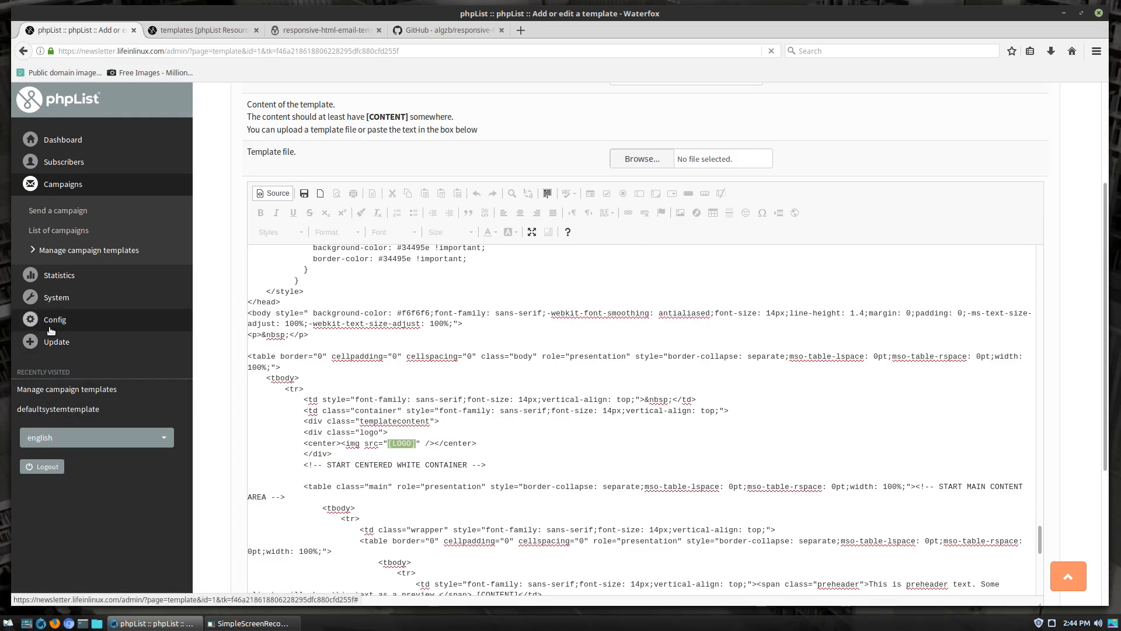
mouse_move(51, 330)
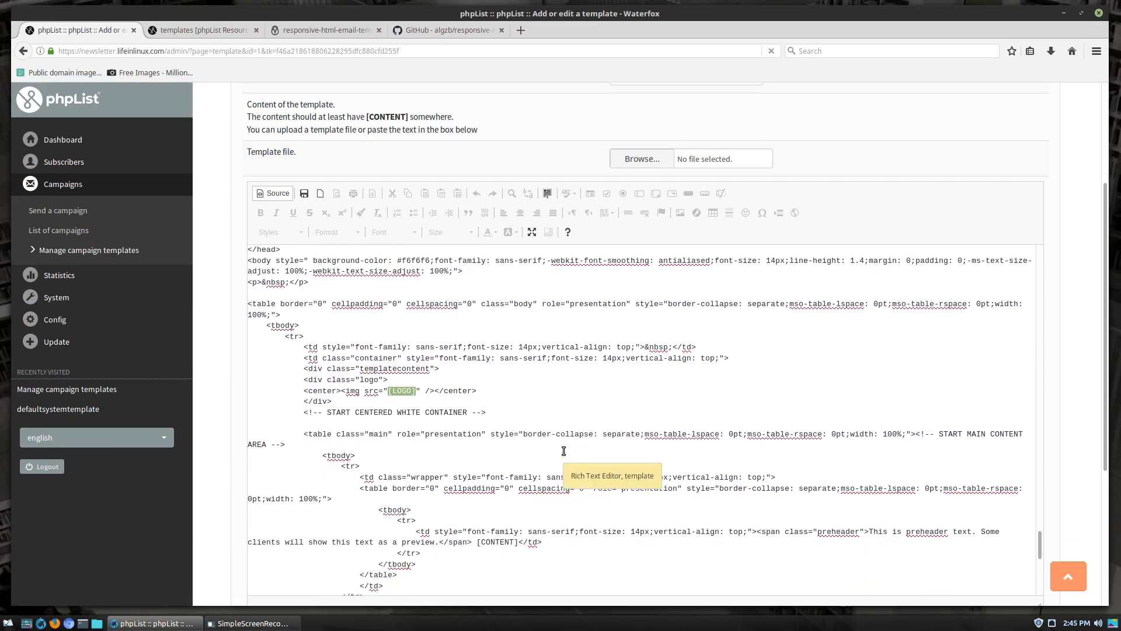
Examine the CONTENT and FOOTER placeholders further down the template source.
scroll(down, 3)
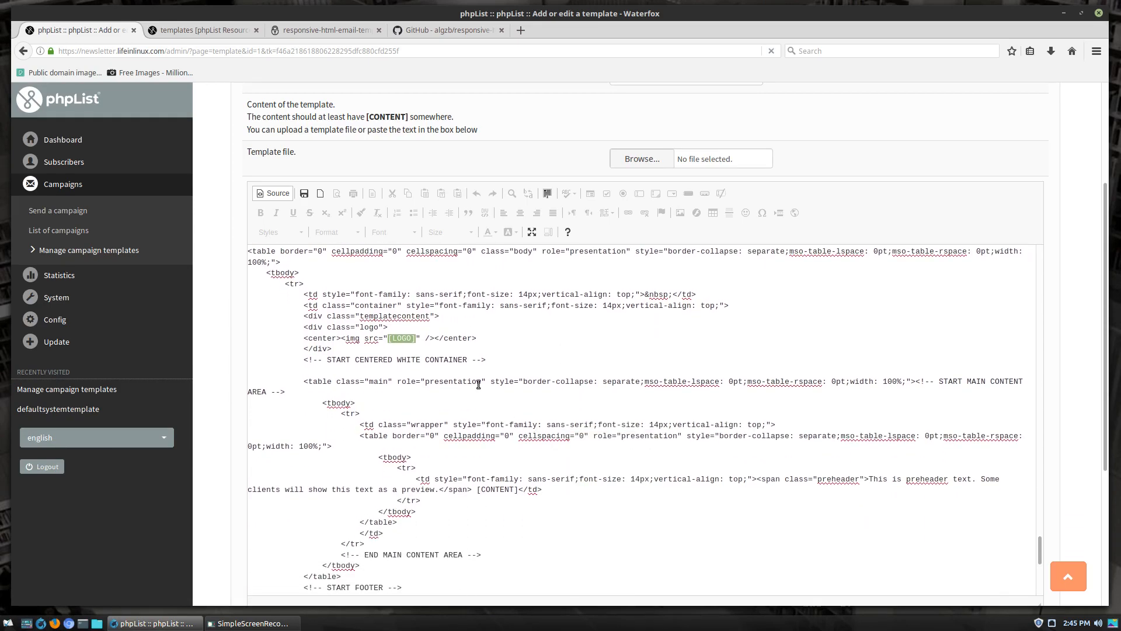
scroll(down, 3)
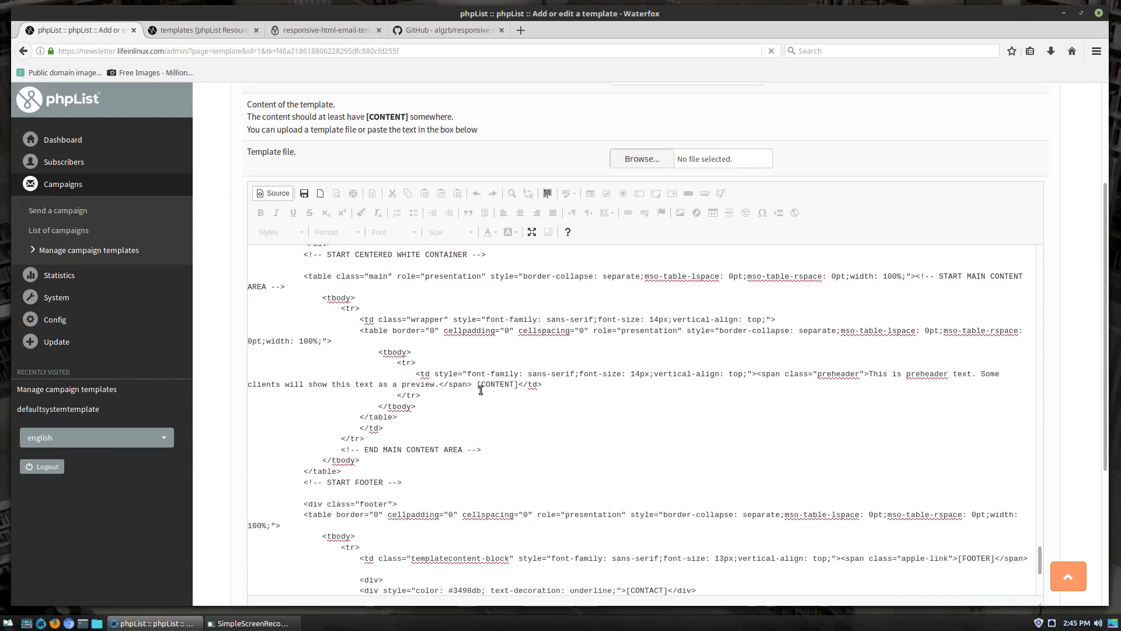
double_click(498, 385)
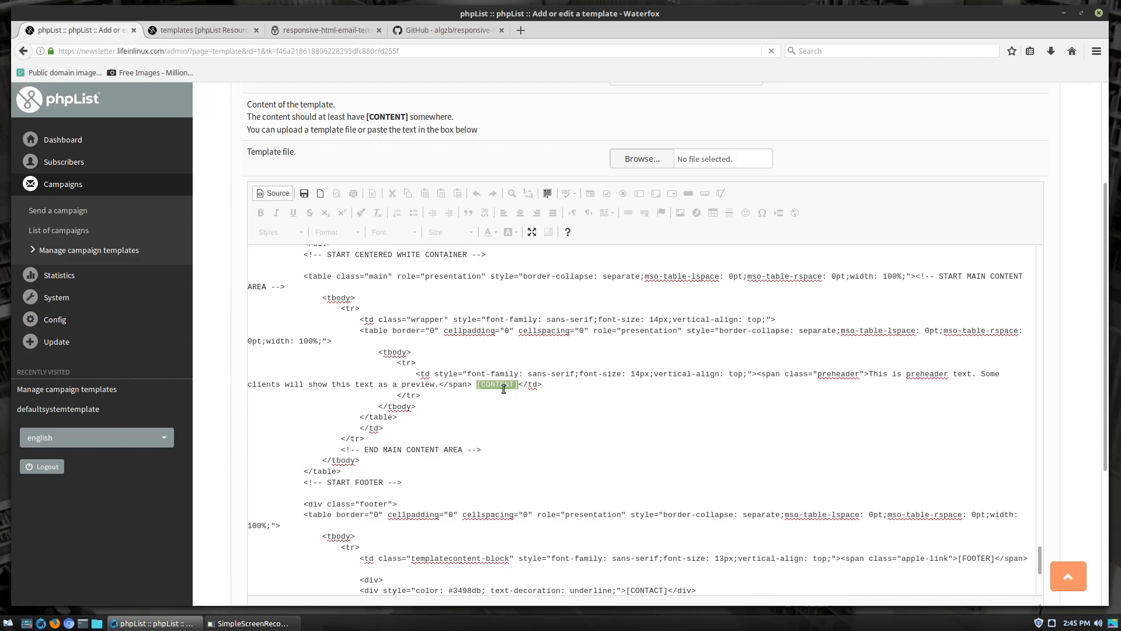
mouse_move(504, 390)
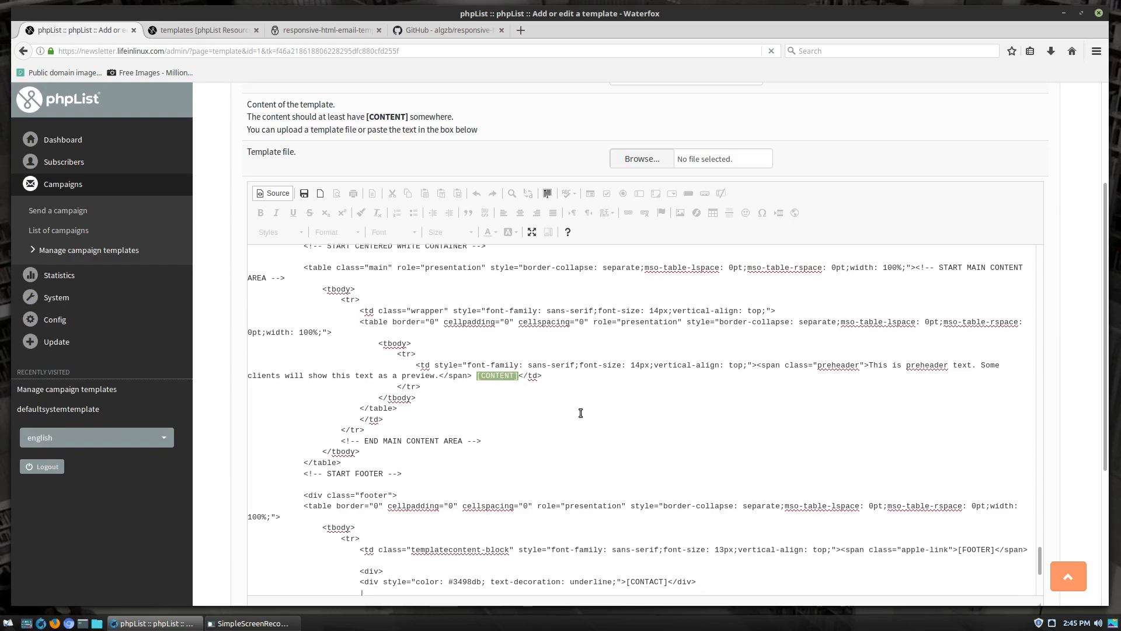
scroll(down, 3)
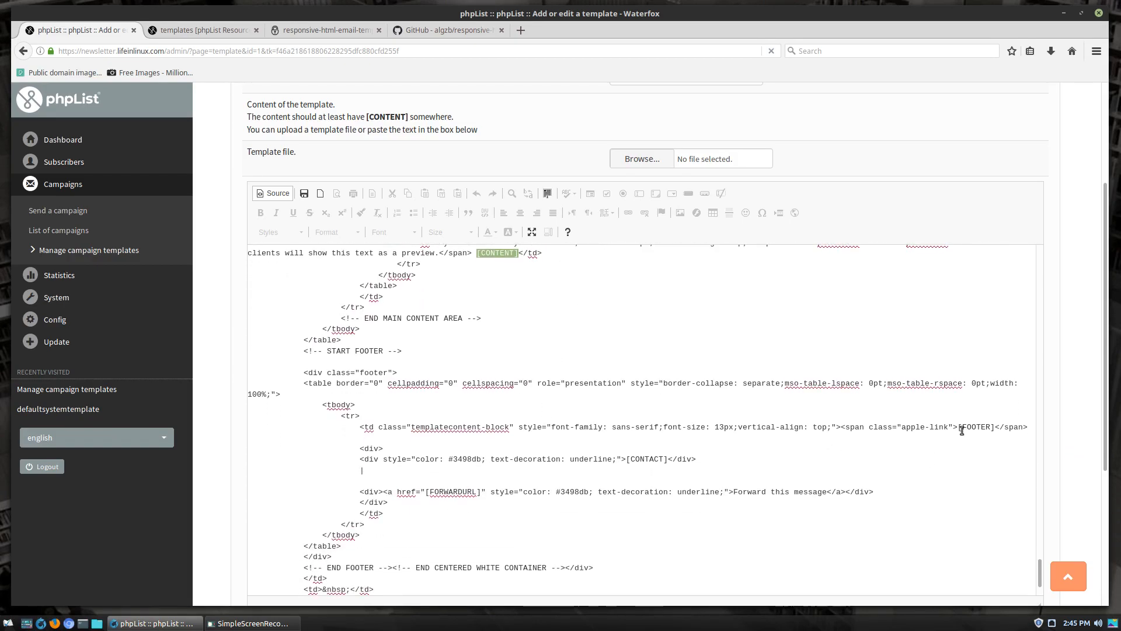
double_click(975, 428)
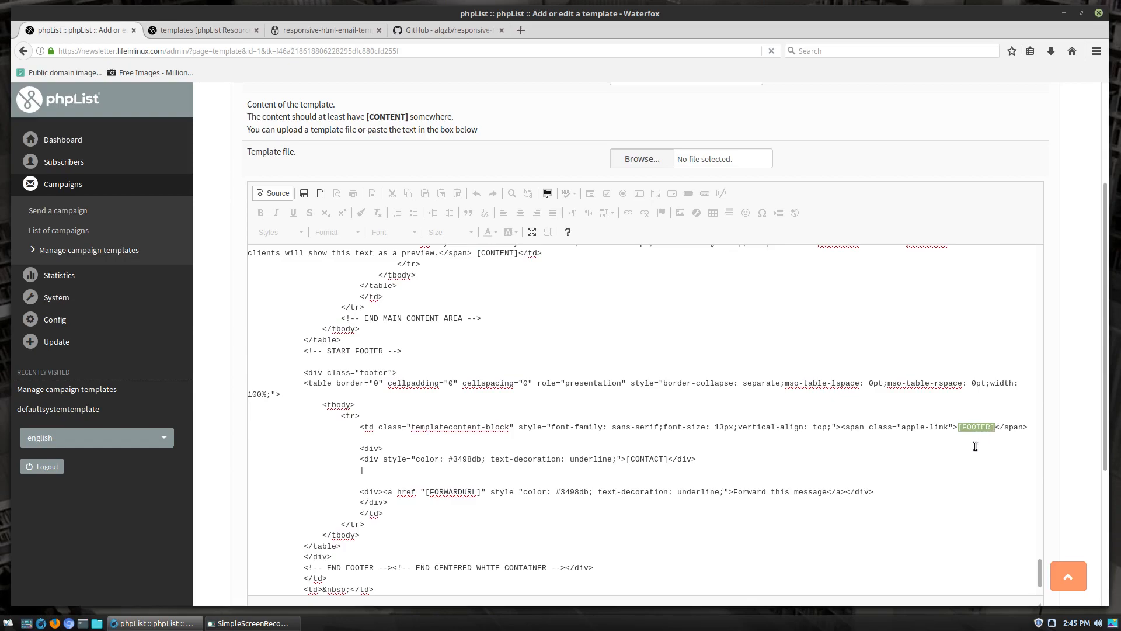
mouse_move(892, 480)
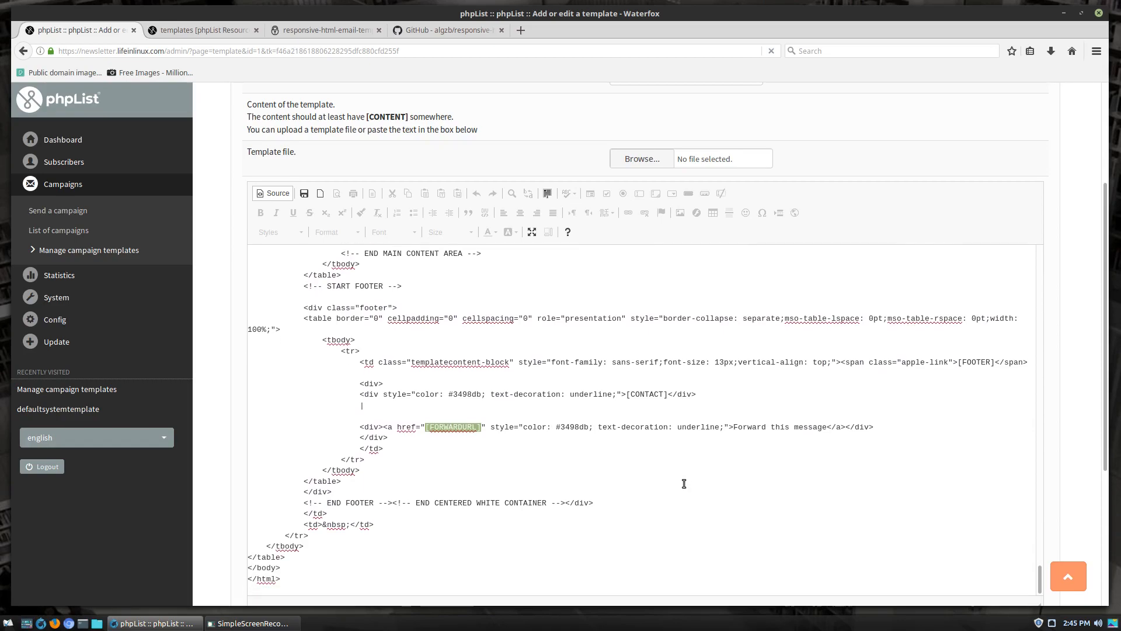
mouse_move(431, 453)
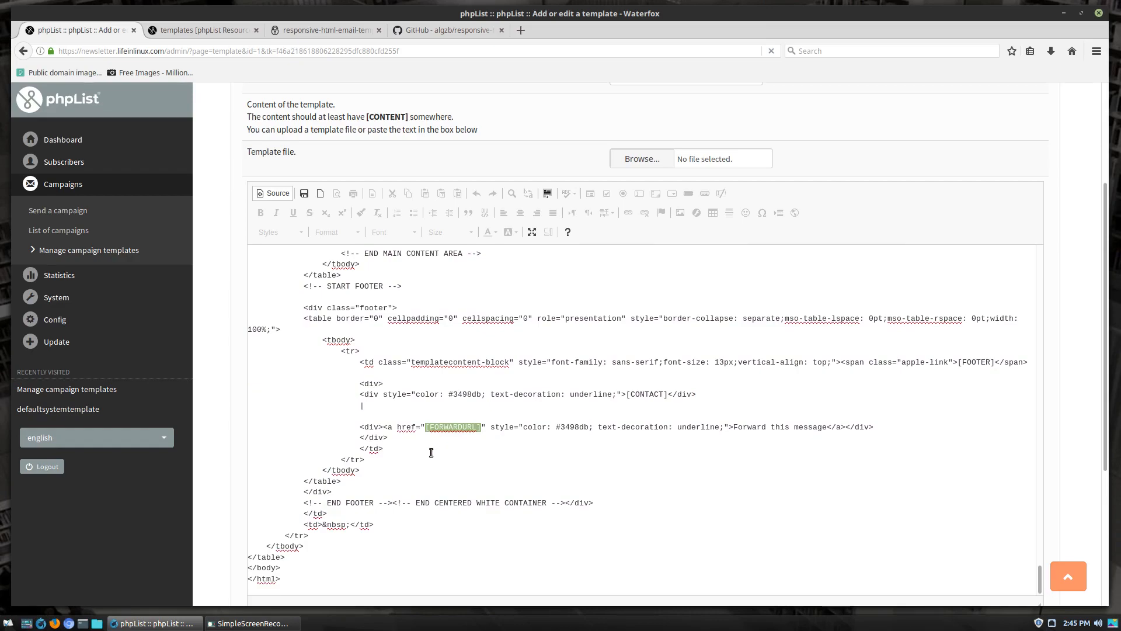
mouse_move(336, 155)
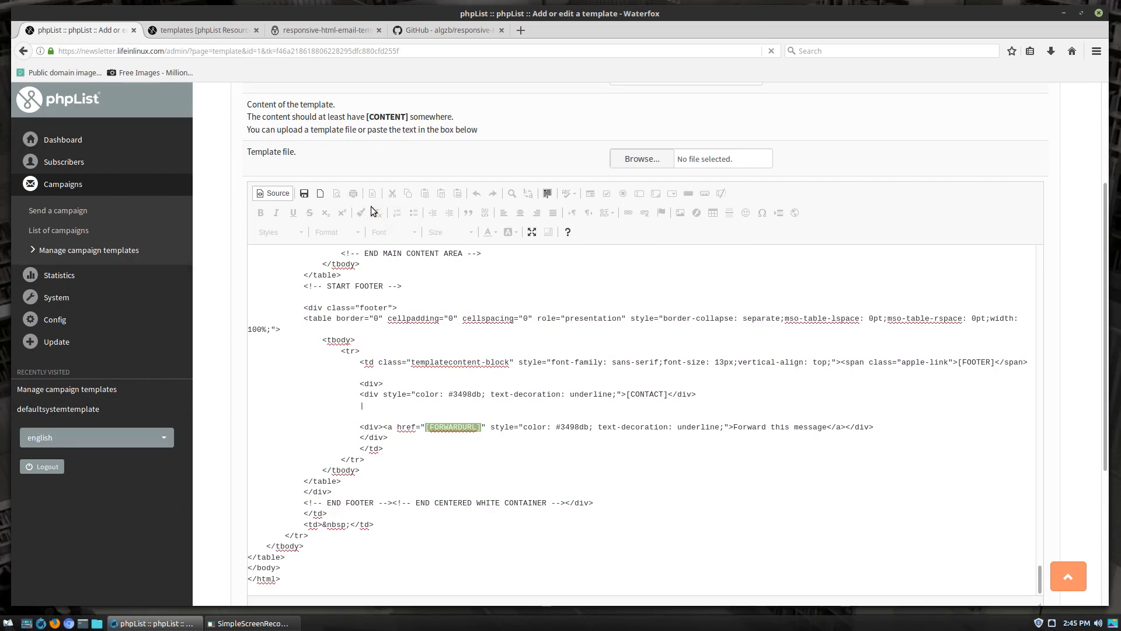
mouse_move(376, 212)
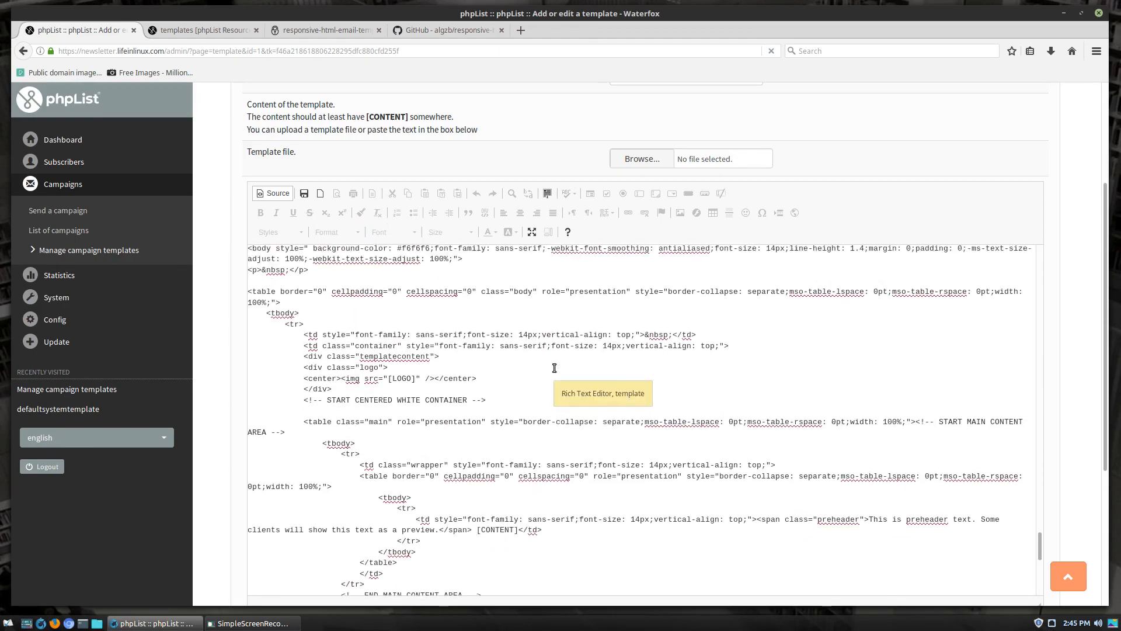
scroll(down, 3)
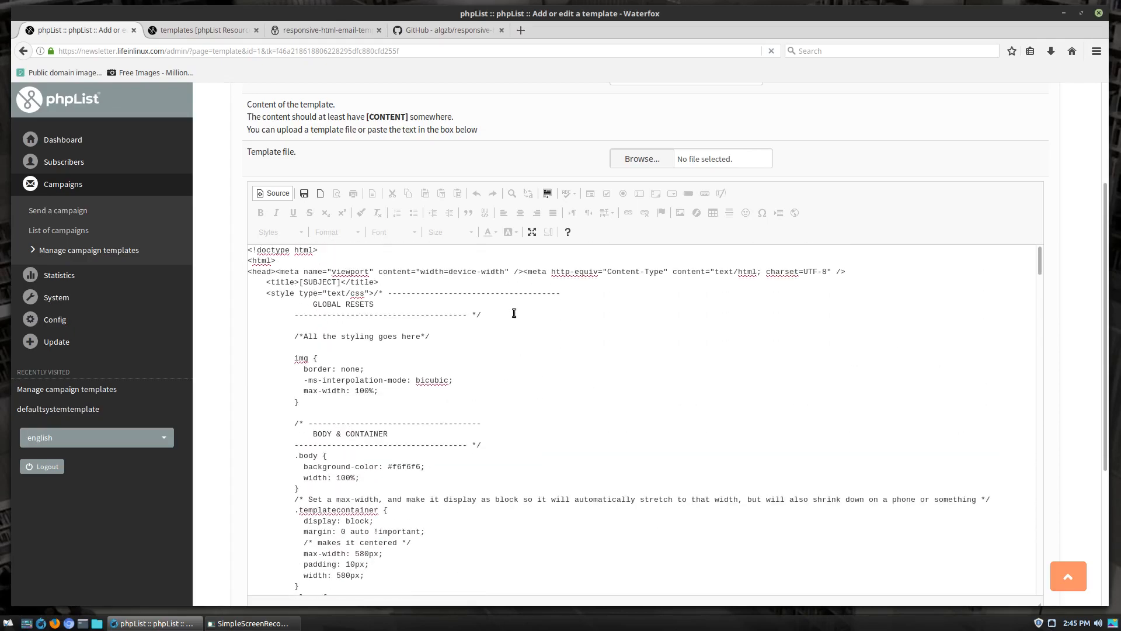
mouse_move(486, 164)
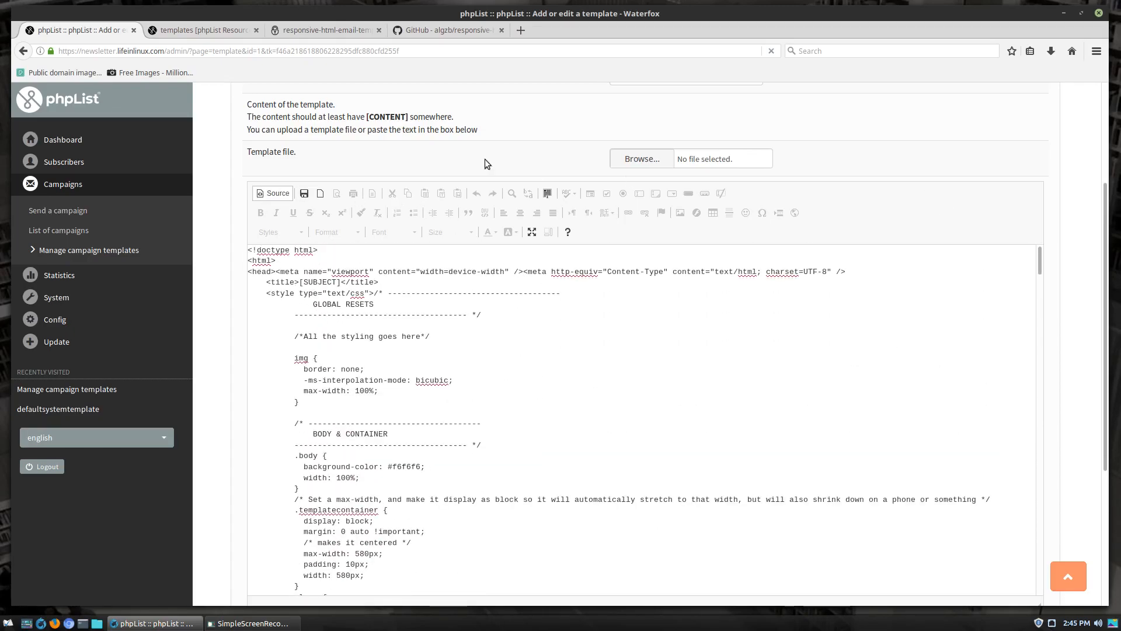
Save the responsive template and add the default System template as template ID 2.
click(272, 193)
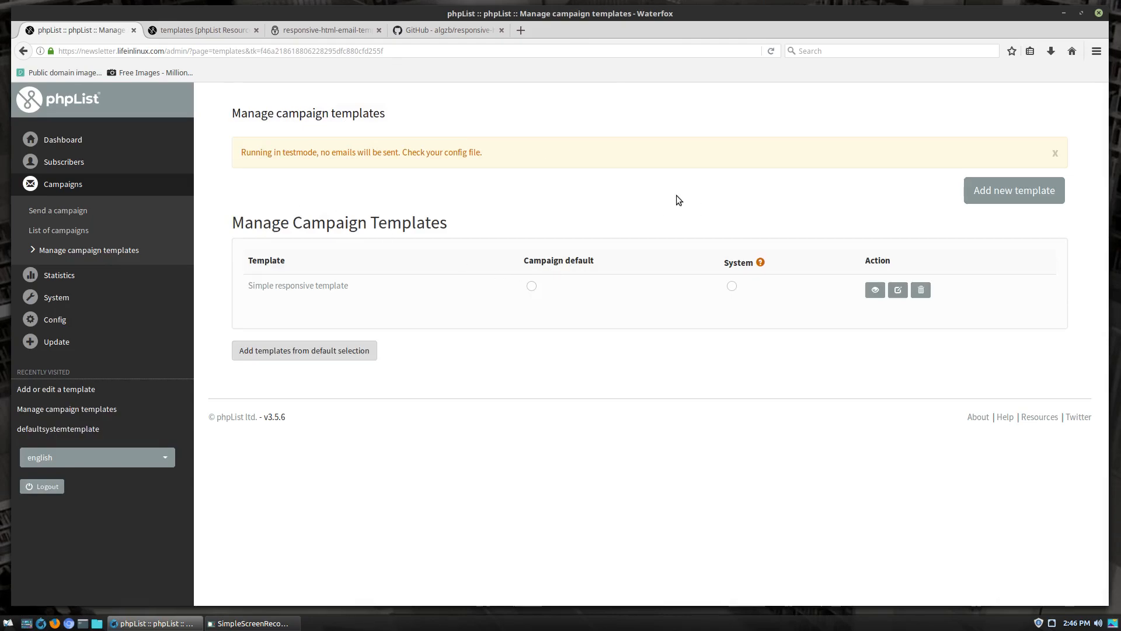
mouse_move(306, 353)
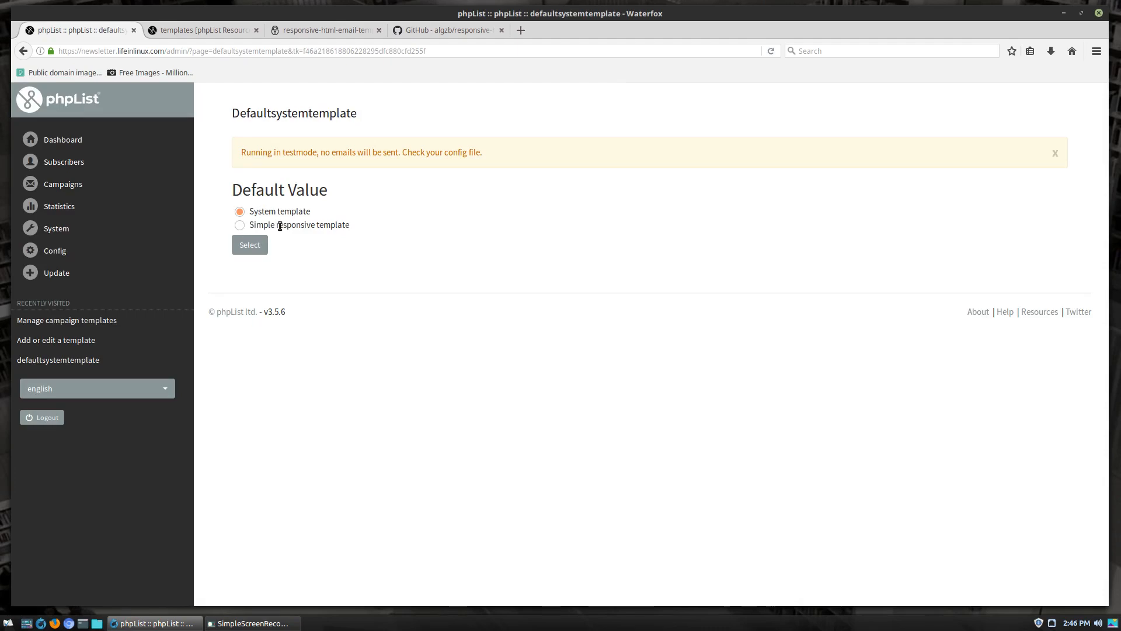
click(250, 244)
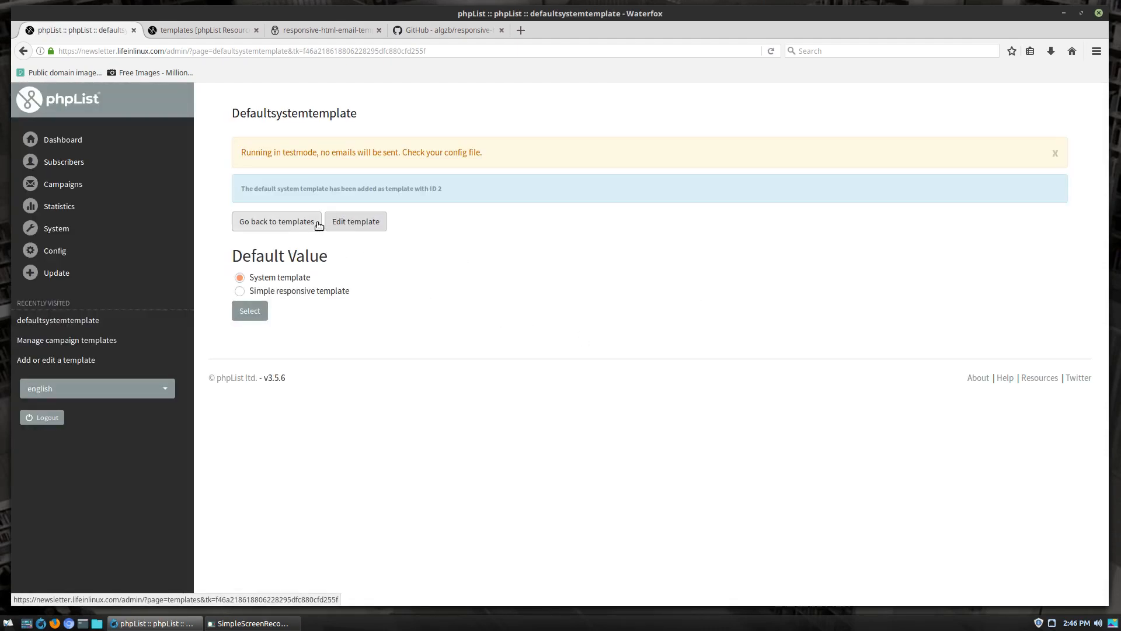
click(276, 222)
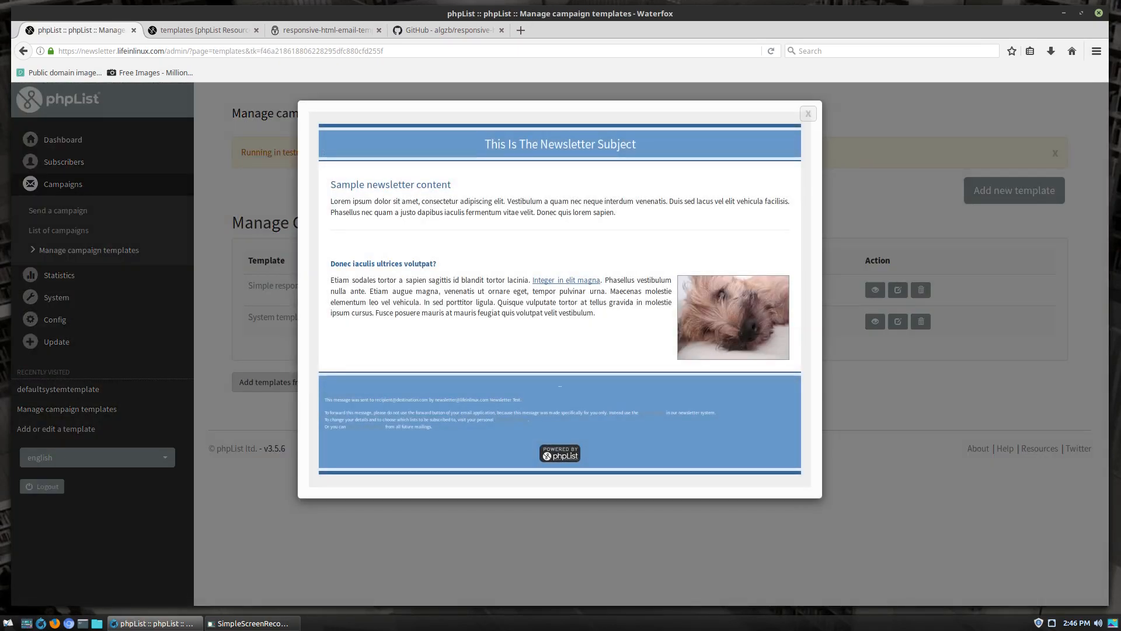
mouse_move(614, 429)
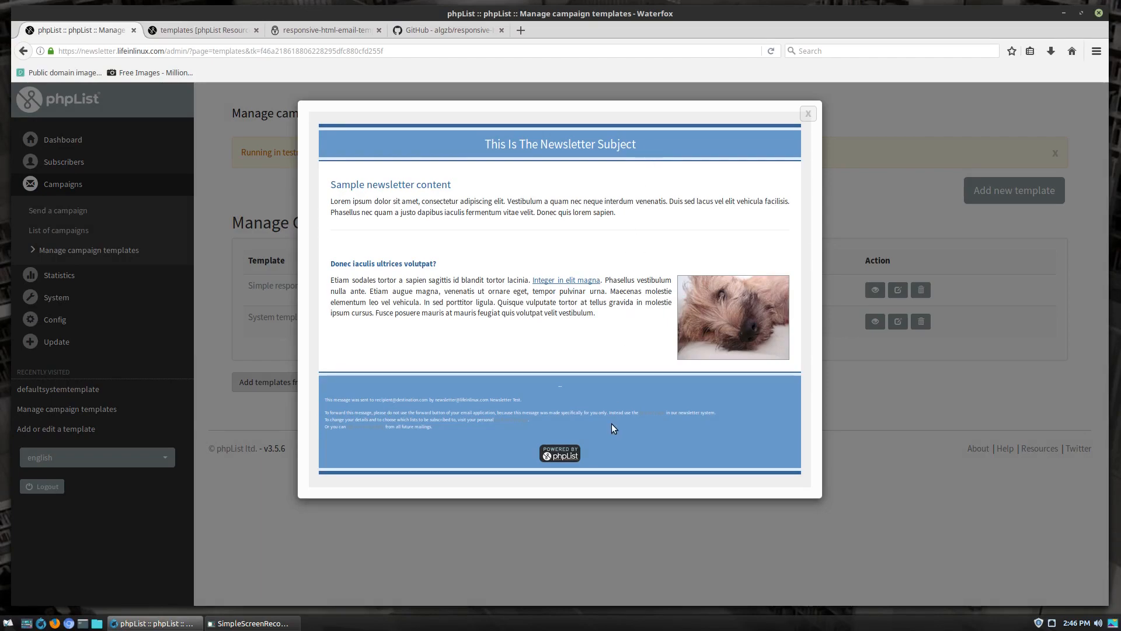
mouse_move(662, 151)
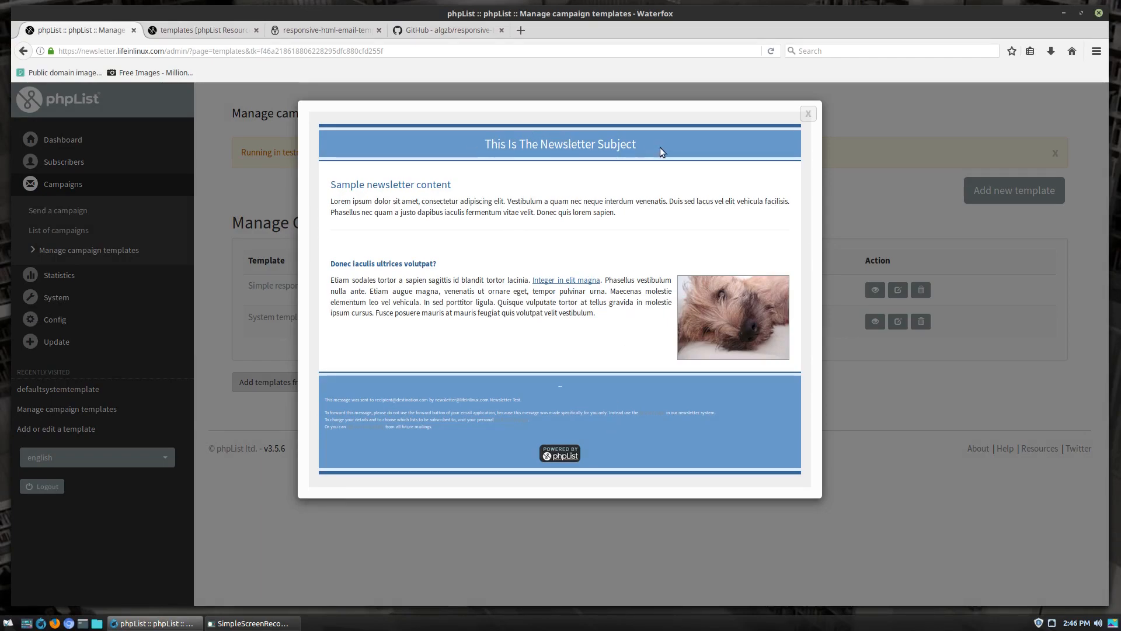
double_click(559, 144)
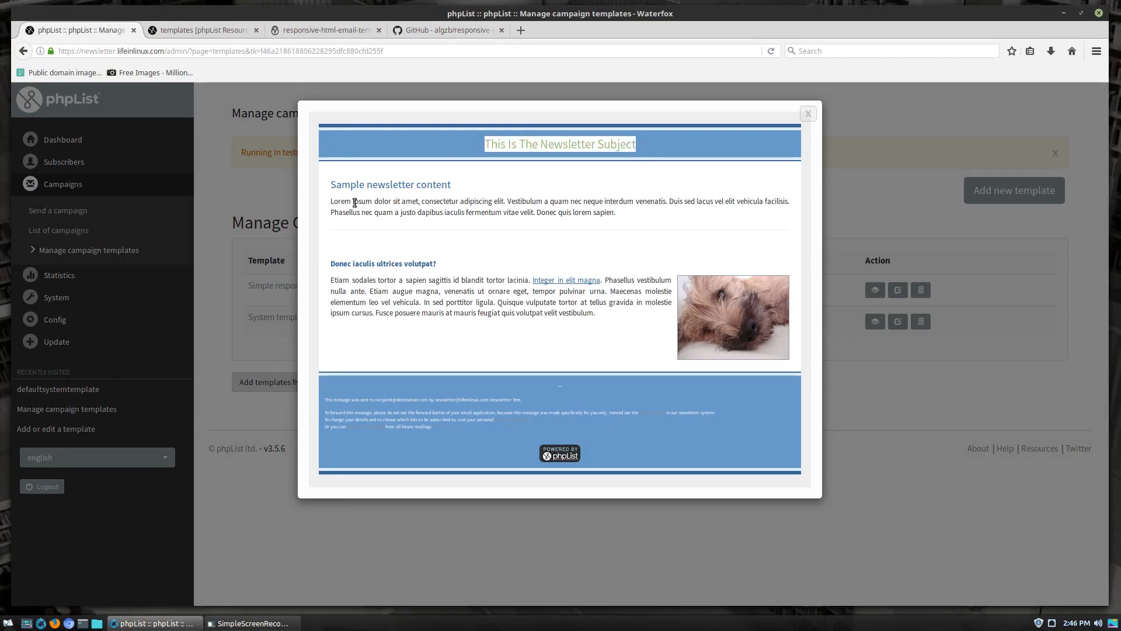
mouse_move(604, 449)
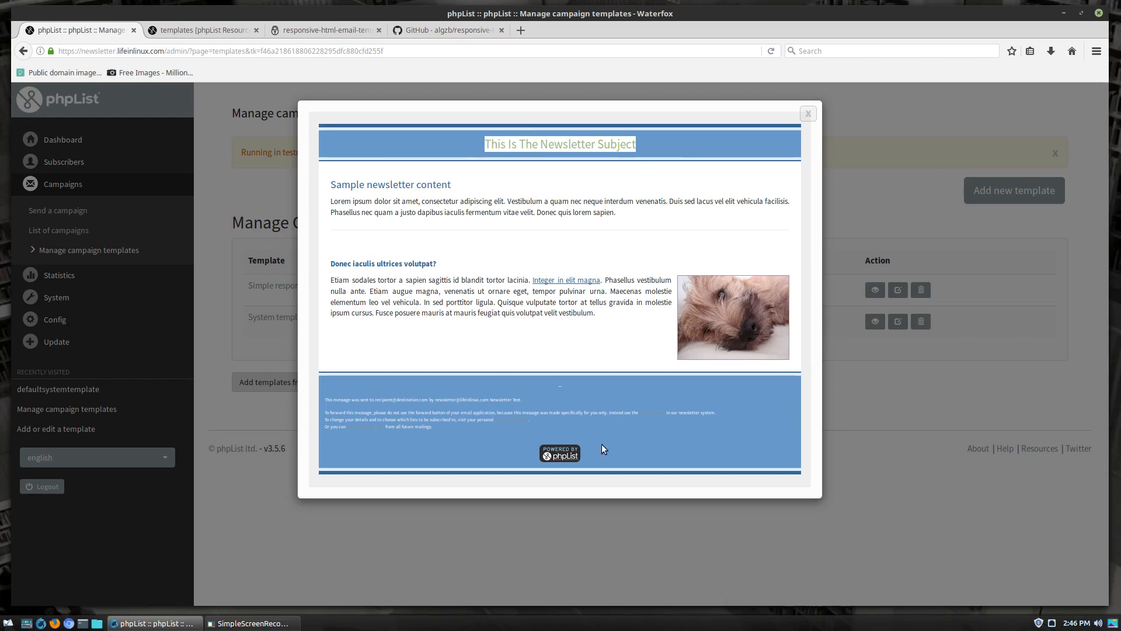
mouse_move(697, 332)
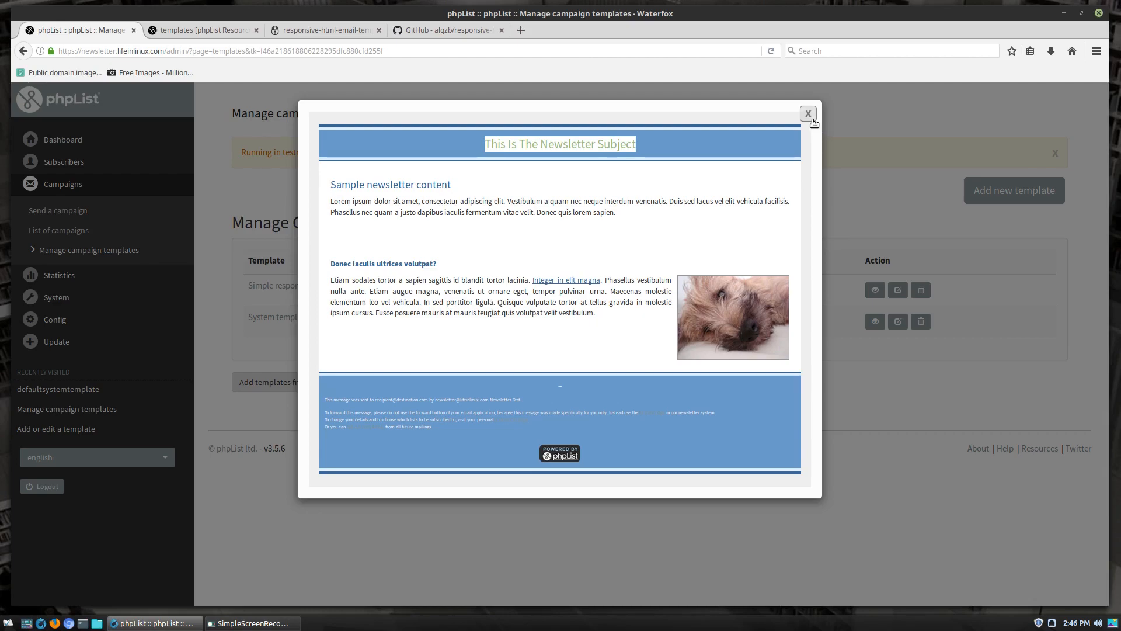
click(809, 114)
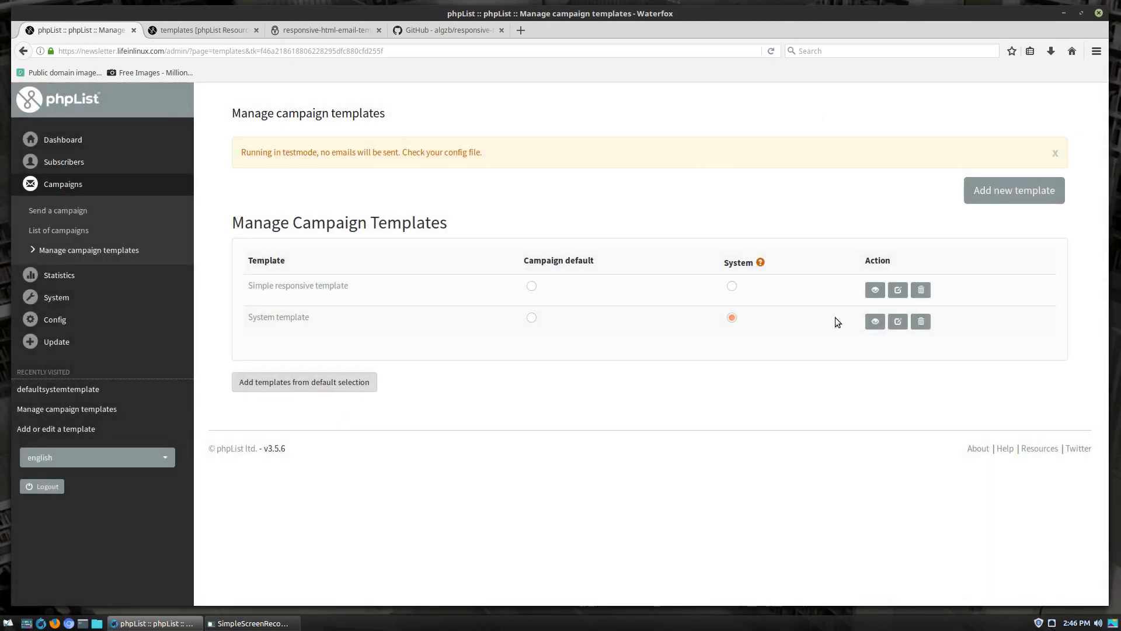
click(897, 321)
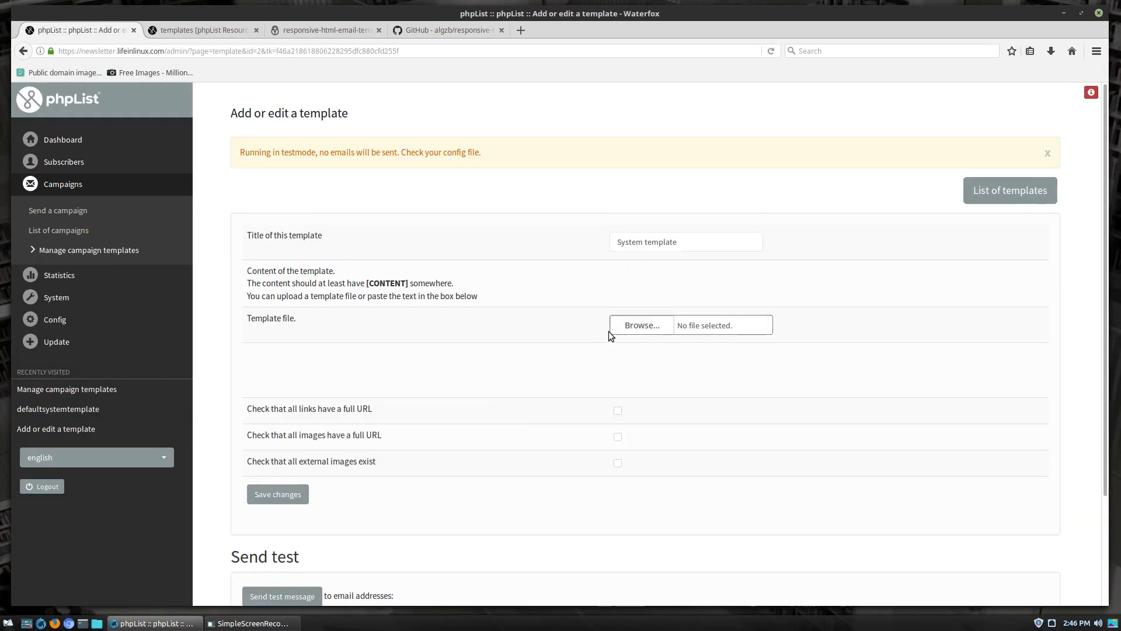
scroll(down, 3)
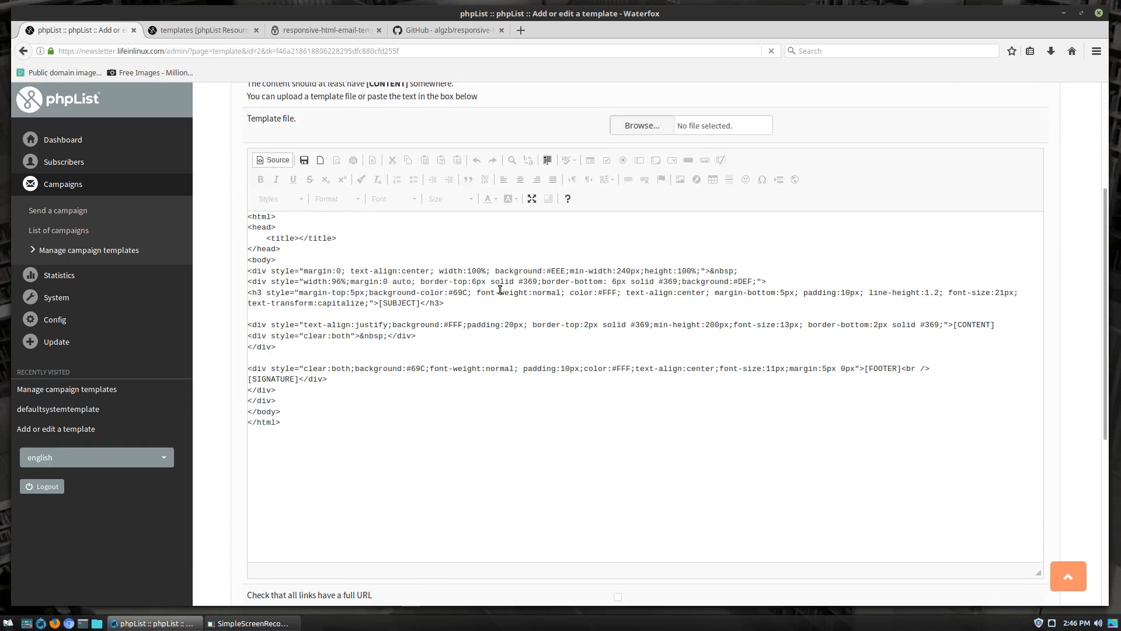
scroll(down, 3)
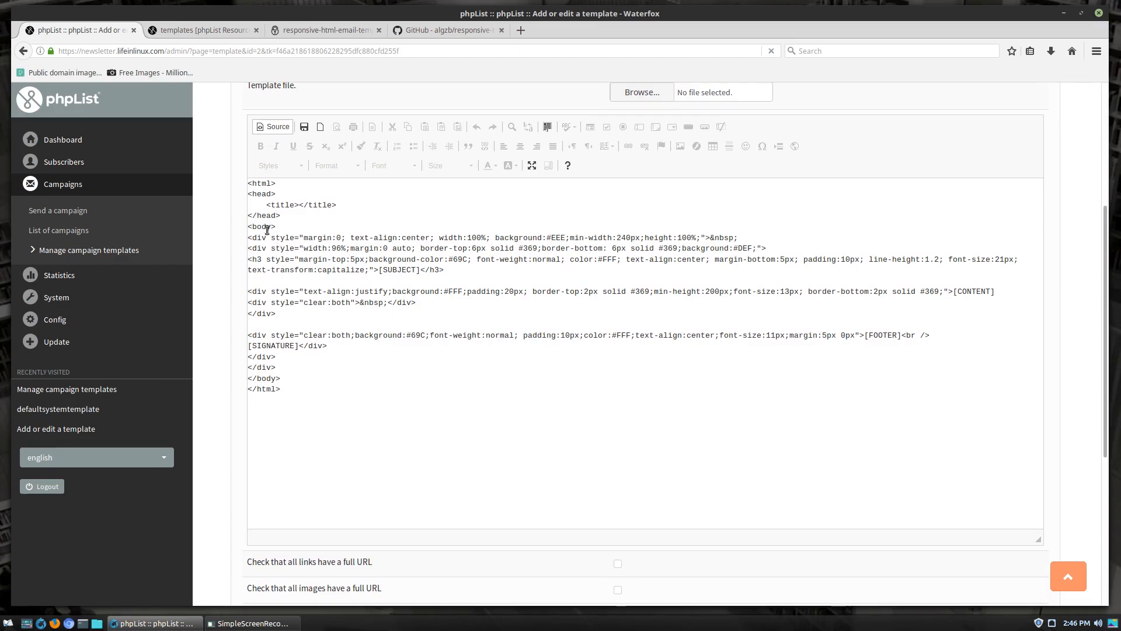
mouse_move(612, 215)
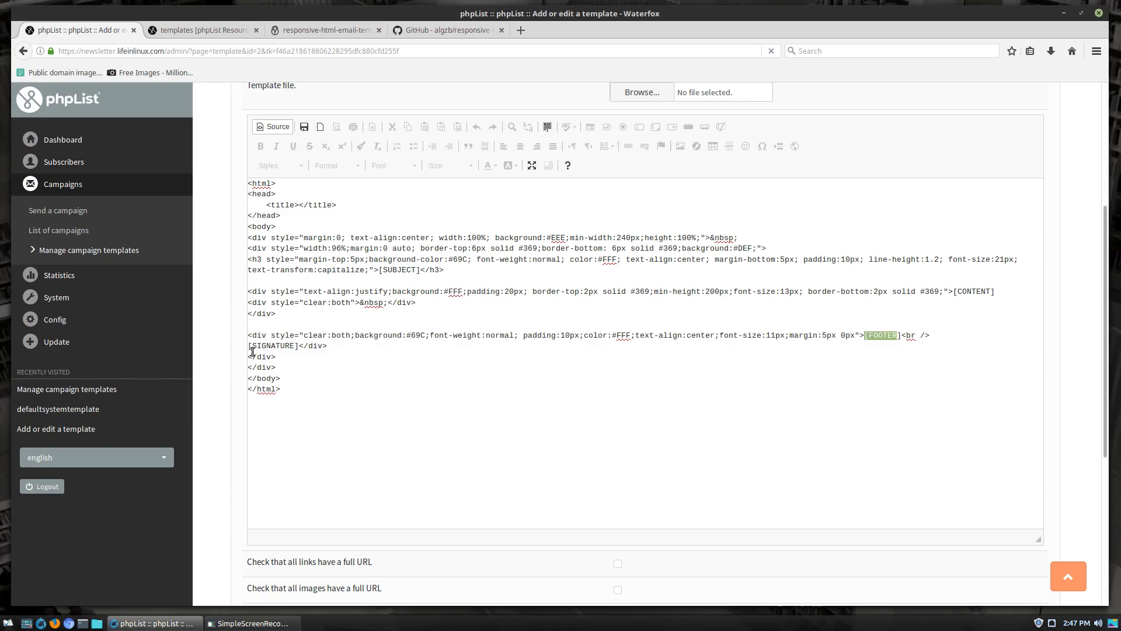
double_click(274, 346)
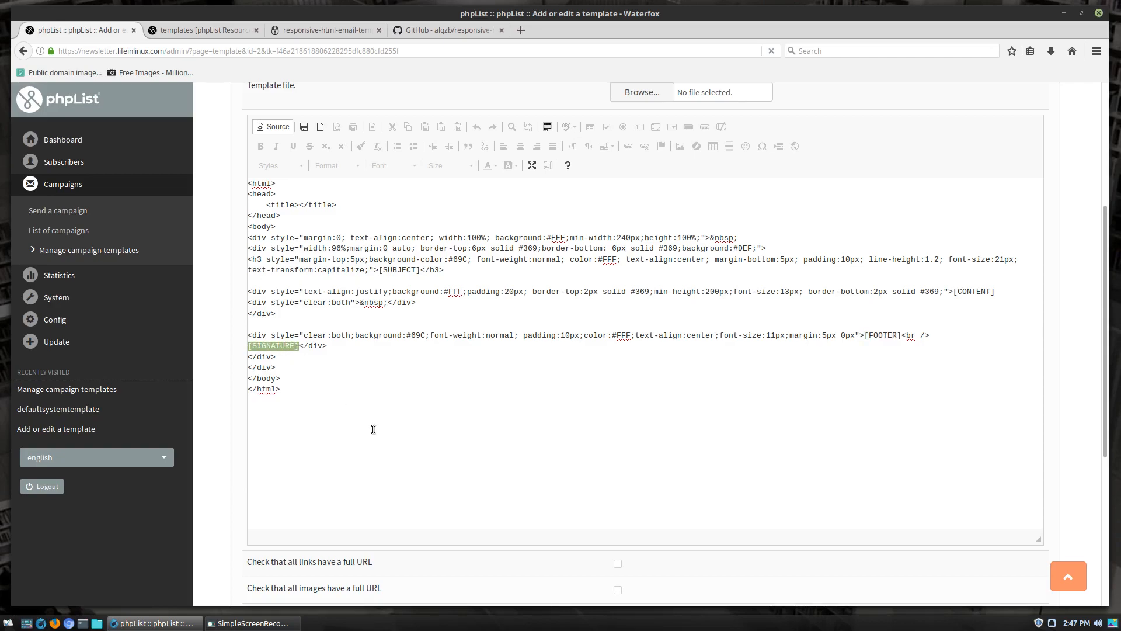
mouse_move(587, 191)
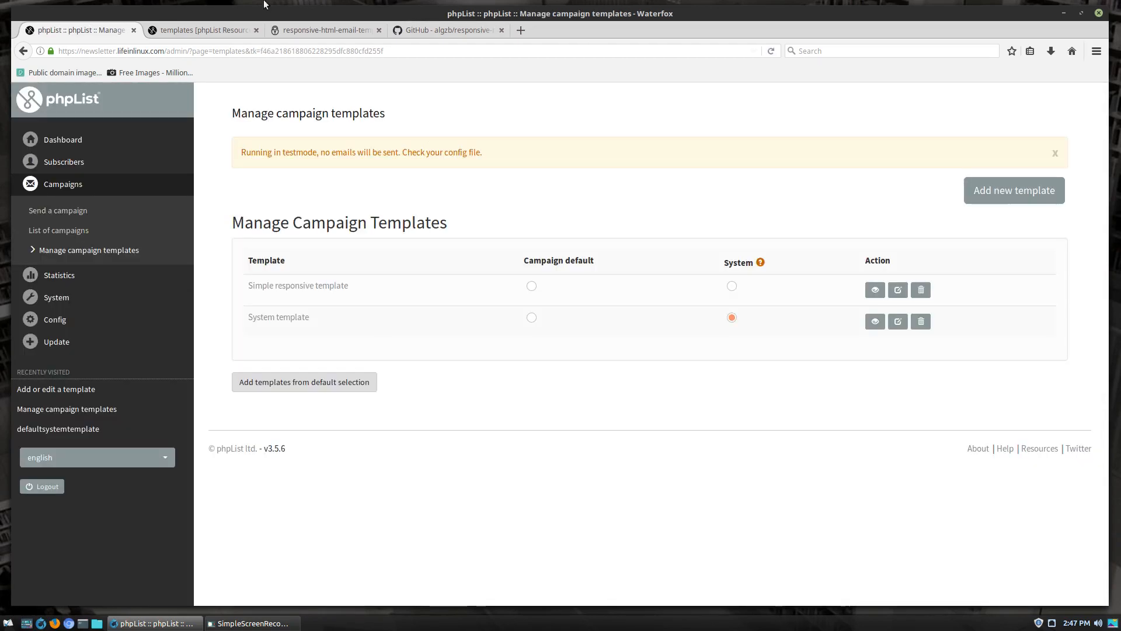
Review the Basic and Baires template code on the Resources page, then return to the template list.
click(201, 30)
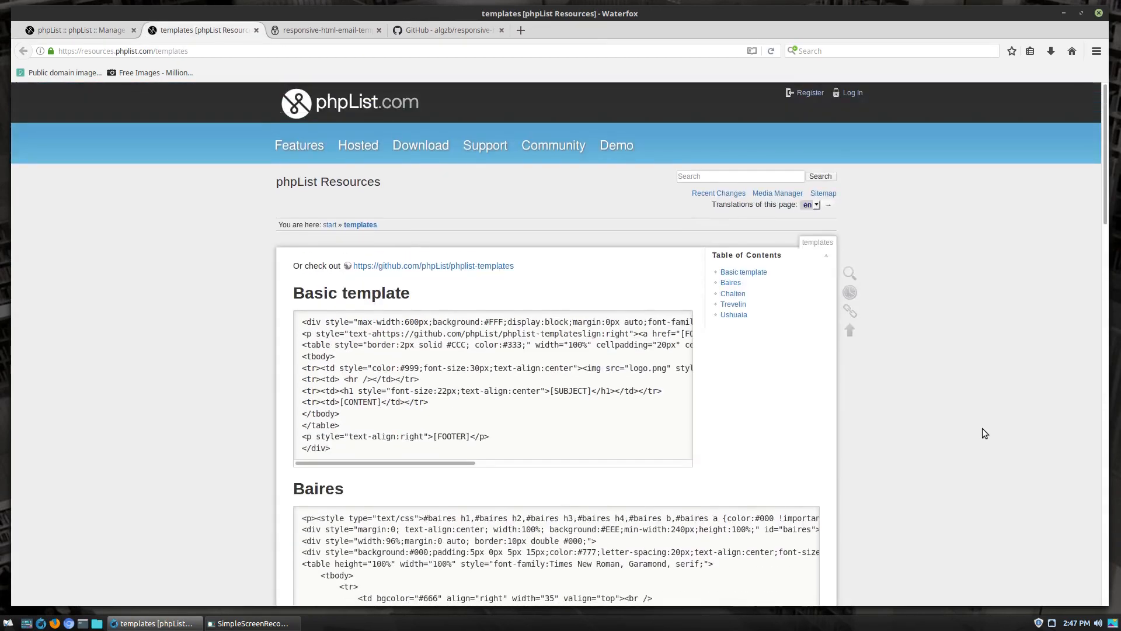
scroll(down, 3)
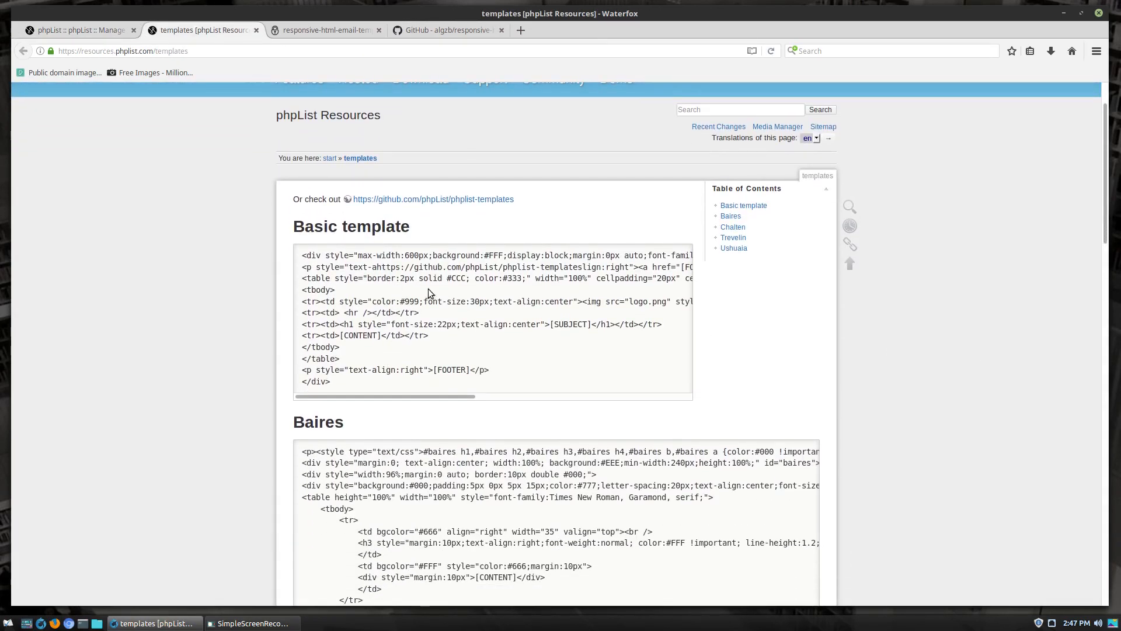
mouse_move(474, 315)
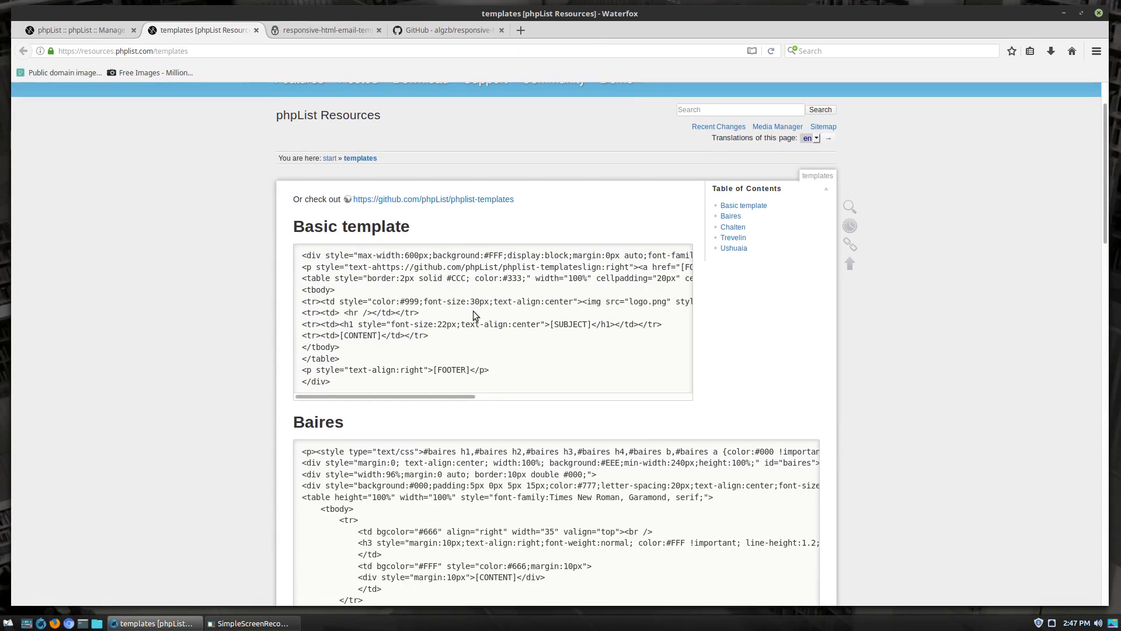
mouse_move(474, 380)
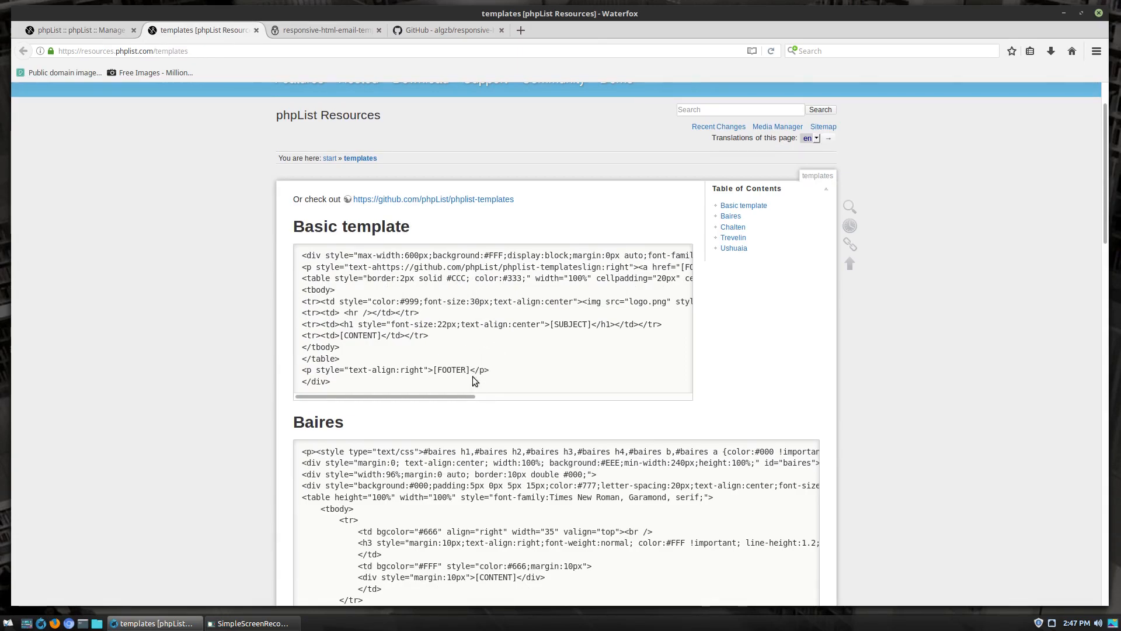
mouse_move(467, 368)
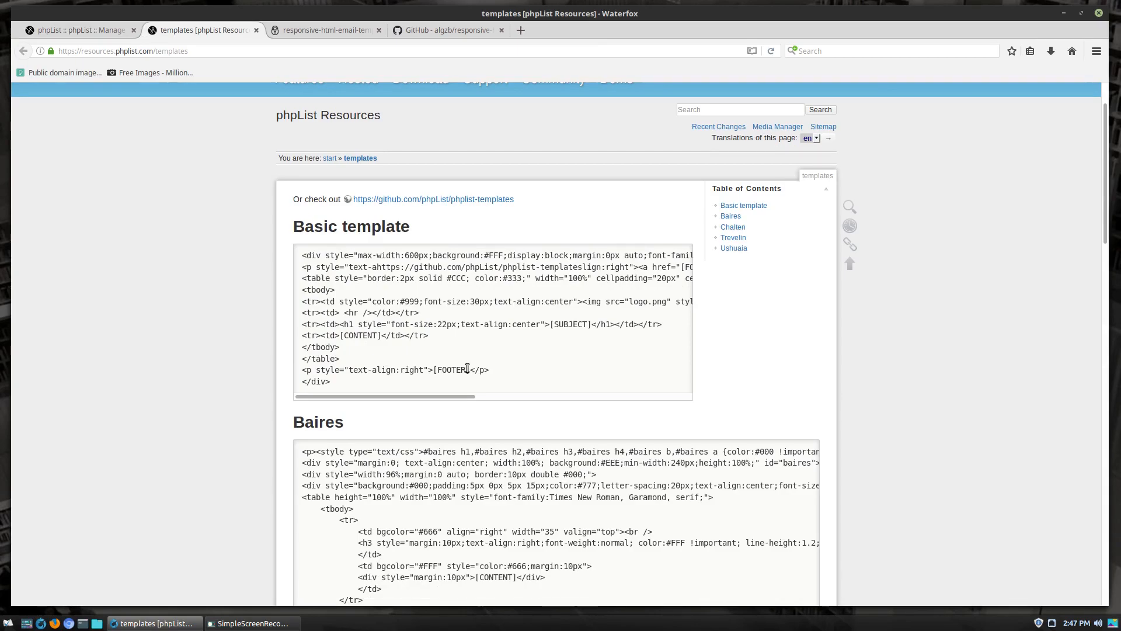
scroll(down, 3)
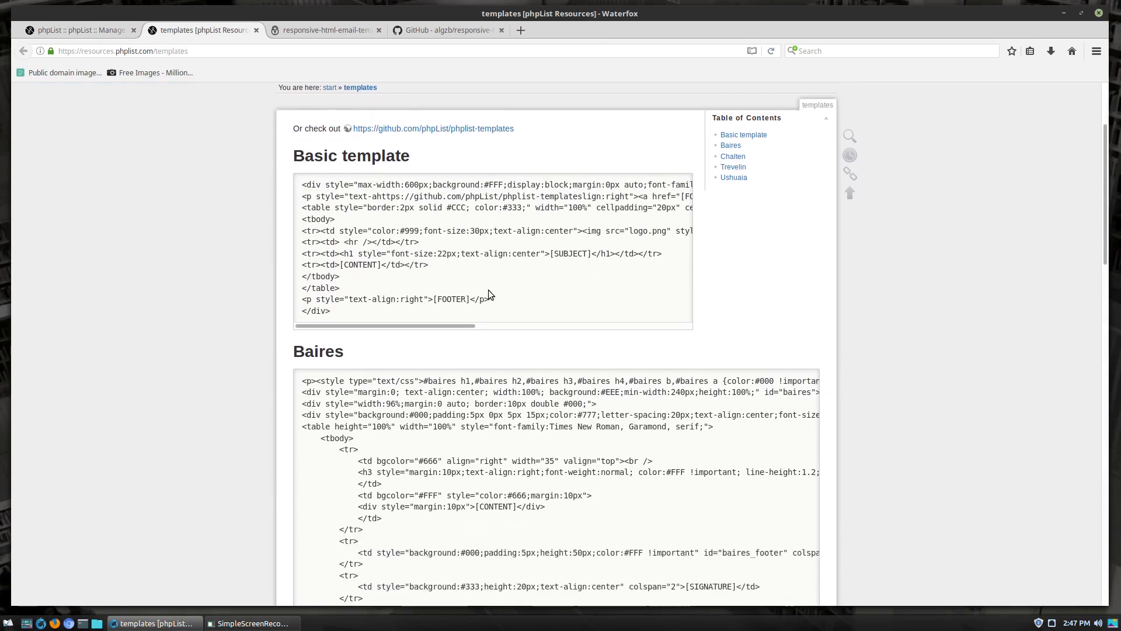
scroll(down, 3)
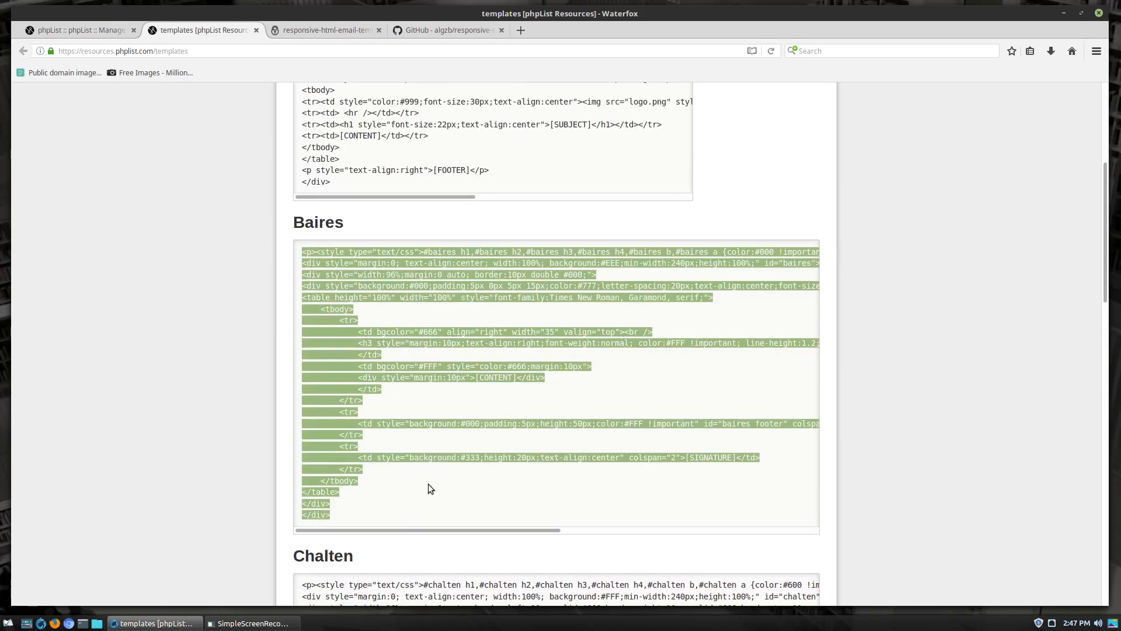
mouse_move(565, 417)
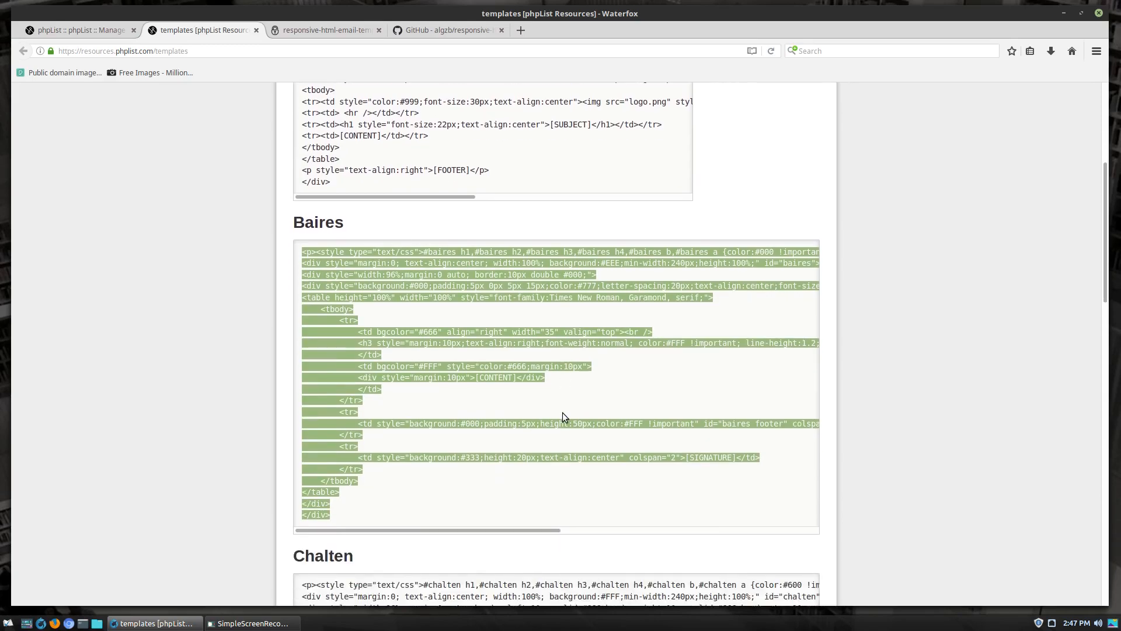
click(79, 30)
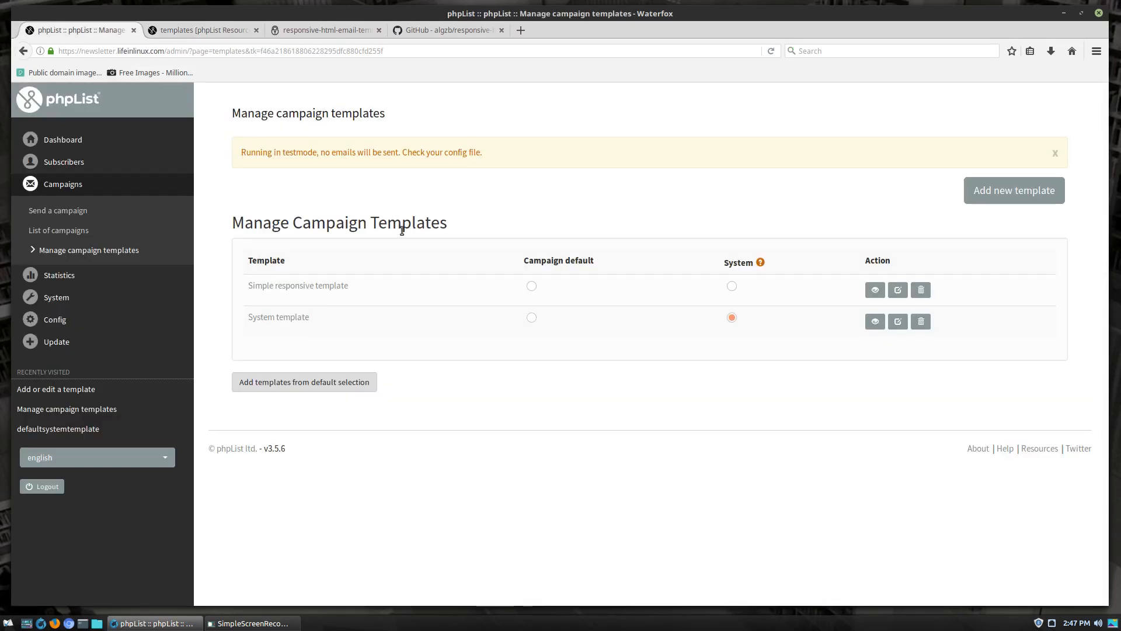
Start a new campaign template and title it 'Baires', correcting the mistyped name.
click(1014, 190)
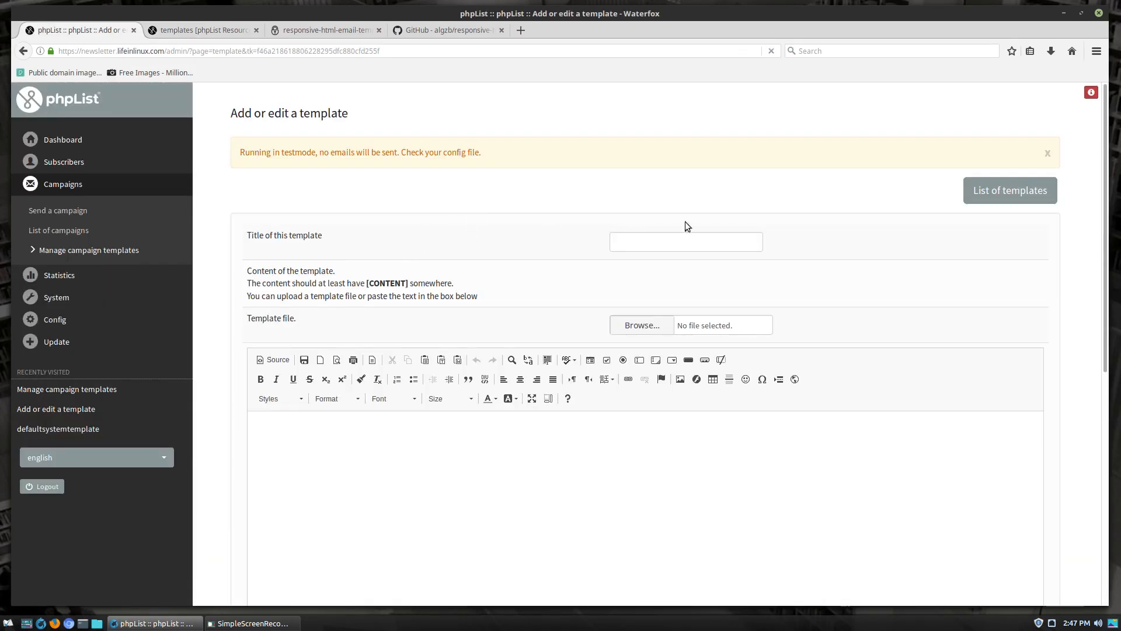
click(686, 241)
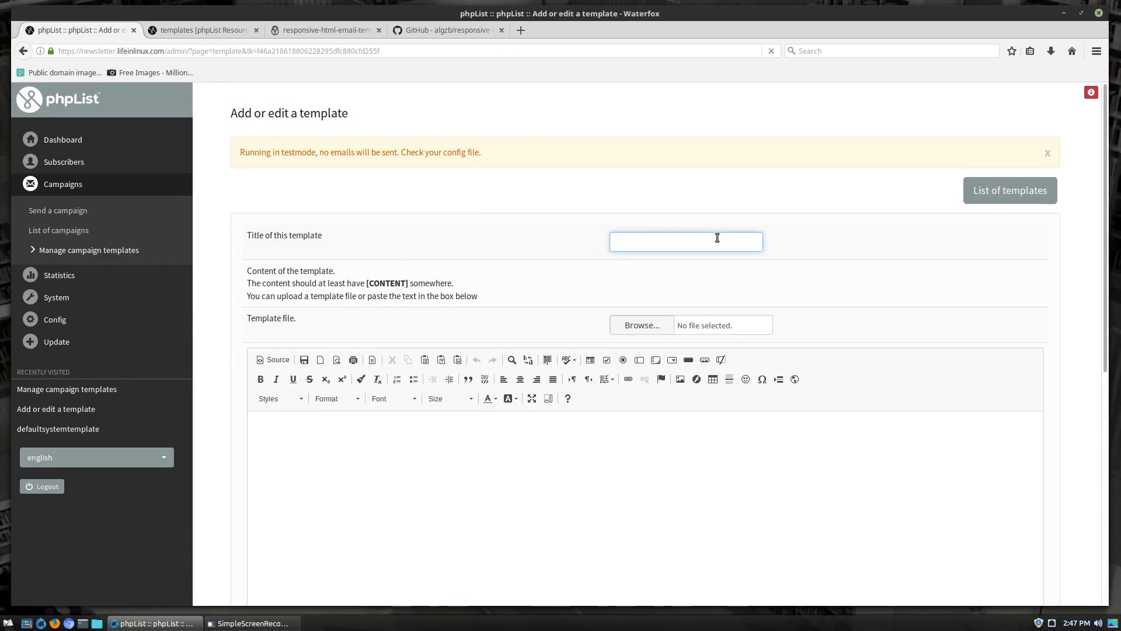
text(Barine)
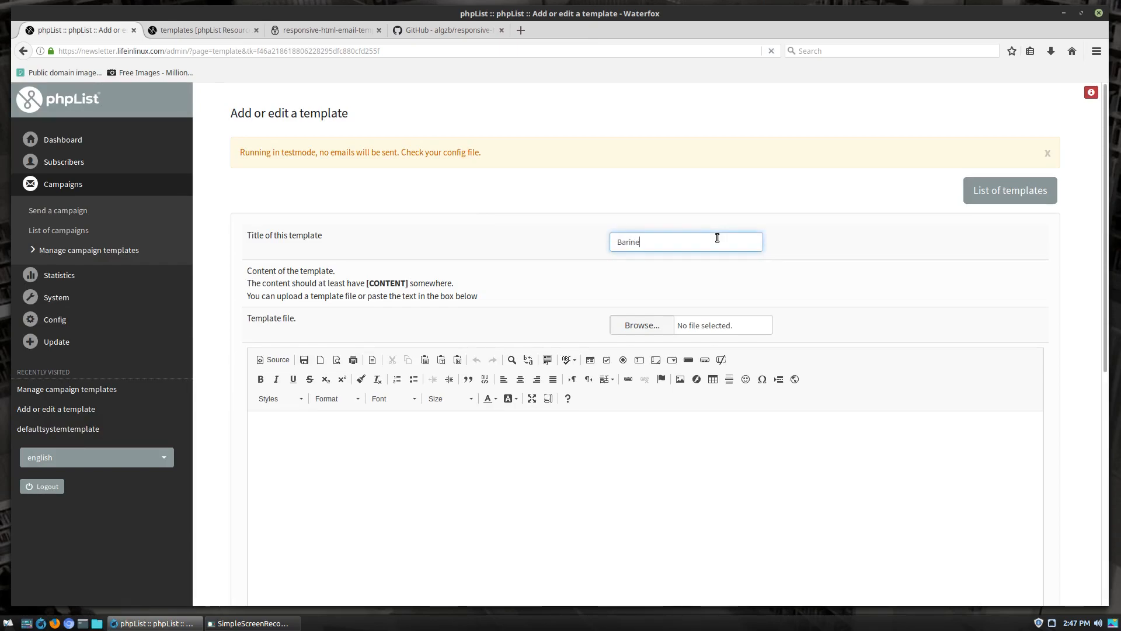
click(201, 30)
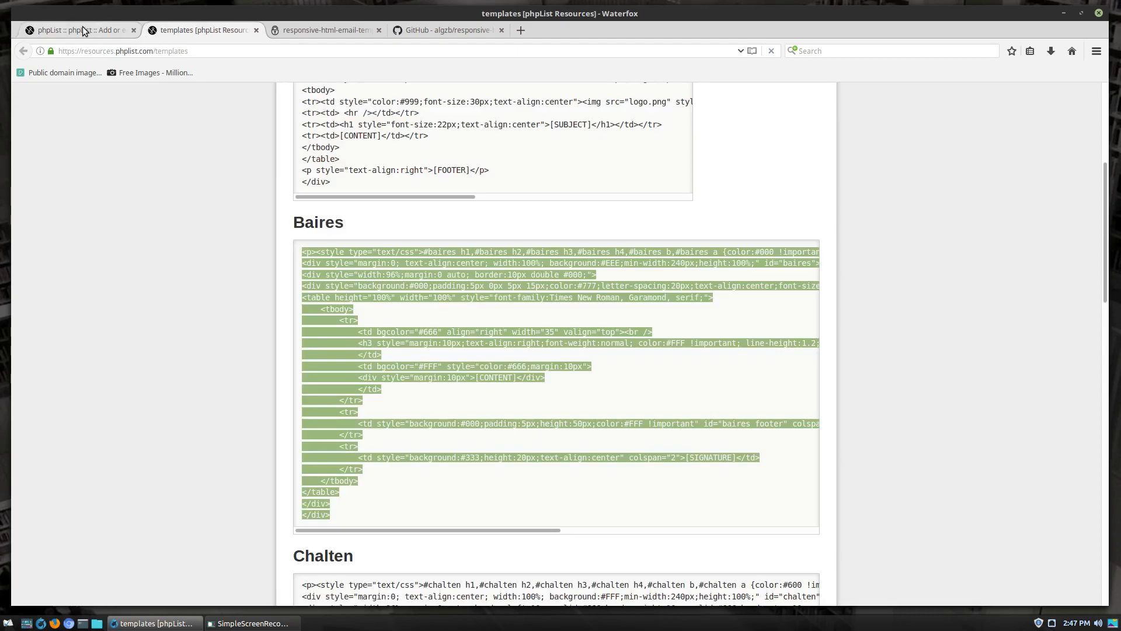
click(82, 30)
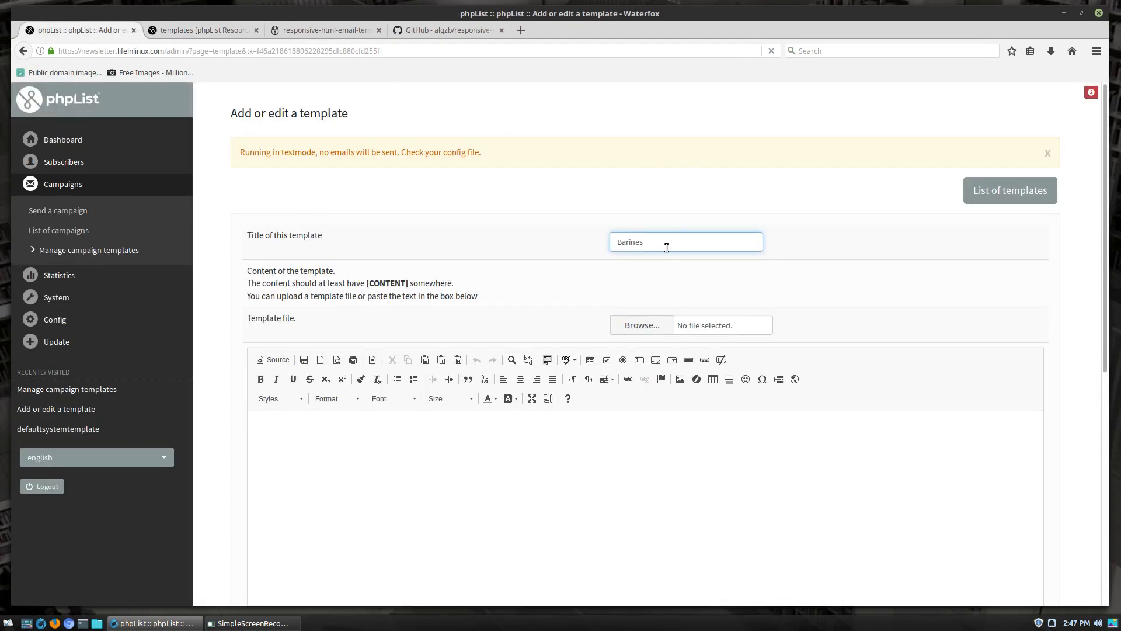
key(BackSpace)
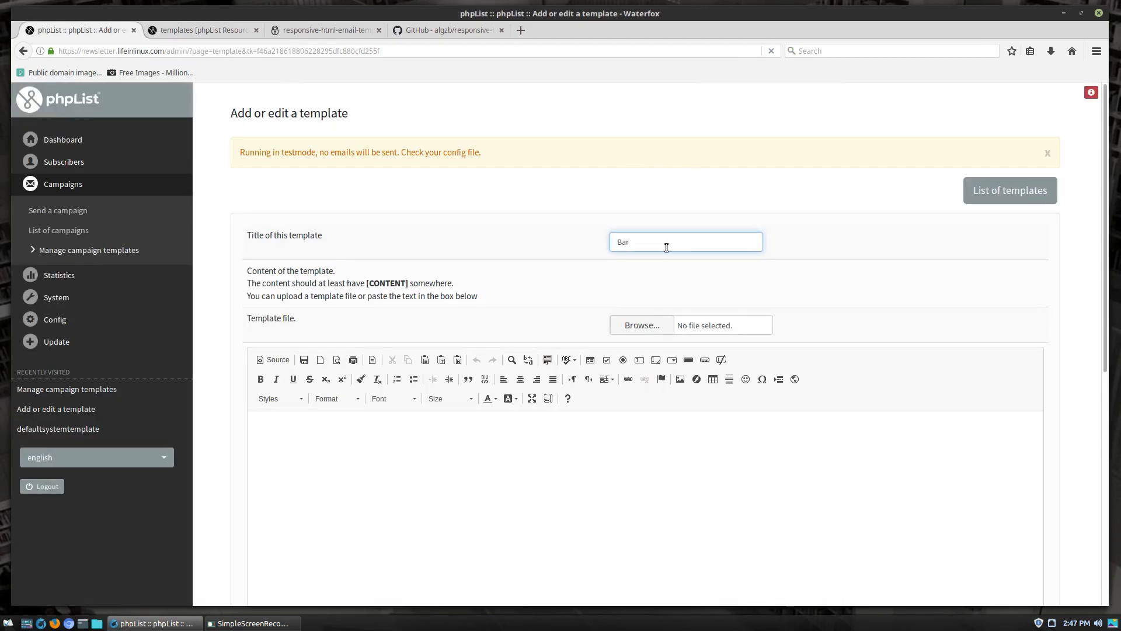
key(Backspace)
text(ires)
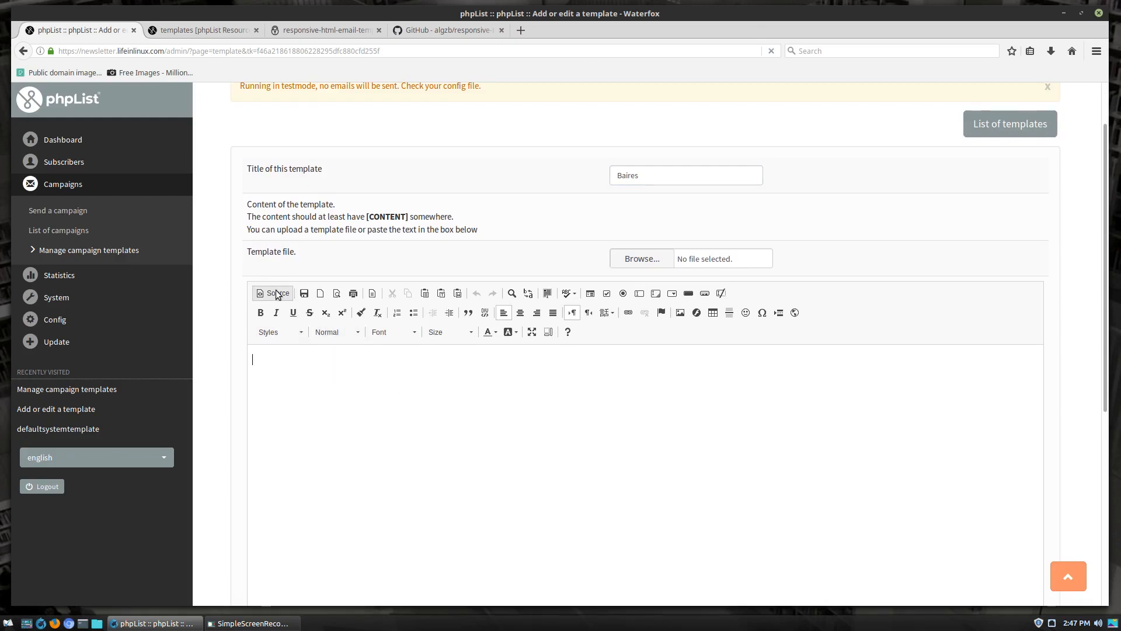
Paste the Baires HTML in Source mode and render its subject, content, footer and signature layout.
click(272, 292)
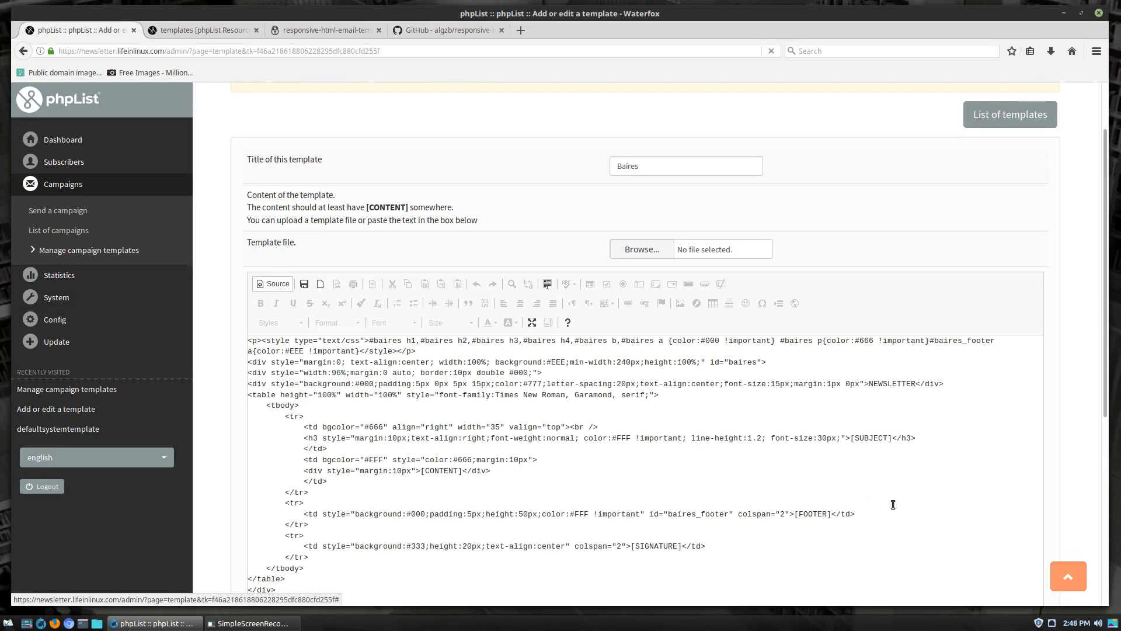
click(273, 283)
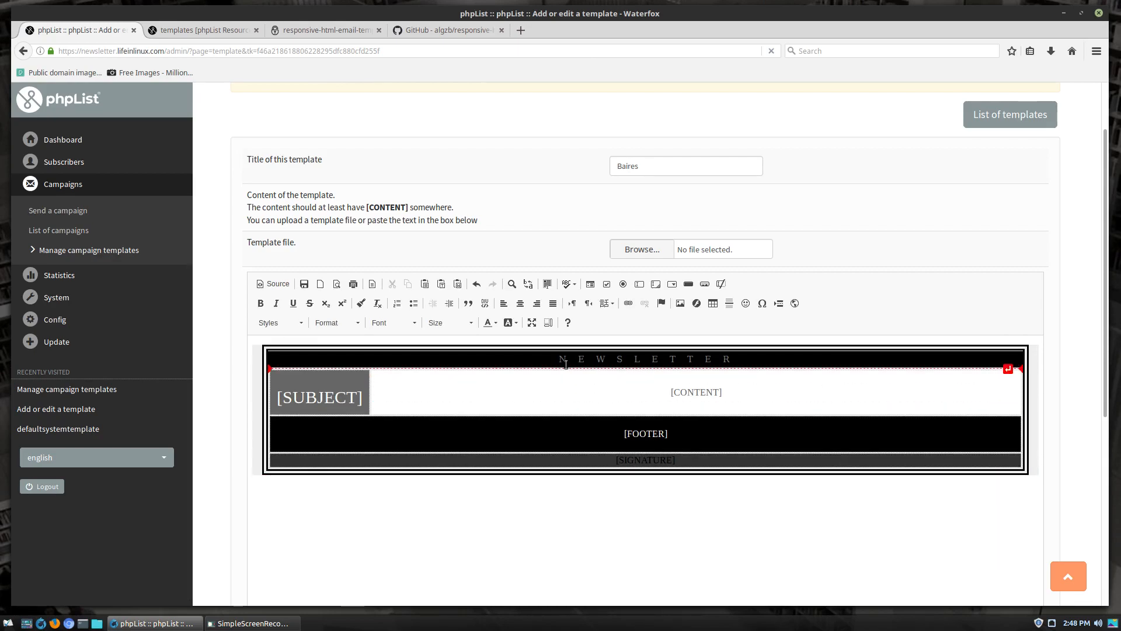
click(352, 398)
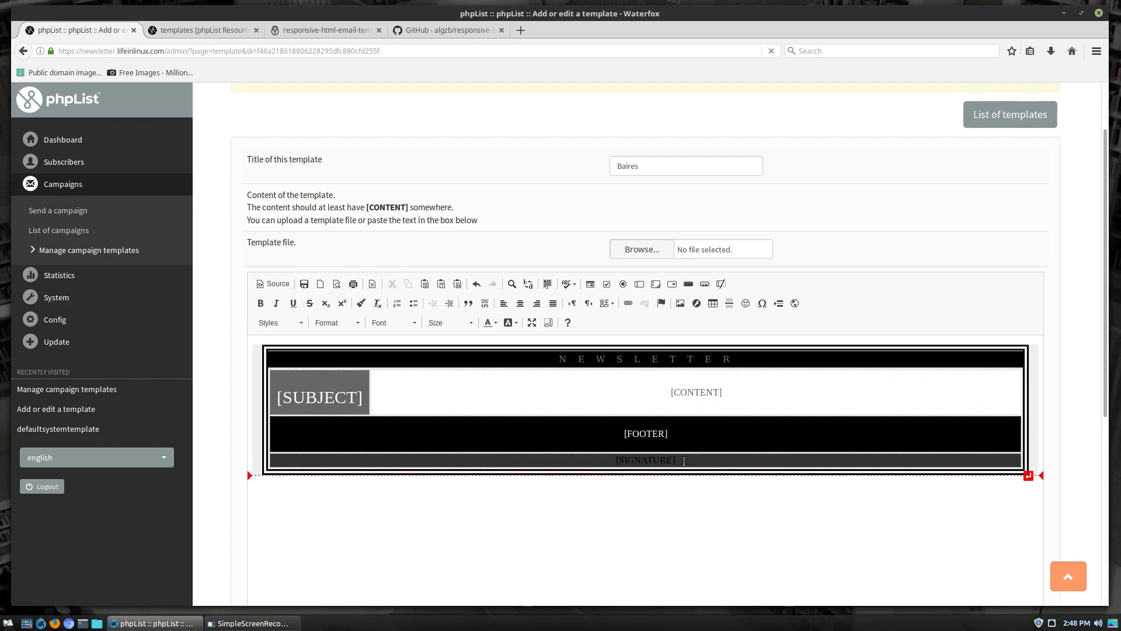
scroll(down, 3)
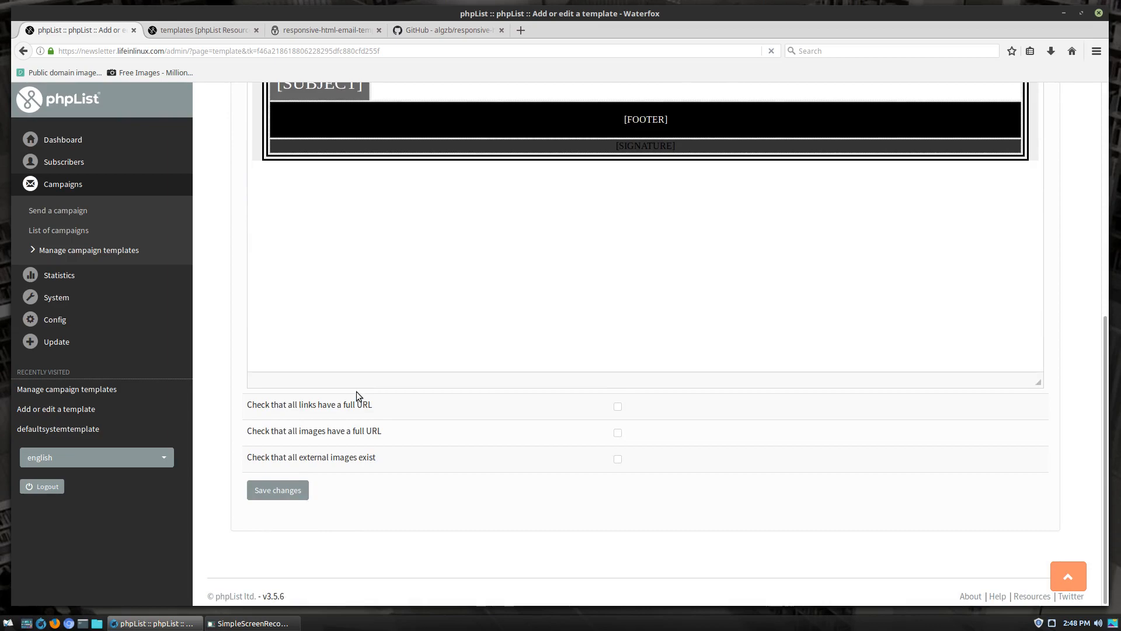
mouse_move(603, 408)
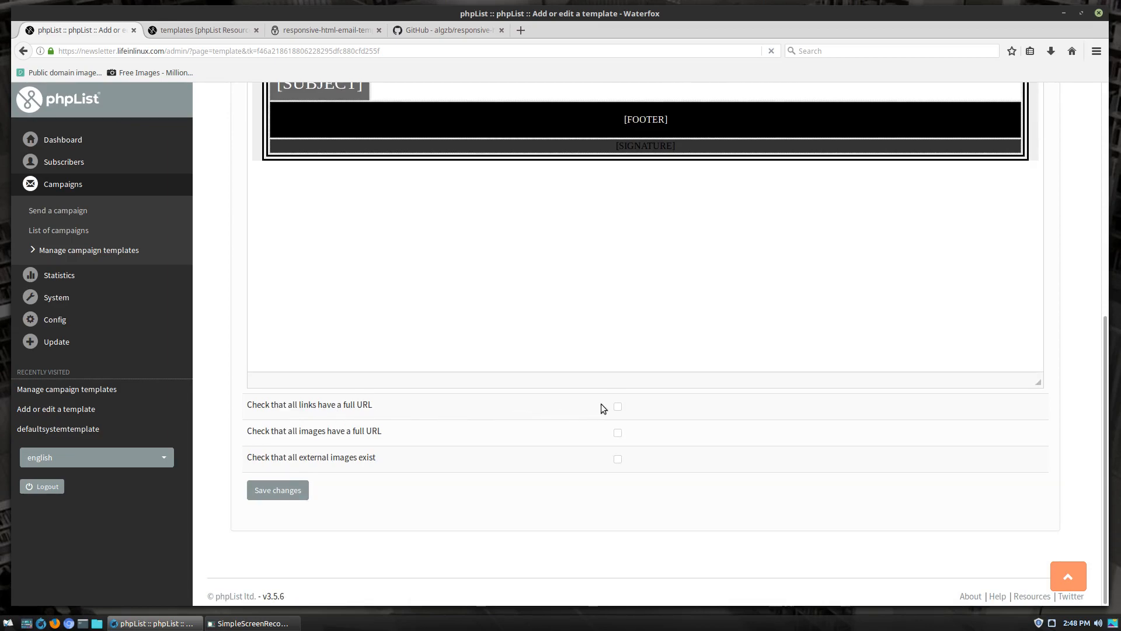
mouse_move(619, 411)
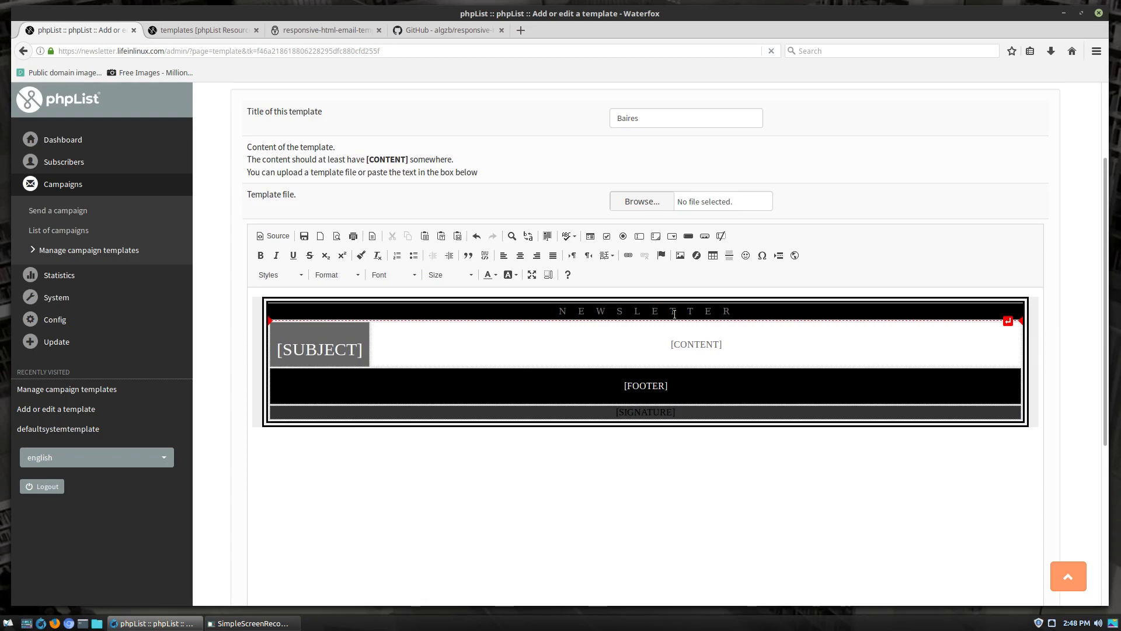
Save the Baires template so it appears in the campaign templates list.
scroll(down, 3)
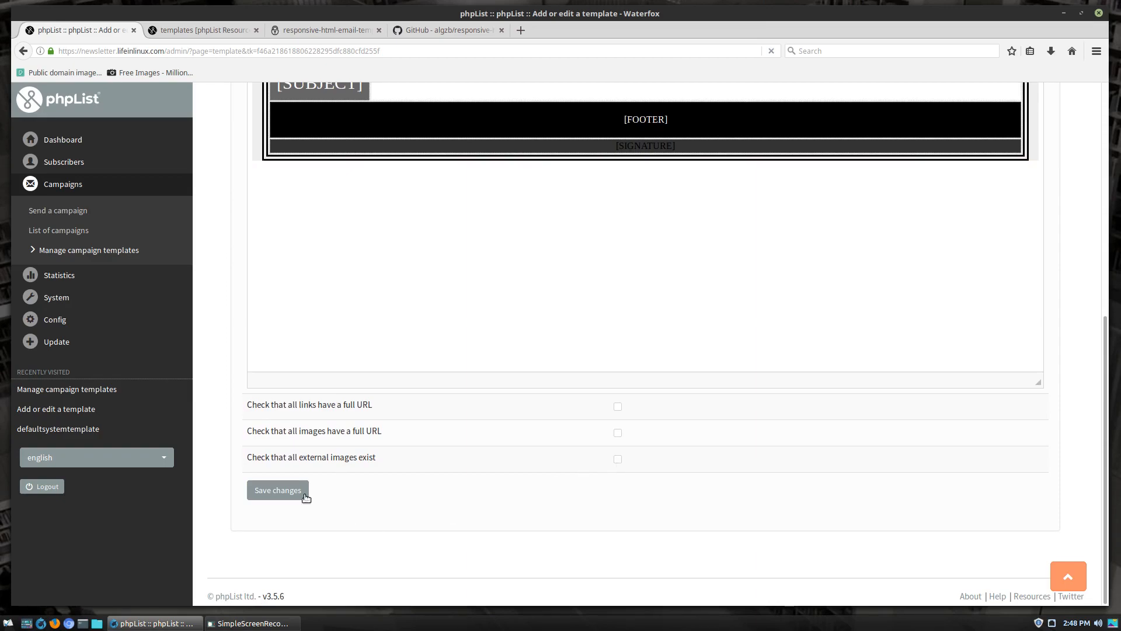
click(278, 490)
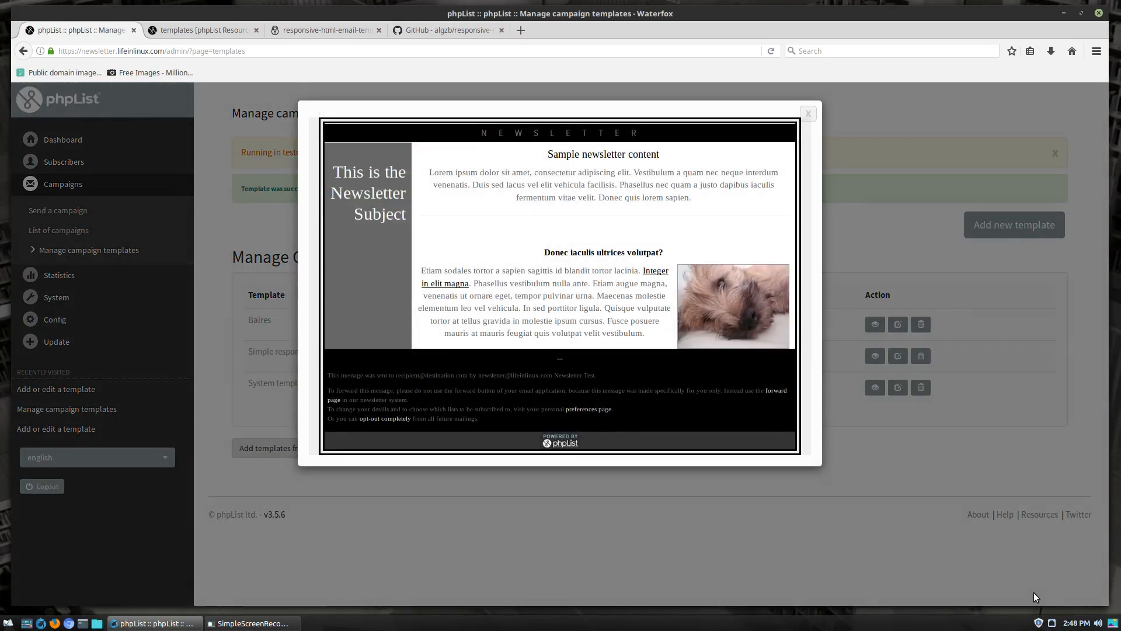
mouse_move(953, 438)
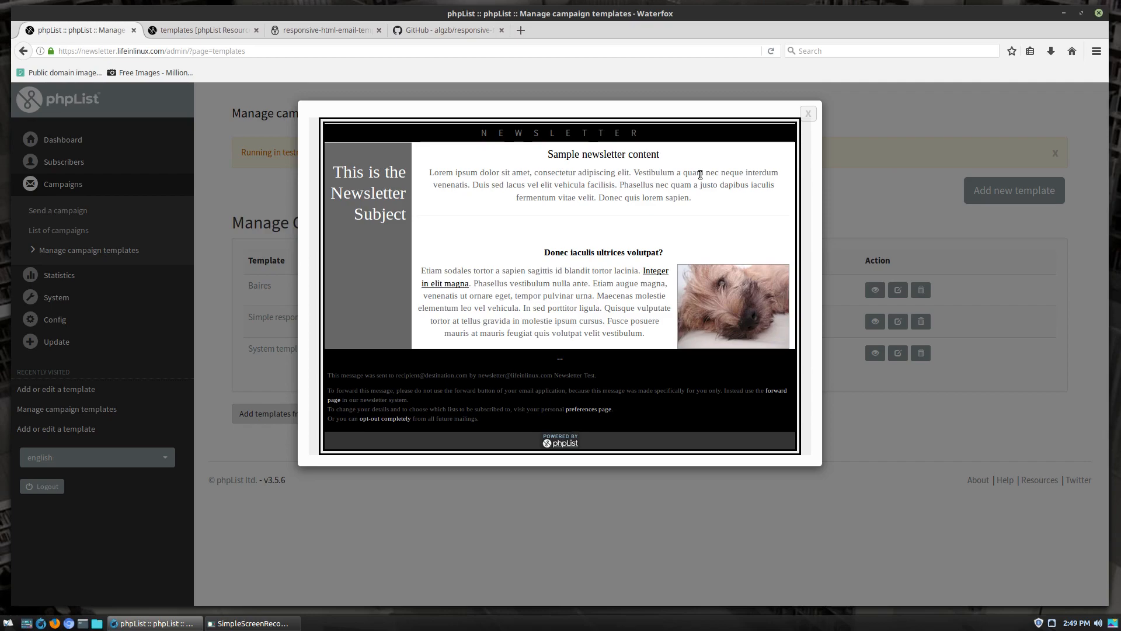
mouse_move(786, 144)
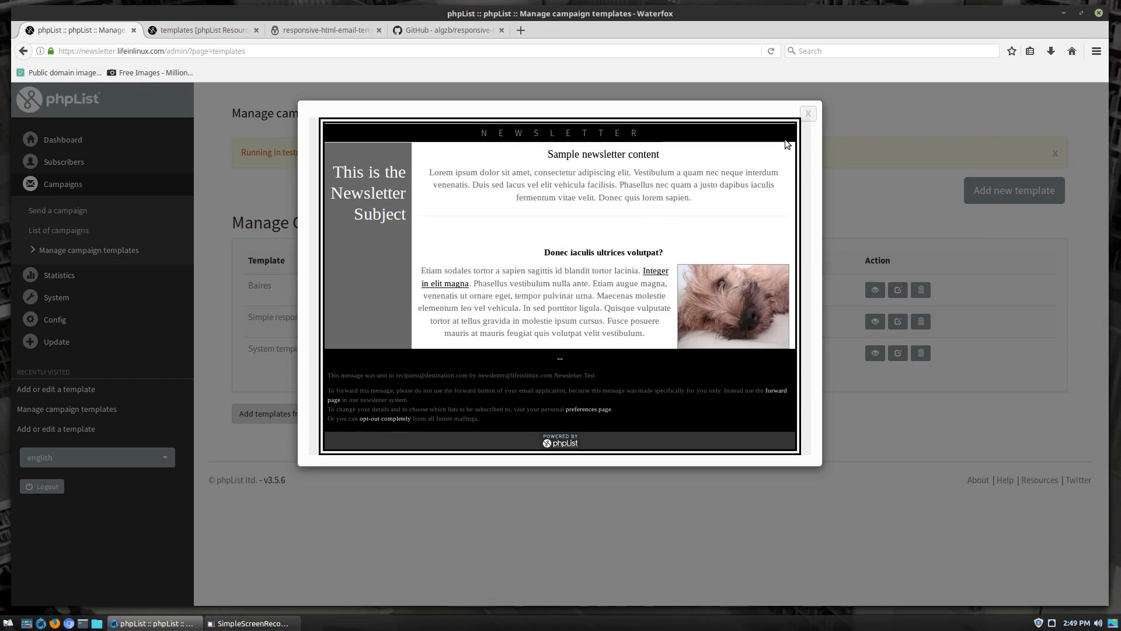
mouse_move(936, 221)
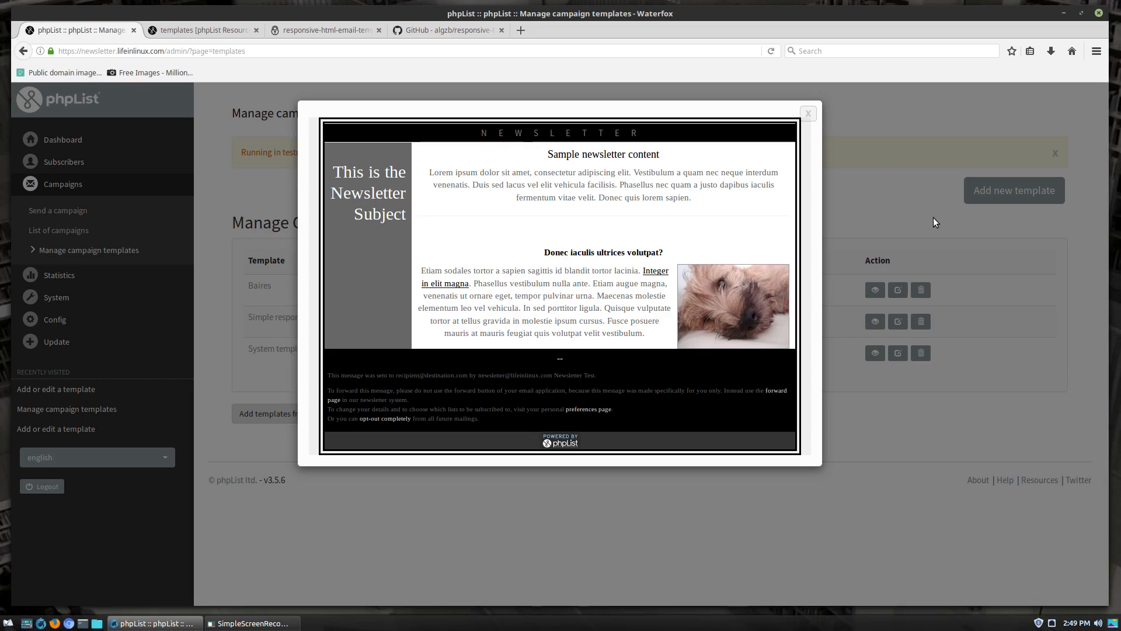
mouse_move(887, 159)
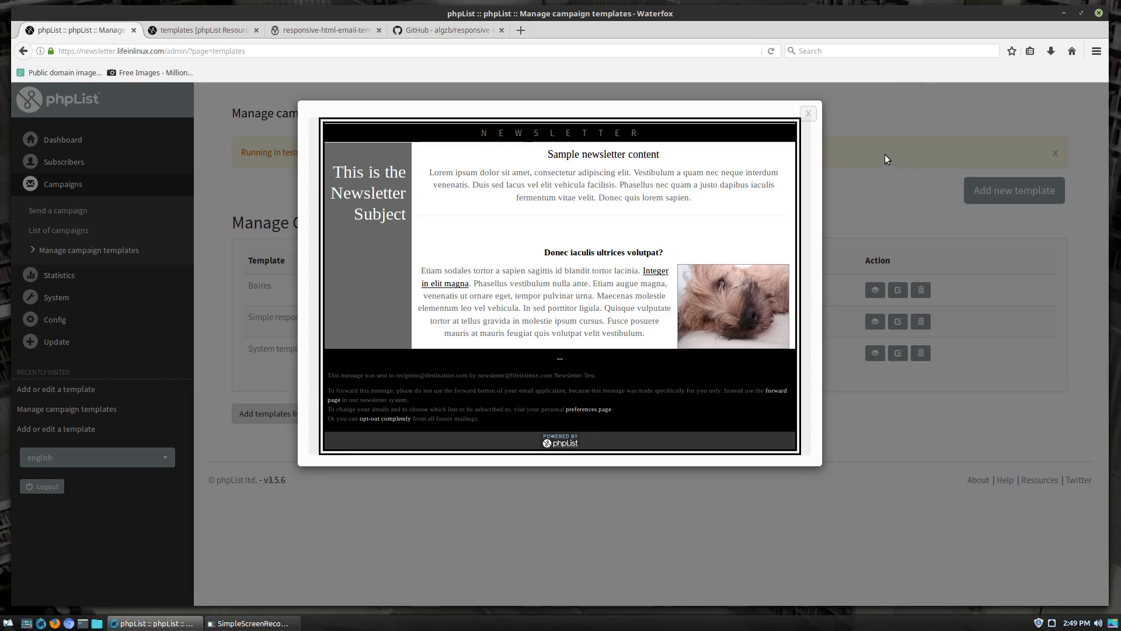
mouse_move(808, 112)
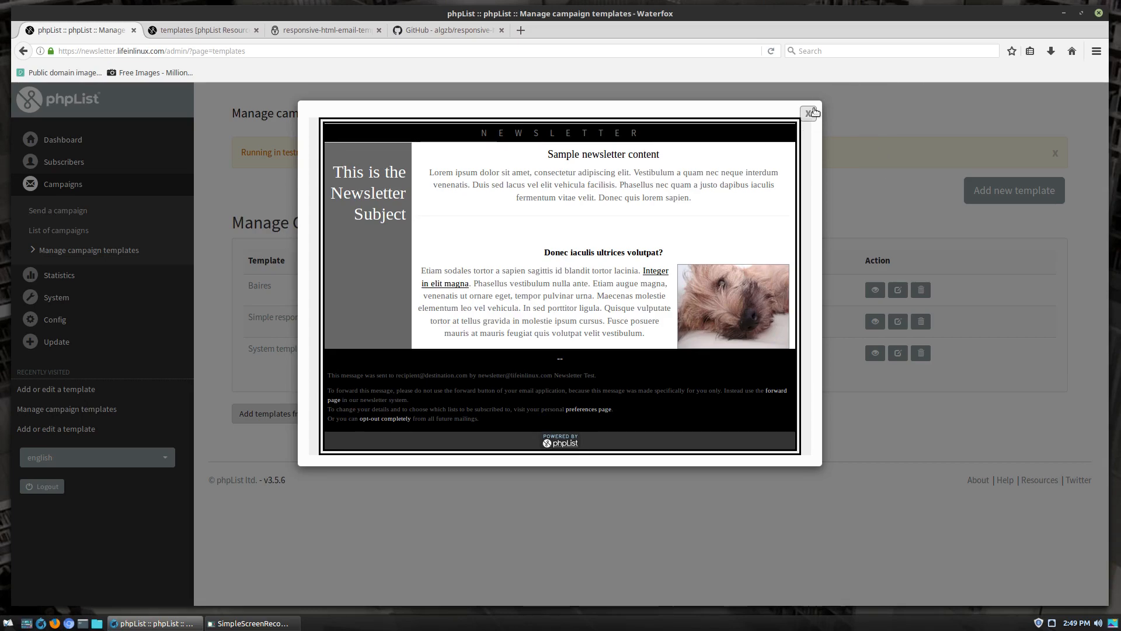
Close the Baires newsletter preview, returning to the Resources page.
click(201, 30)
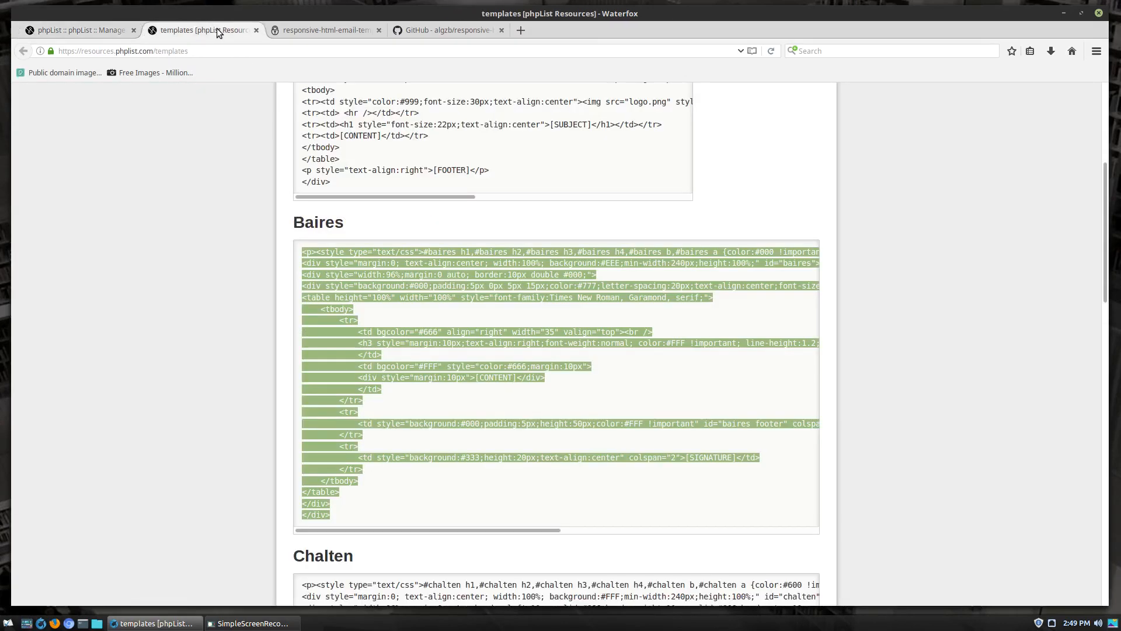
Select the Chalten template code on the Resources page and return to the template list.
scroll(down, 3)
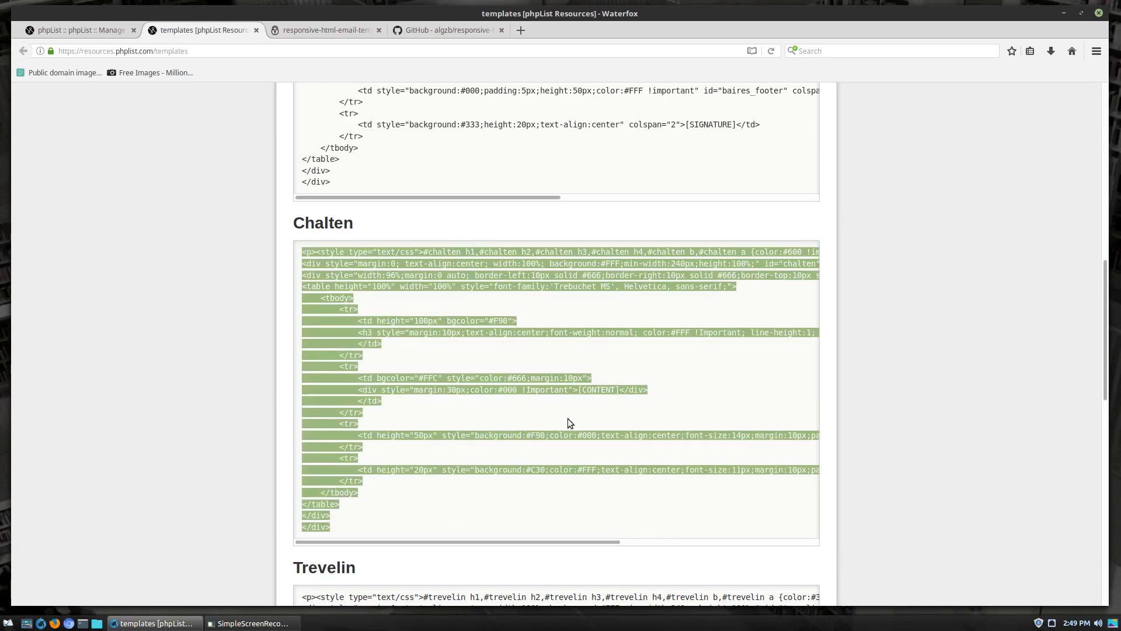
mouse_move(532, 504)
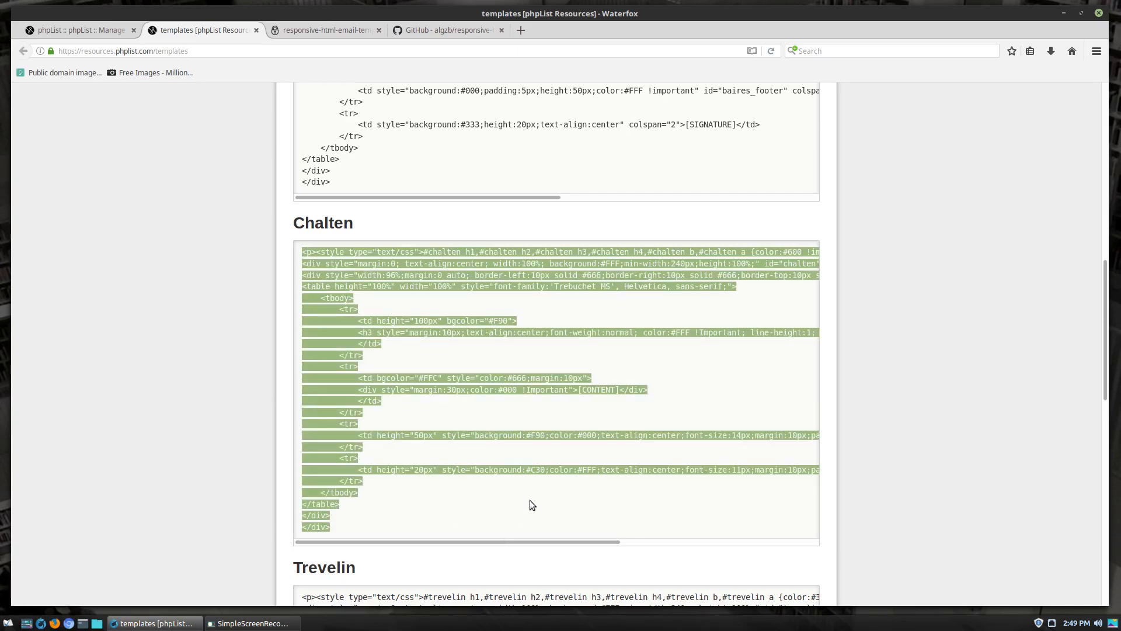
click(76, 30)
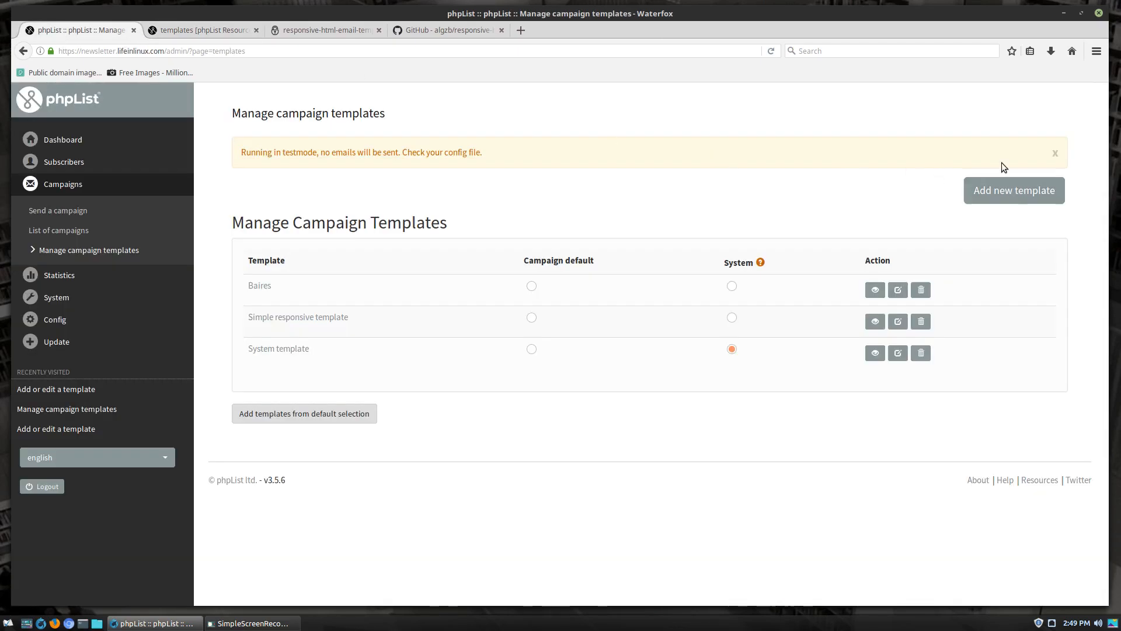
Create a template titled Chalten with the Chalten HTML, save it and preview its newsletter.
click(1014, 190)
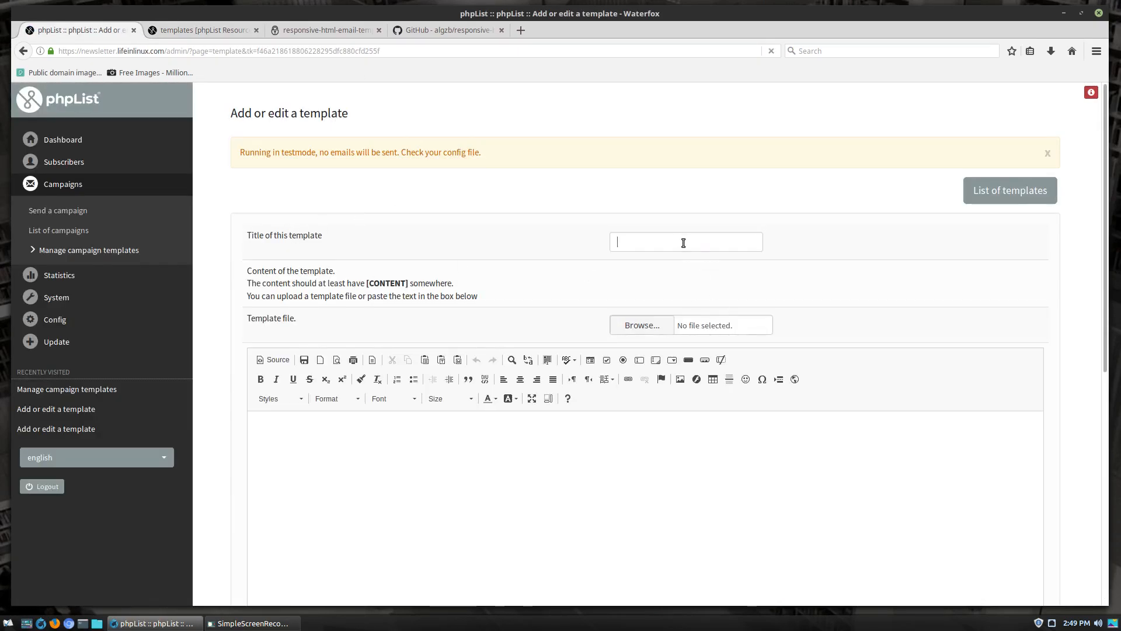
text(Chalti)
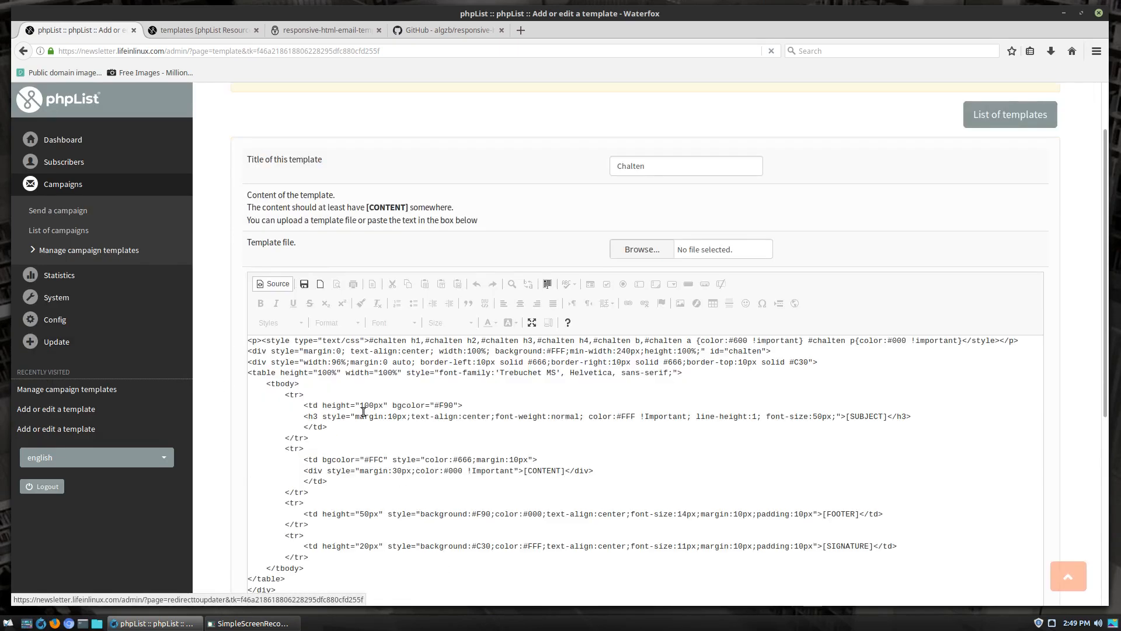
scroll(down, 3)
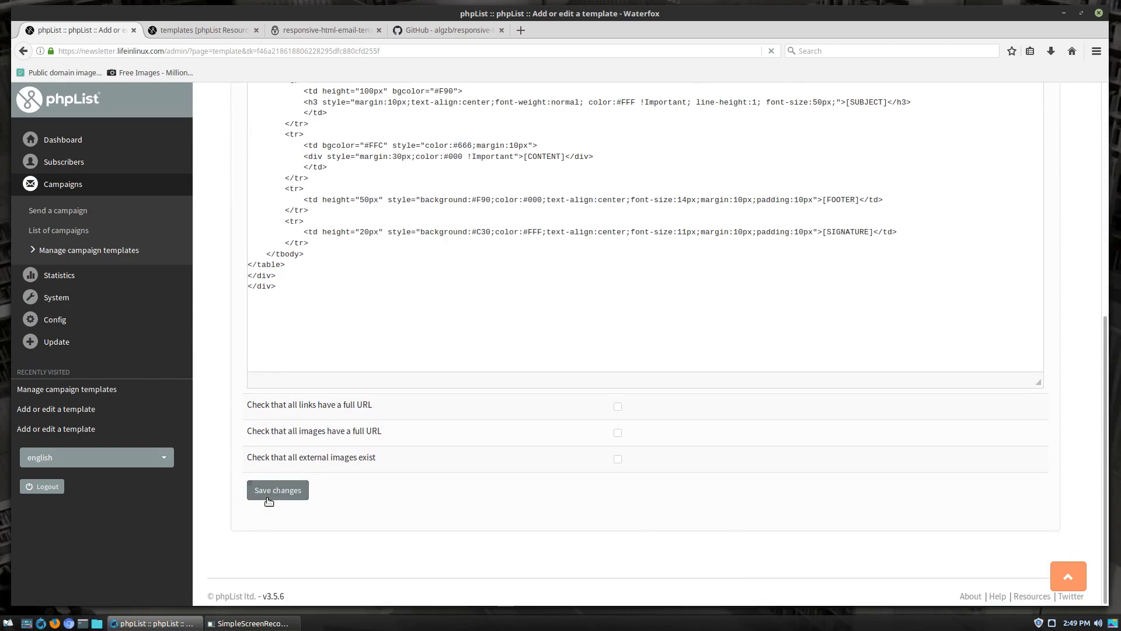
click(278, 489)
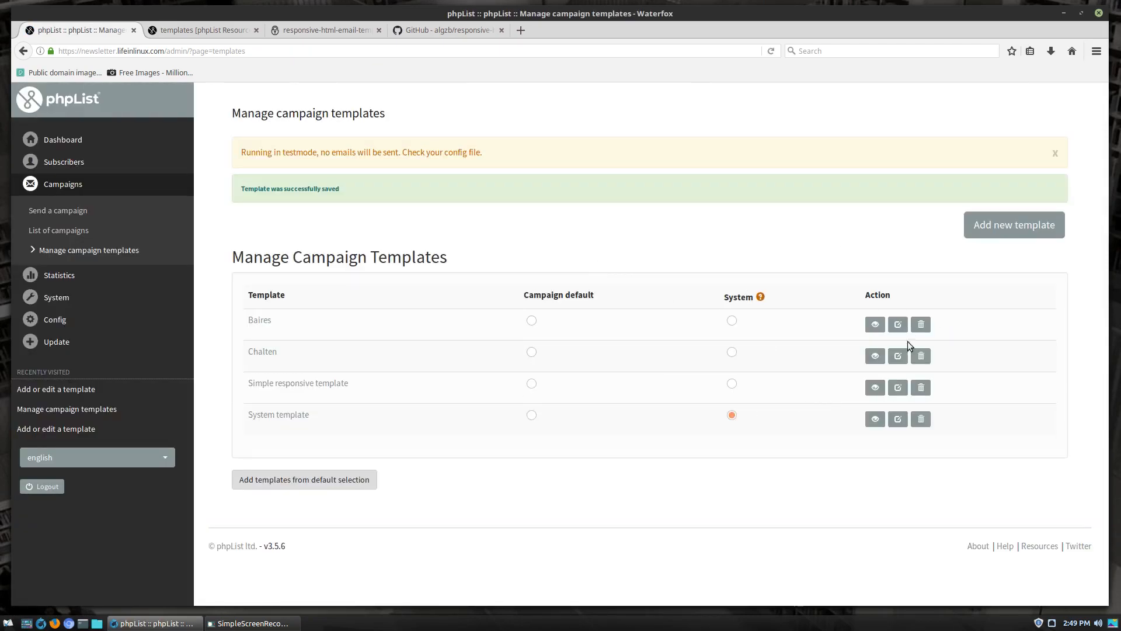
click(875, 325)
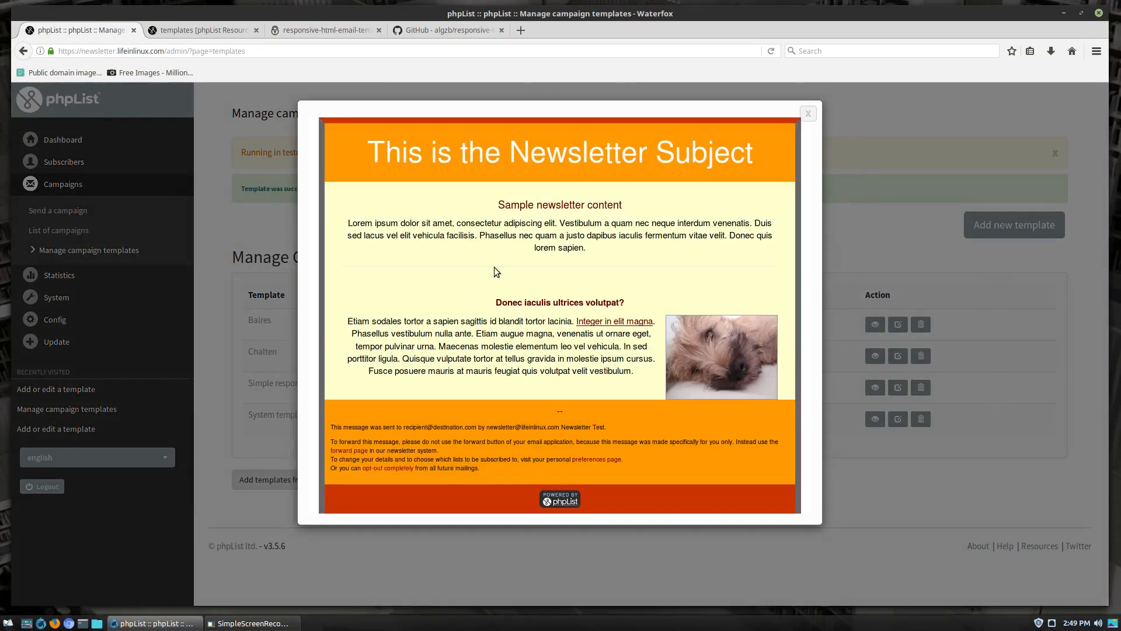
mouse_move(808, 114)
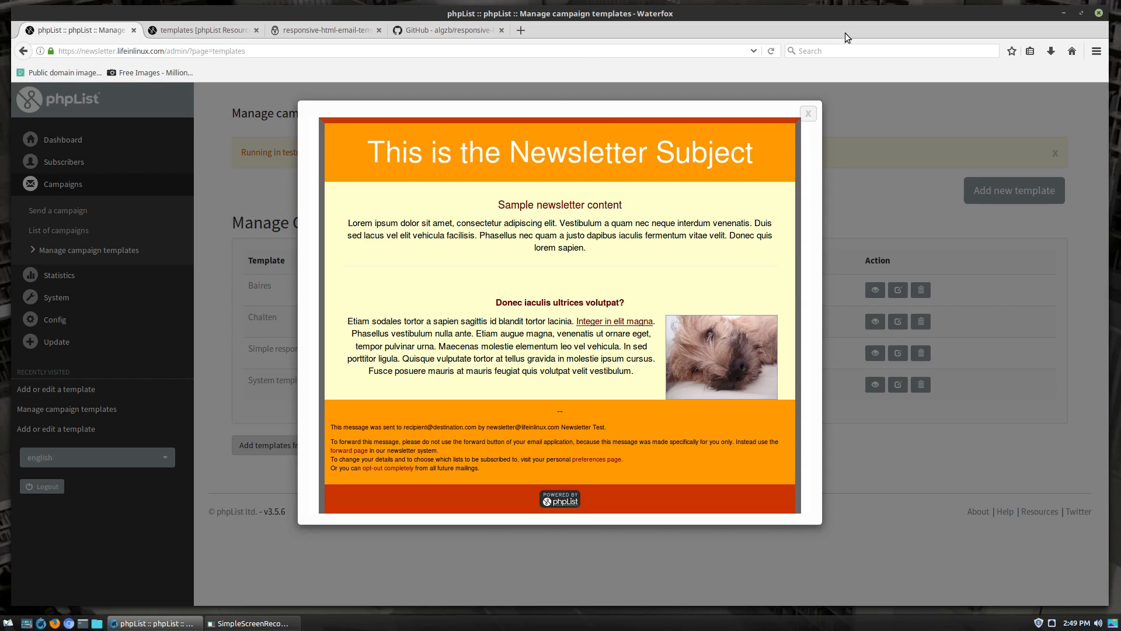
Close the Chalten template preview, returning to the campaign templates list.
click(808, 114)
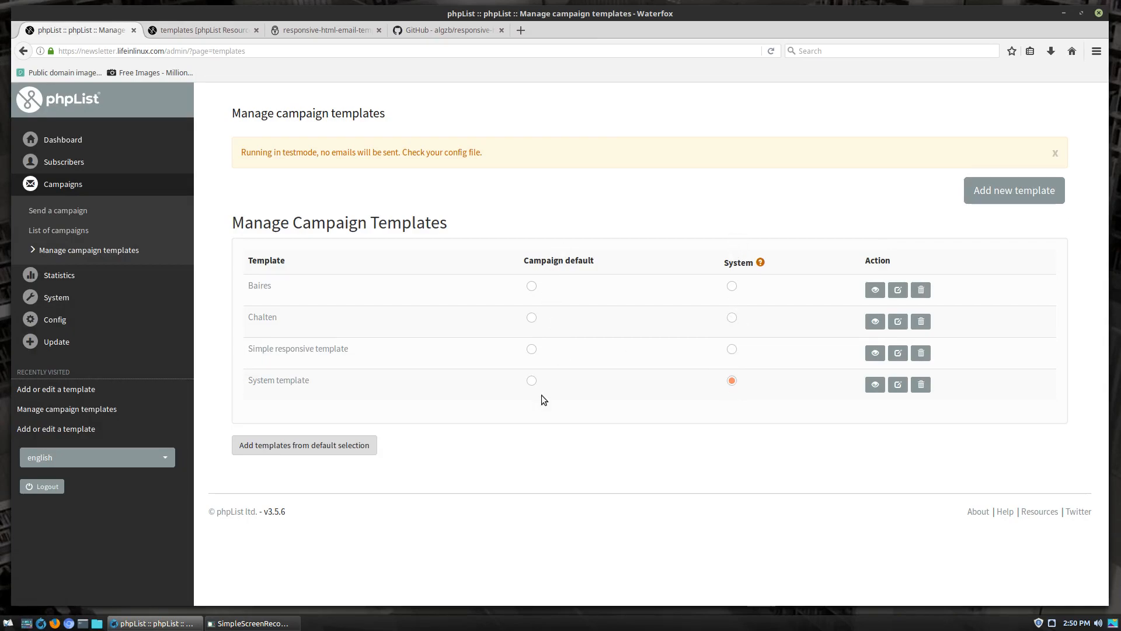
mouse_move(761, 264)
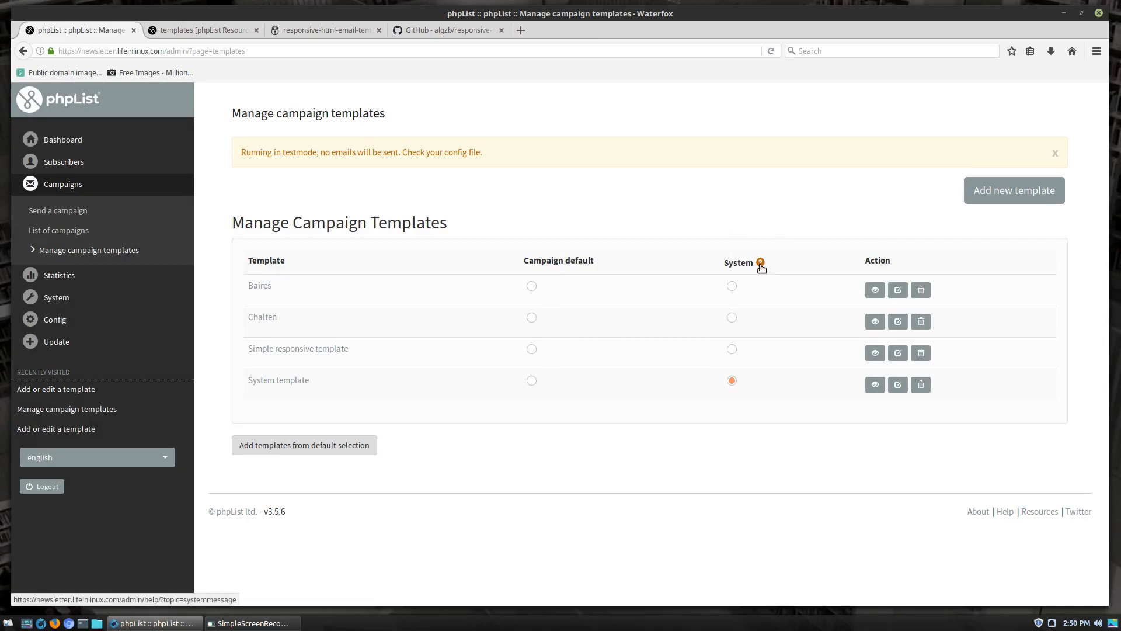
Read the system-template explanation and keep Baires as the system template.
click(761, 262)
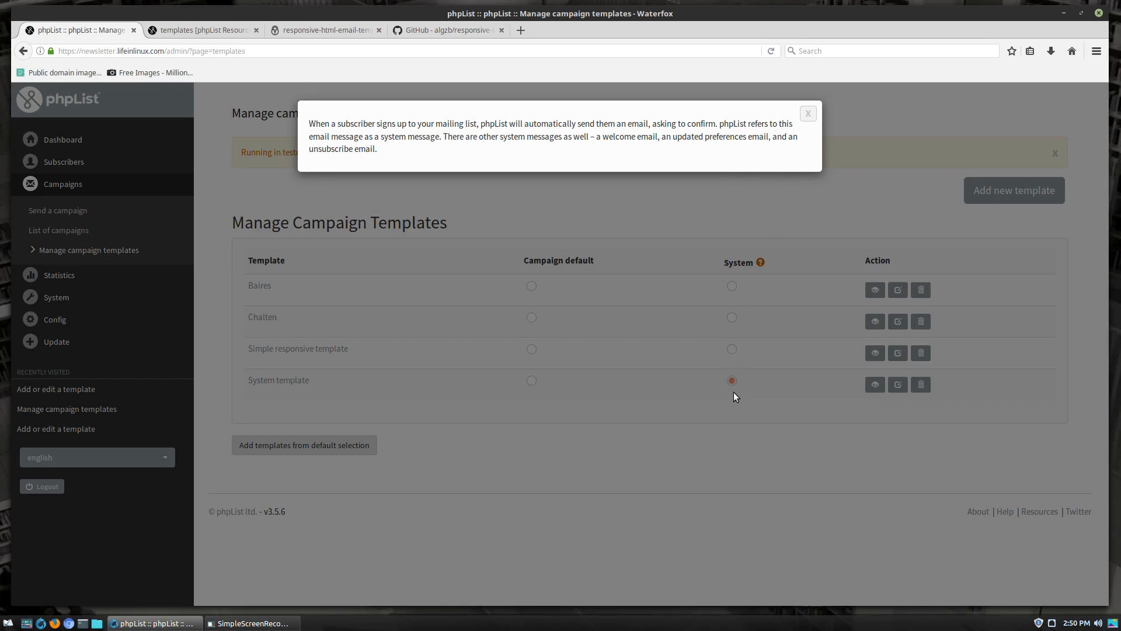
mouse_move(743, 327)
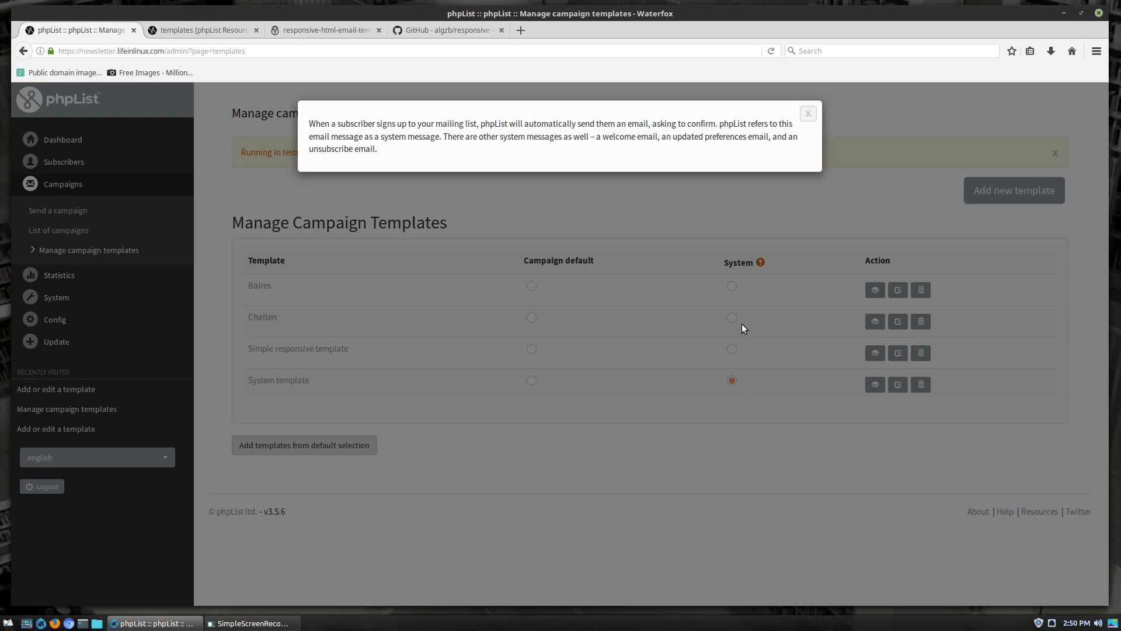
mouse_move(754, 305)
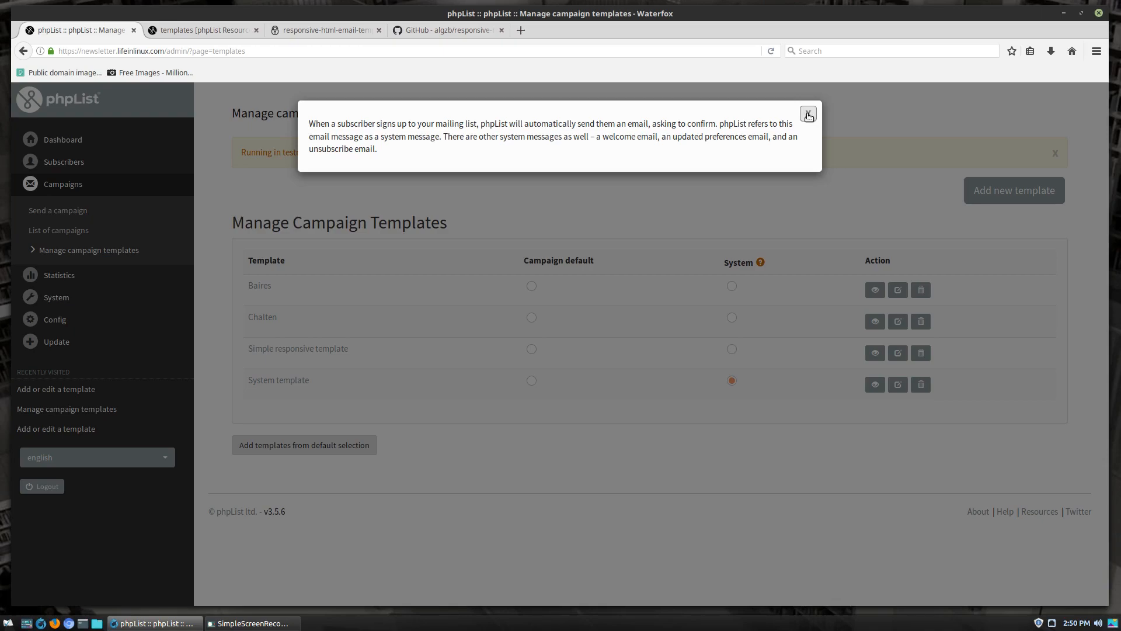
click(808, 115)
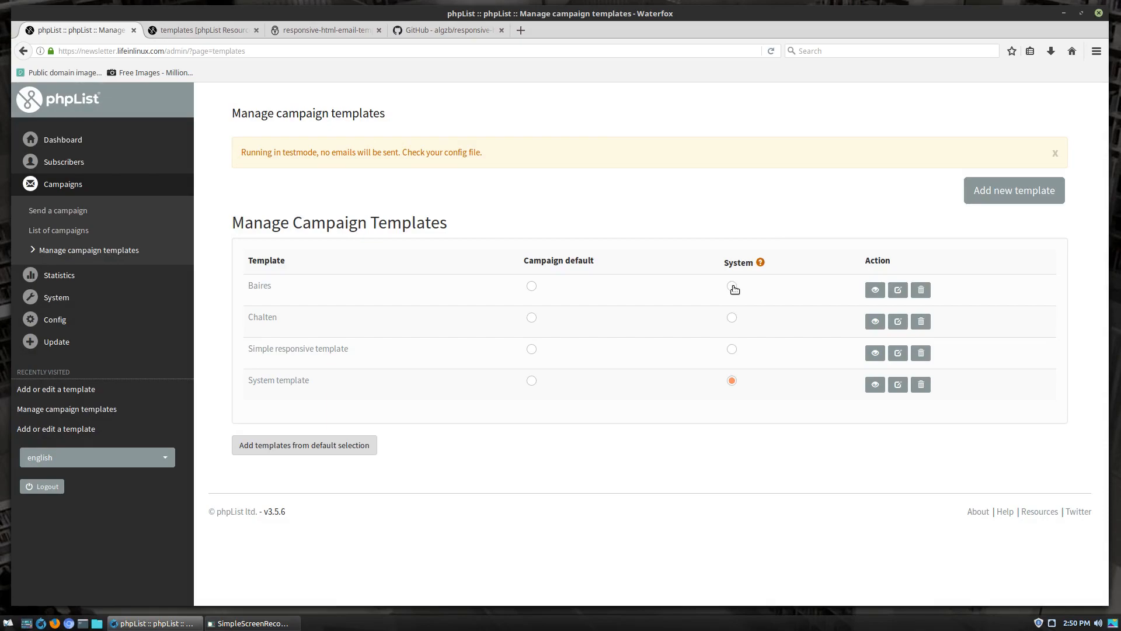
click(731, 289)
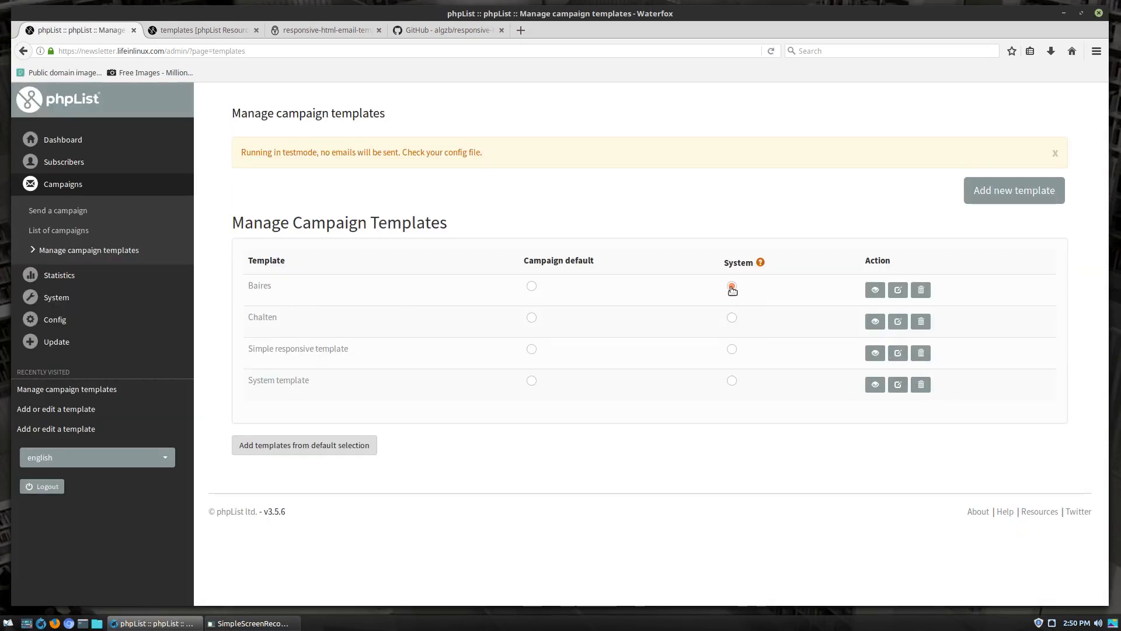
click(732, 286)
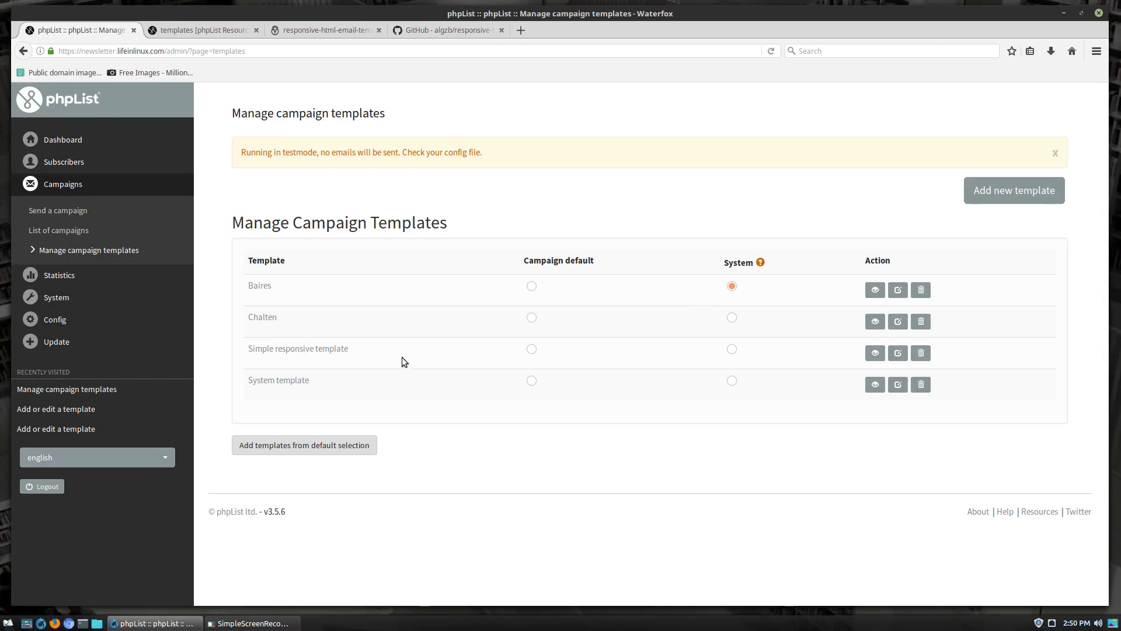
Make Chalten the campaign default template, then move to the freesoft.dev page.
click(531, 317)
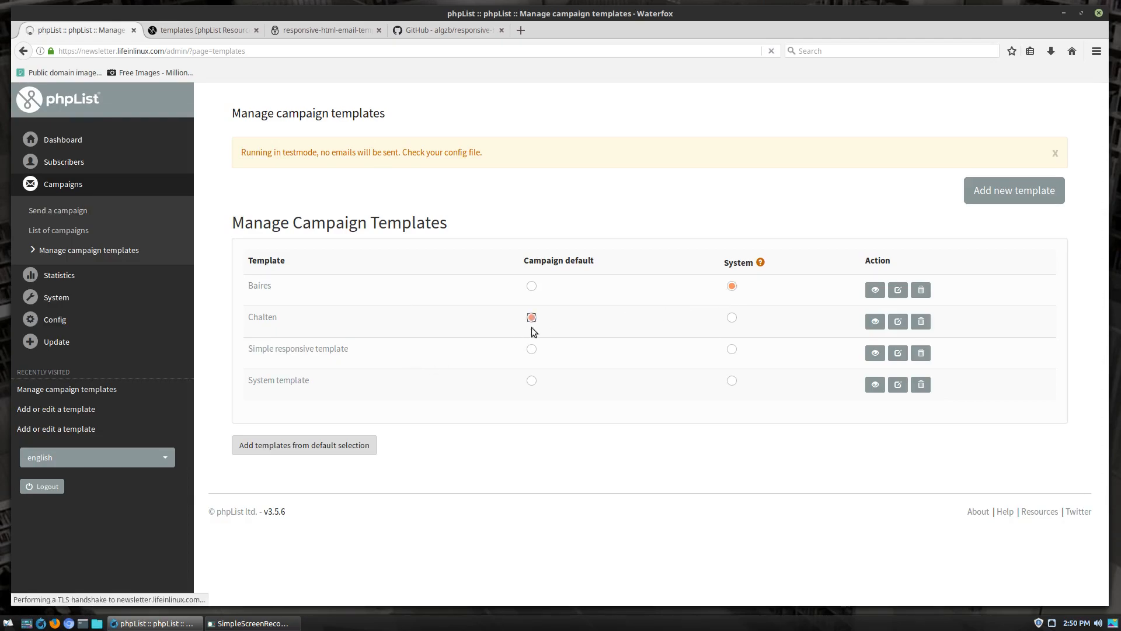
click(531, 318)
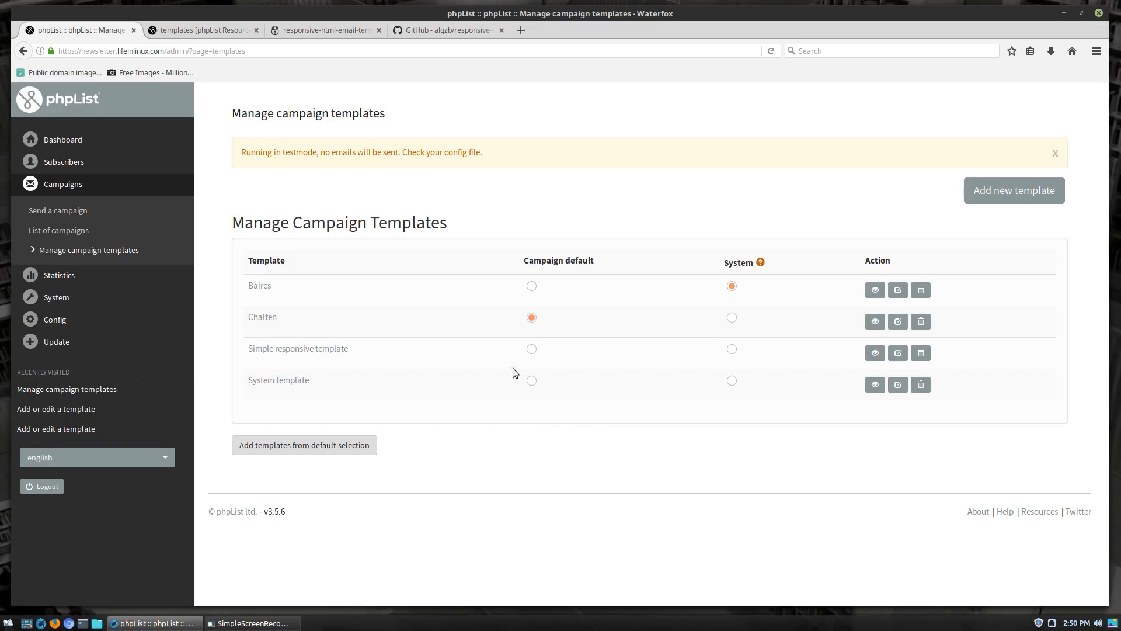
mouse_move(817, 296)
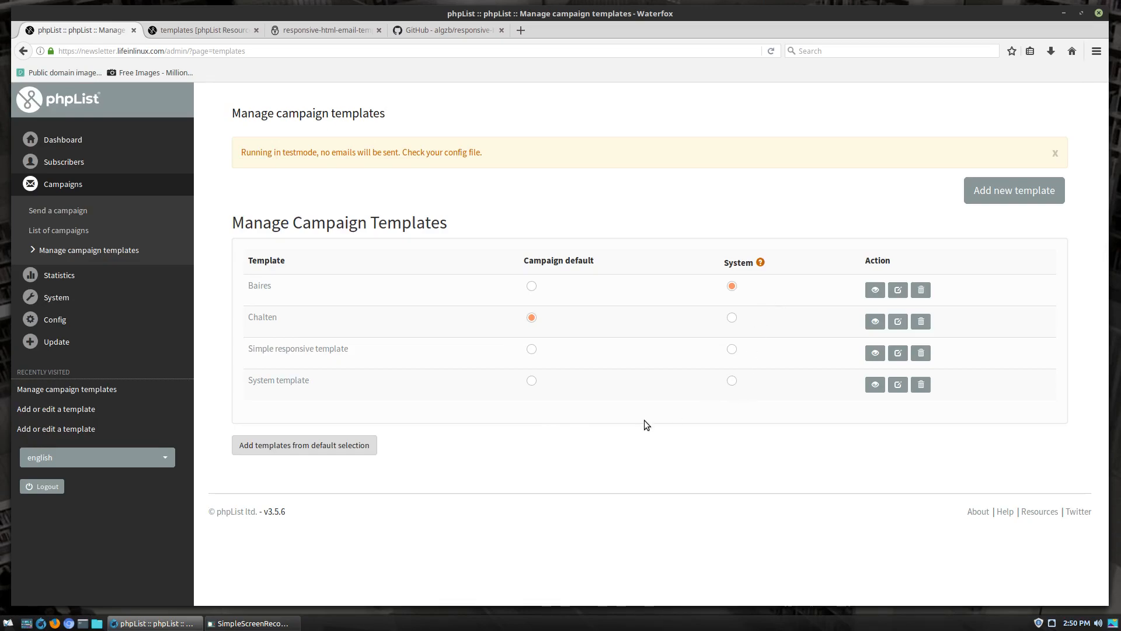
mouse_move(518, 414)
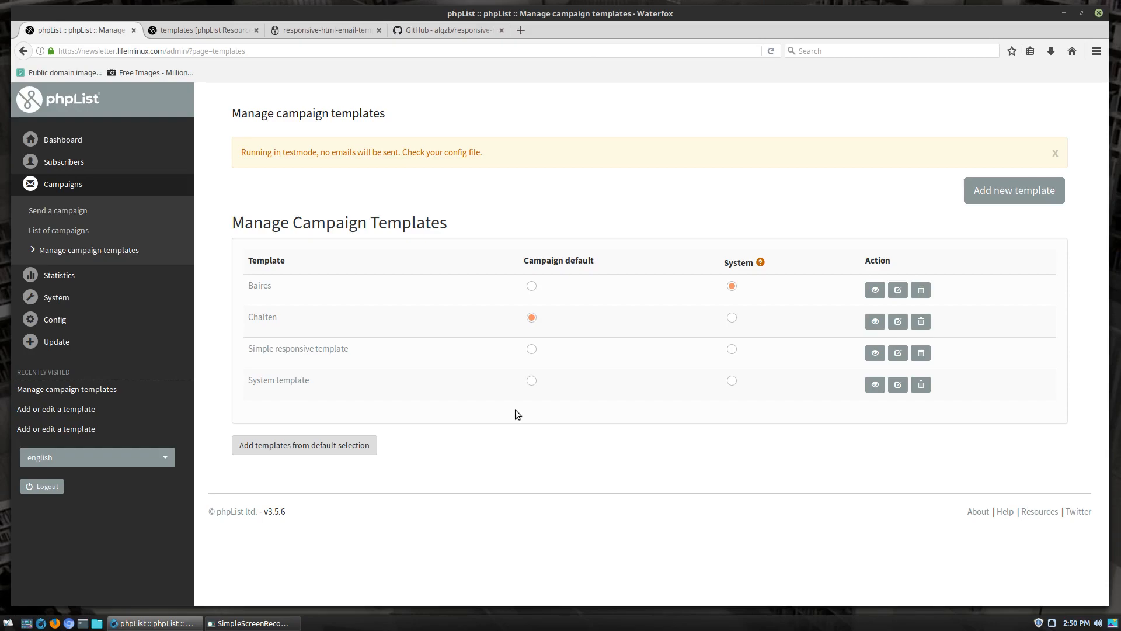
mouse_move(526, 453)
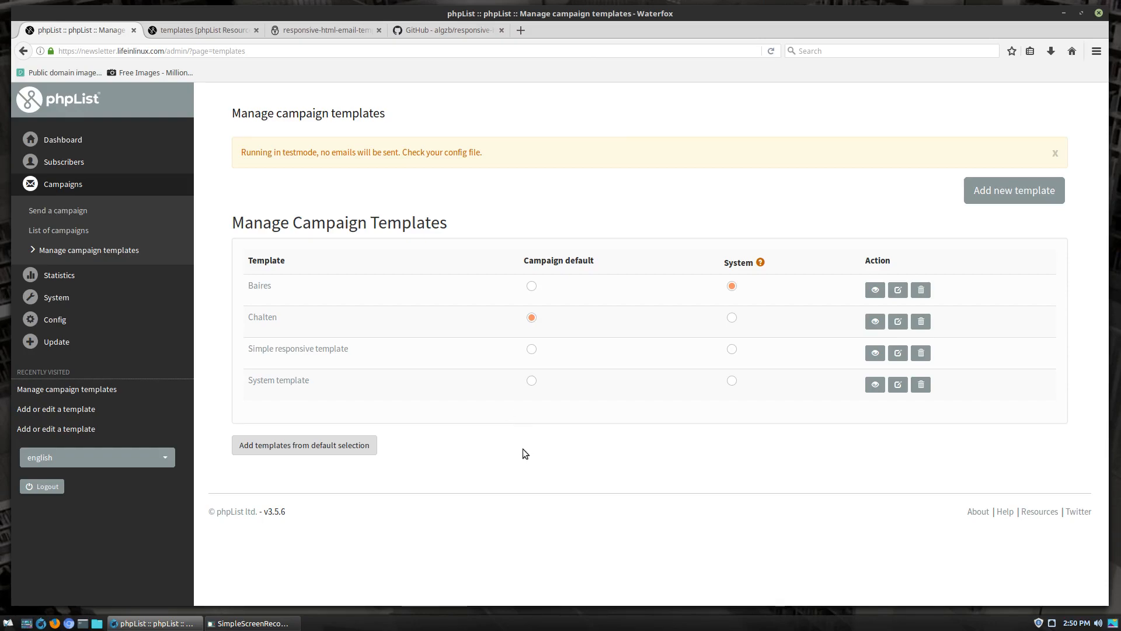
mouse_move(462, 485)
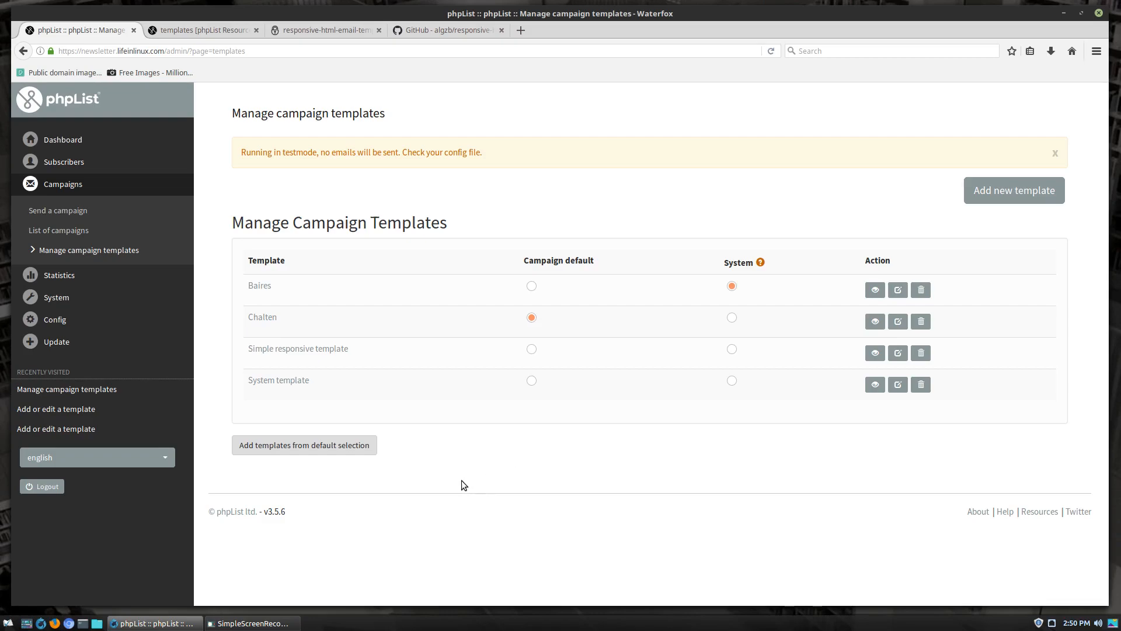
mouse_move(644, 427)
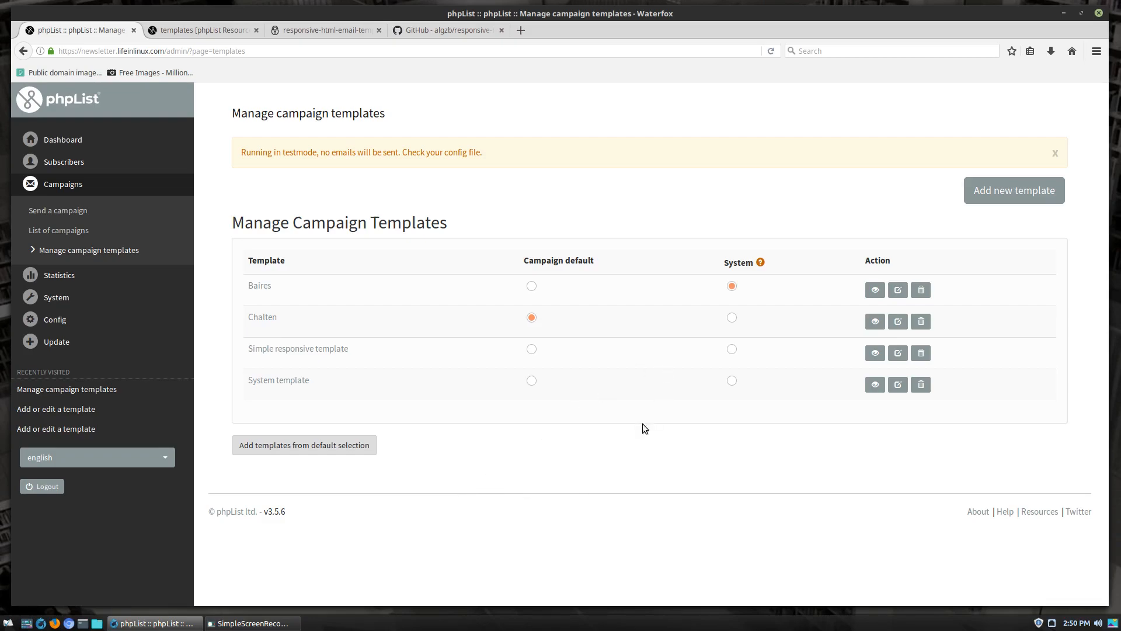
mouse_move(552, 374)
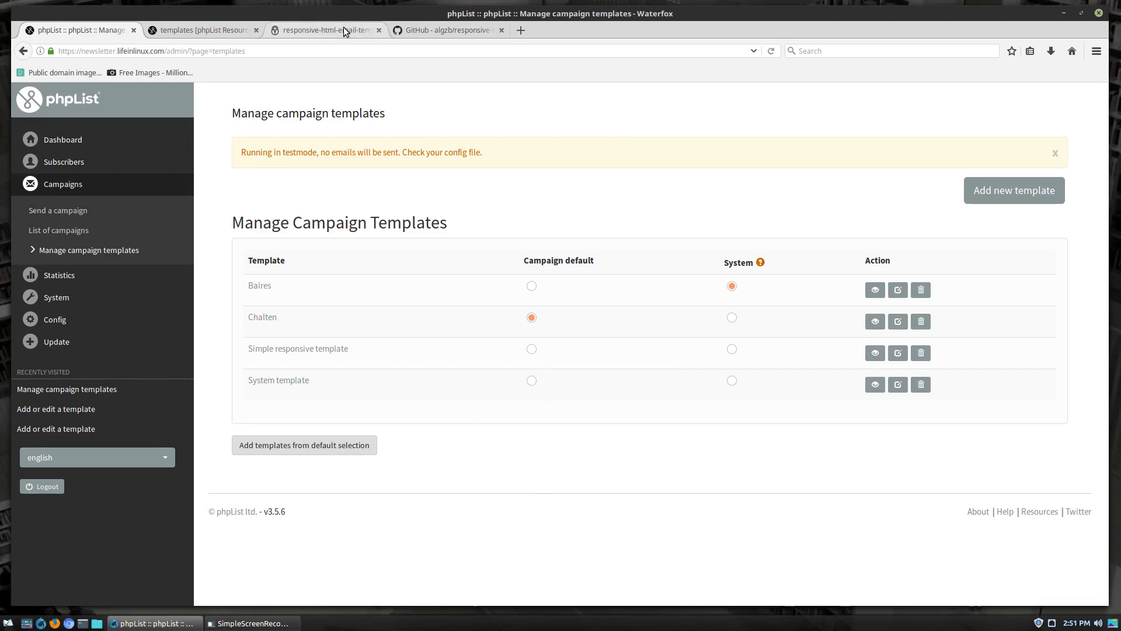
click(325, 31)
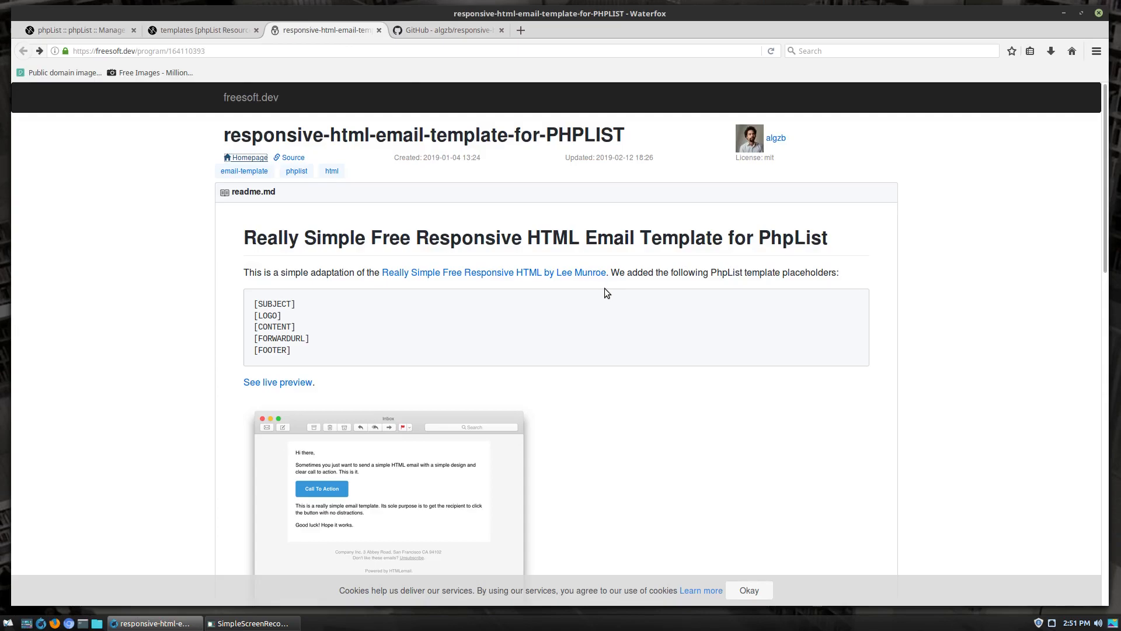
mouse_move(502, 208)
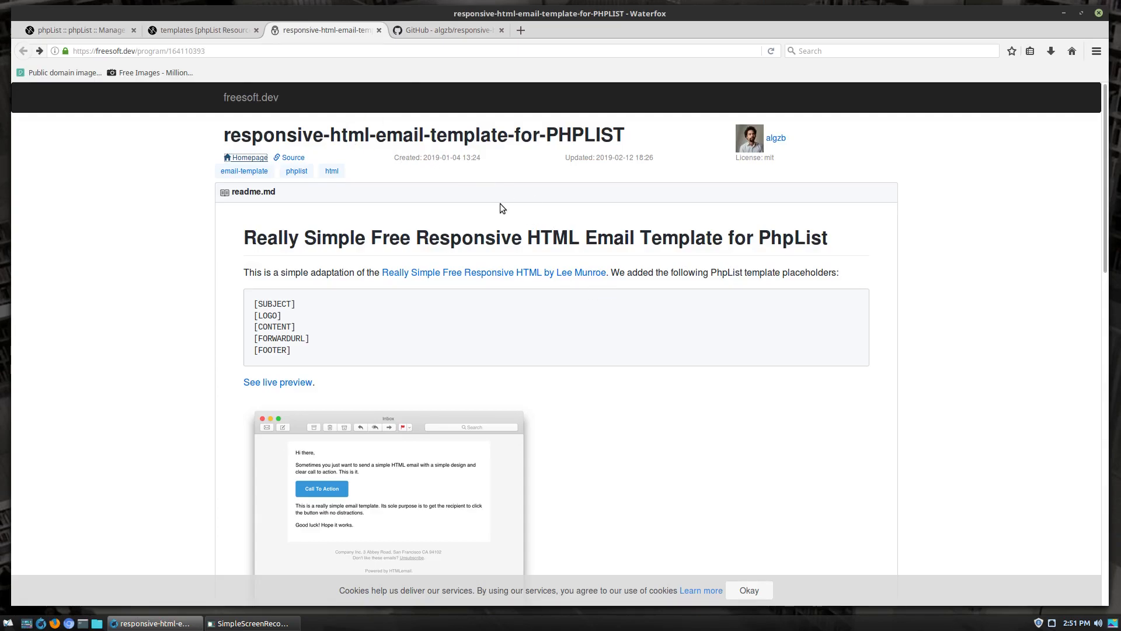
mouse_move(479, 303)
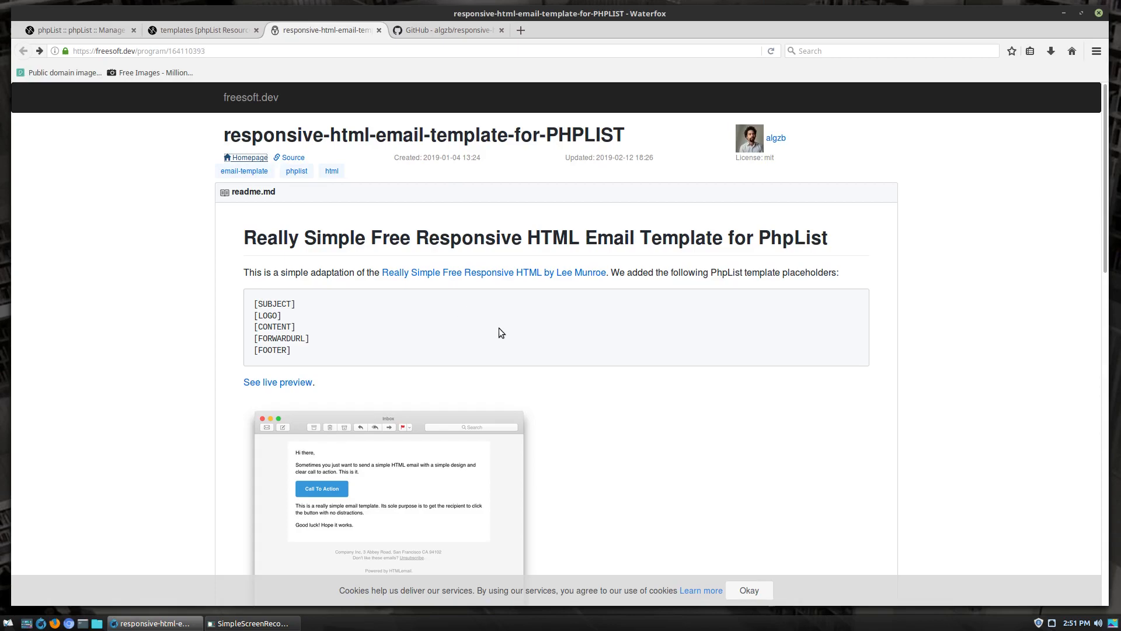
mouse_move(507, 340)
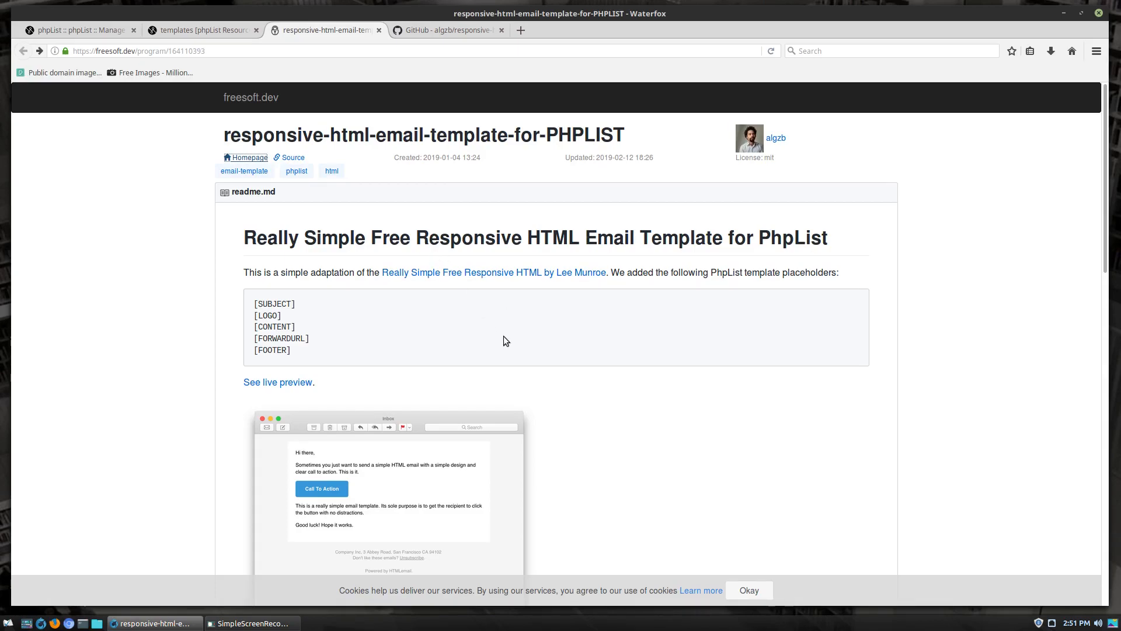
View the template's live Tourism Australia preview, then go to its GitHub repository.
scroll(down, 3)
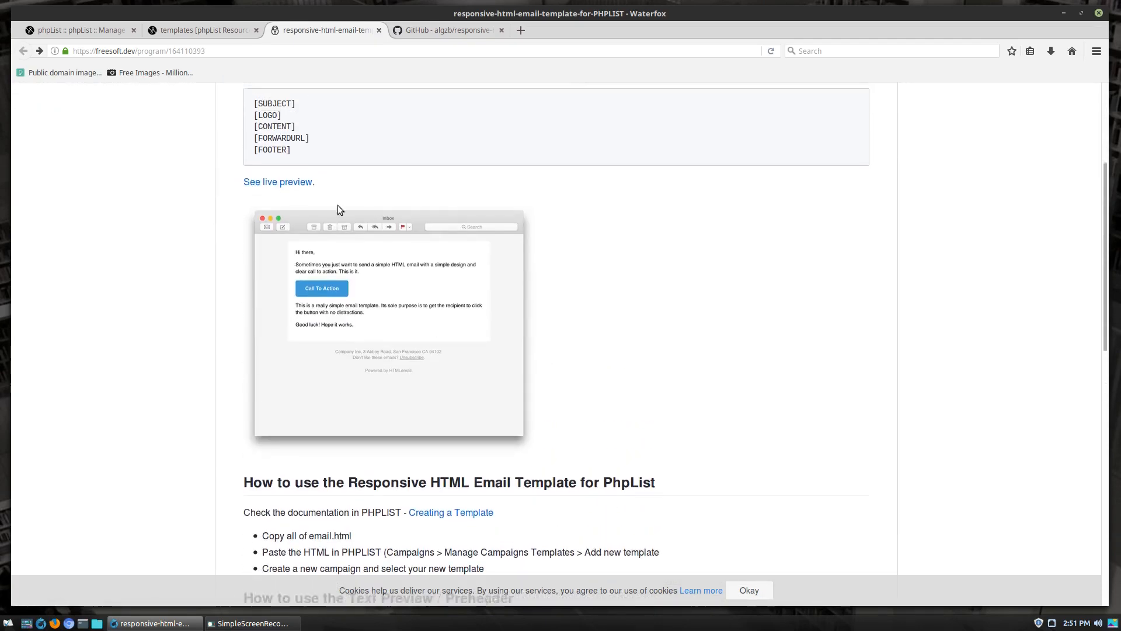
click(278, 181)
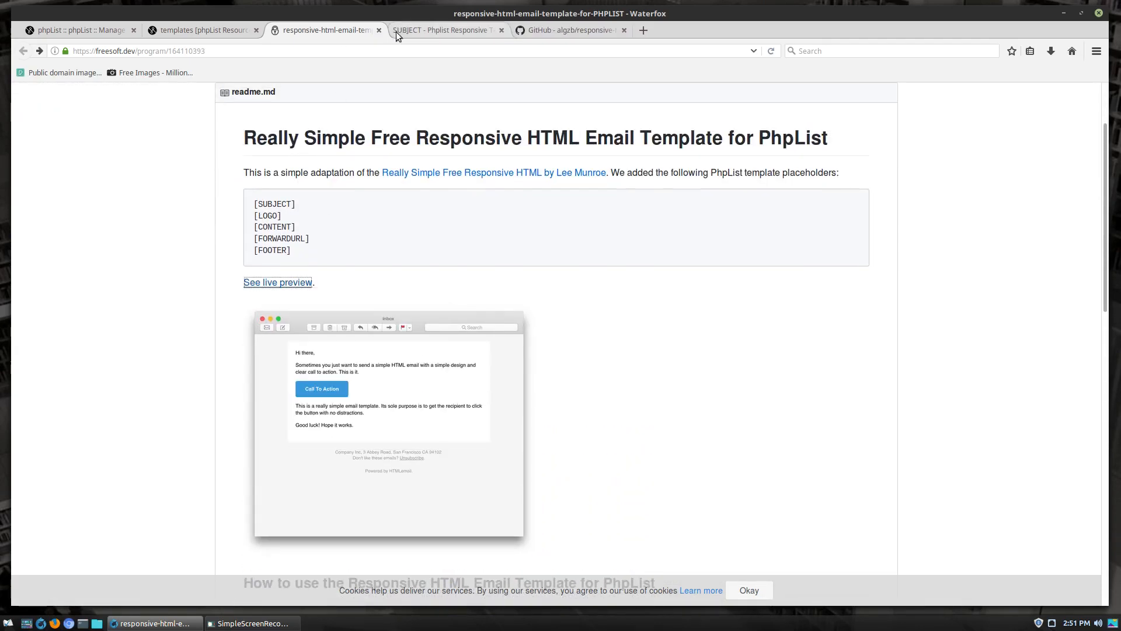
click(444, 30)
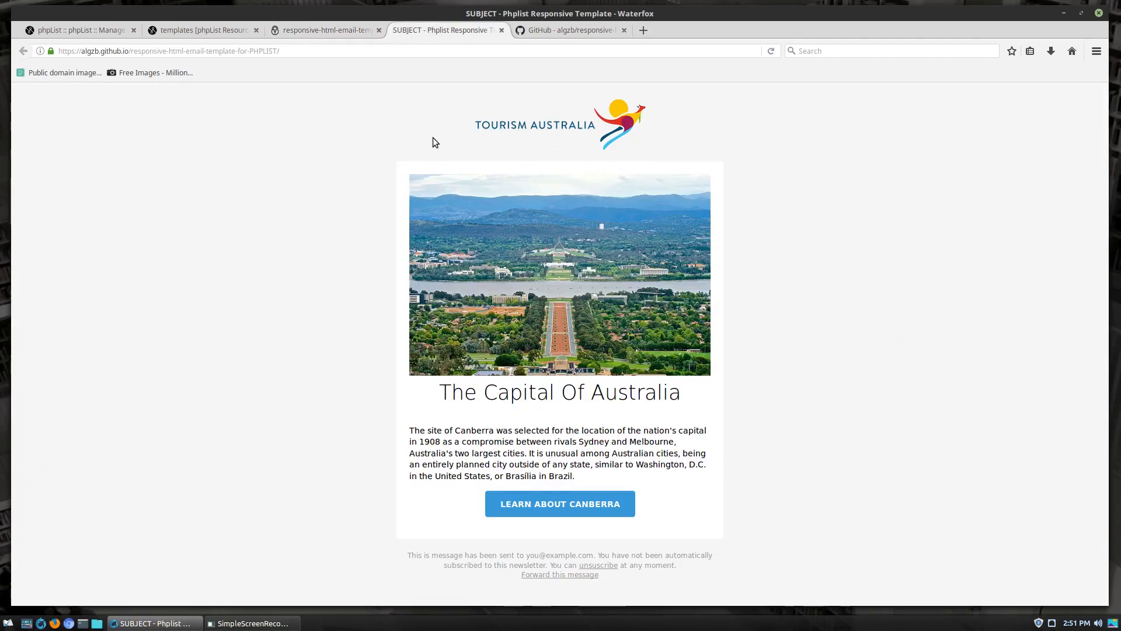
mouse_move(709, 359)
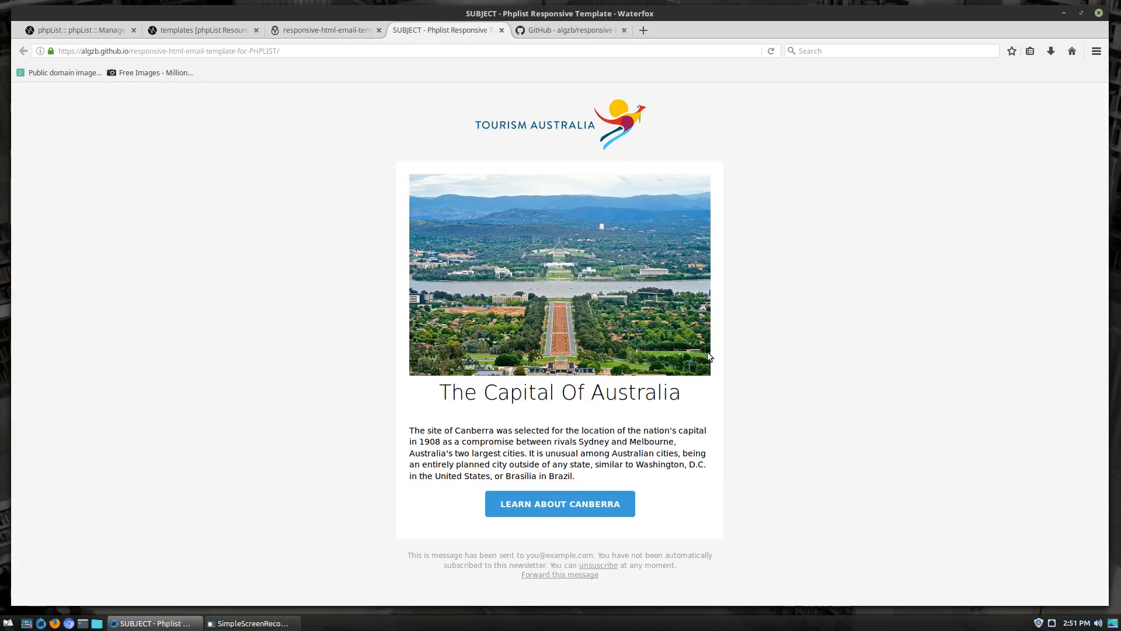
mouse_move(596, 422)
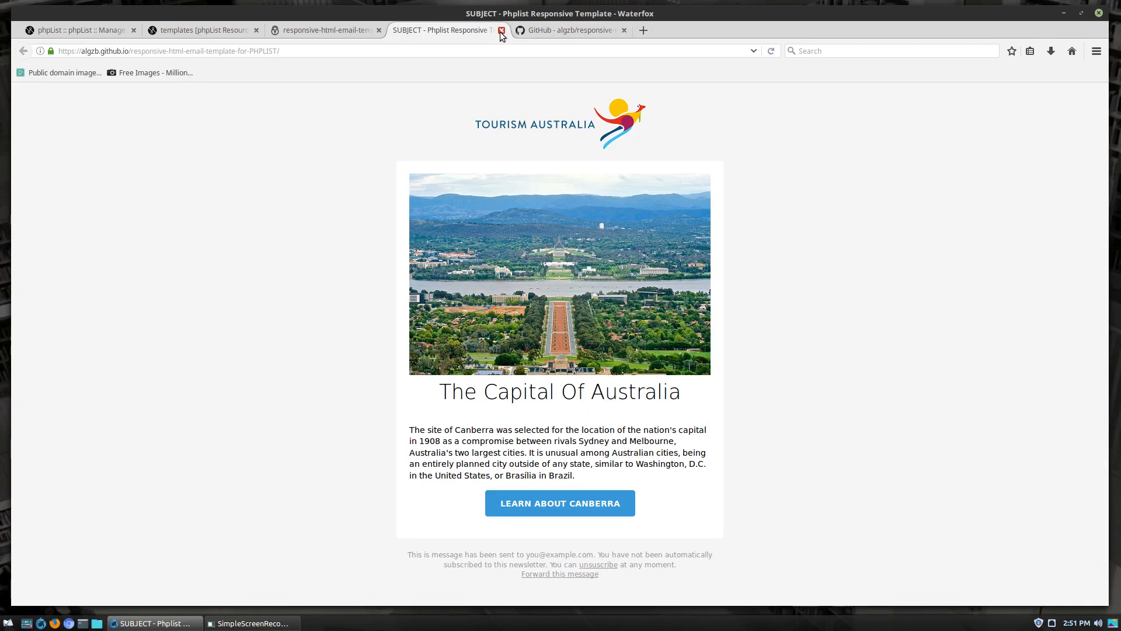
click(501, 30)
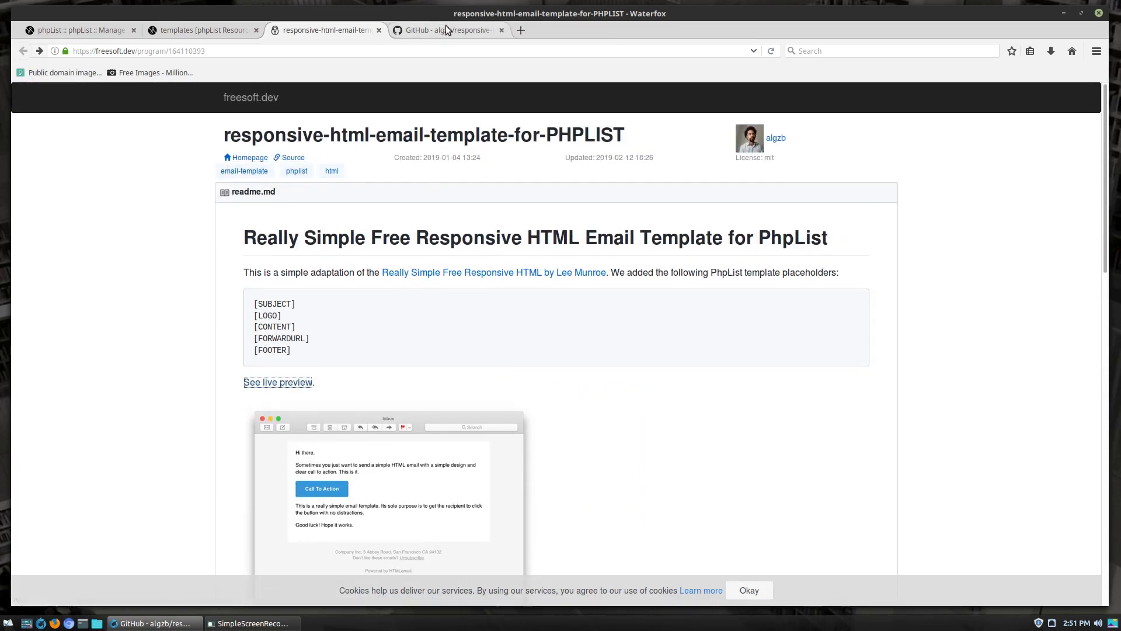
click(449, 31)
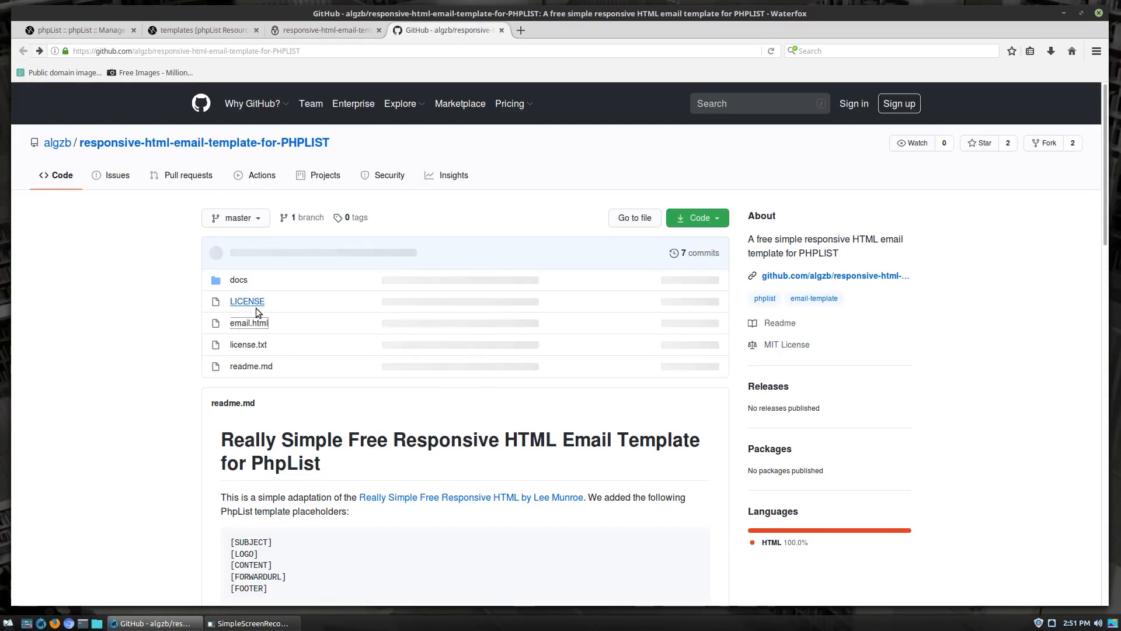
mouse_move(256, 322)
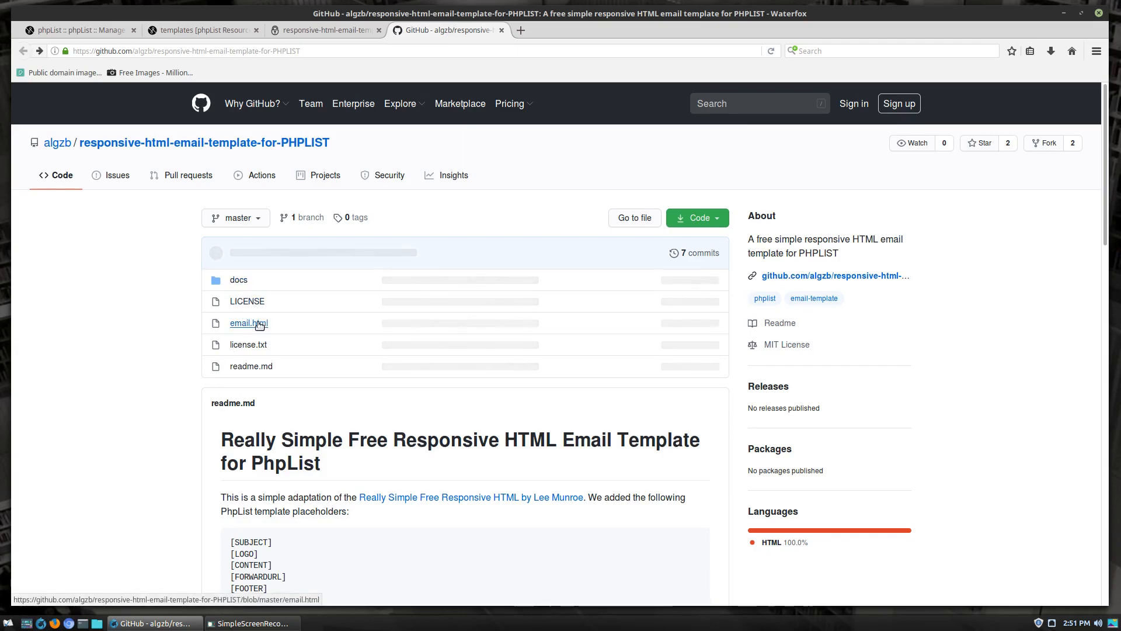
Scroll through email.html's source on GitHub and return to phpList's template list.
click(245, 323)
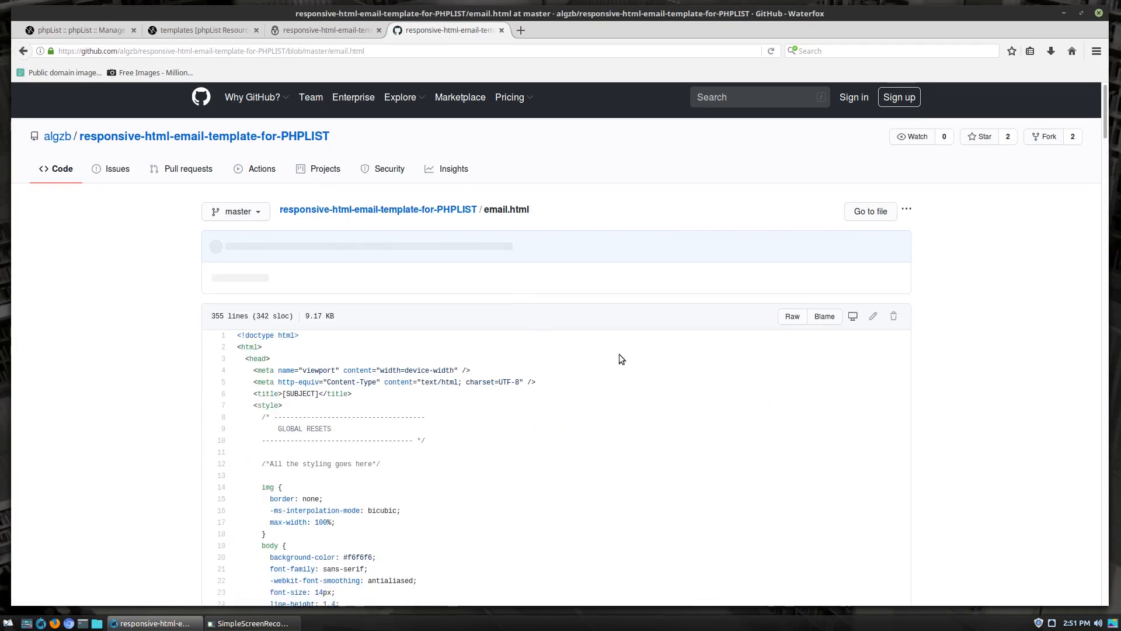
scroll(down, 3)
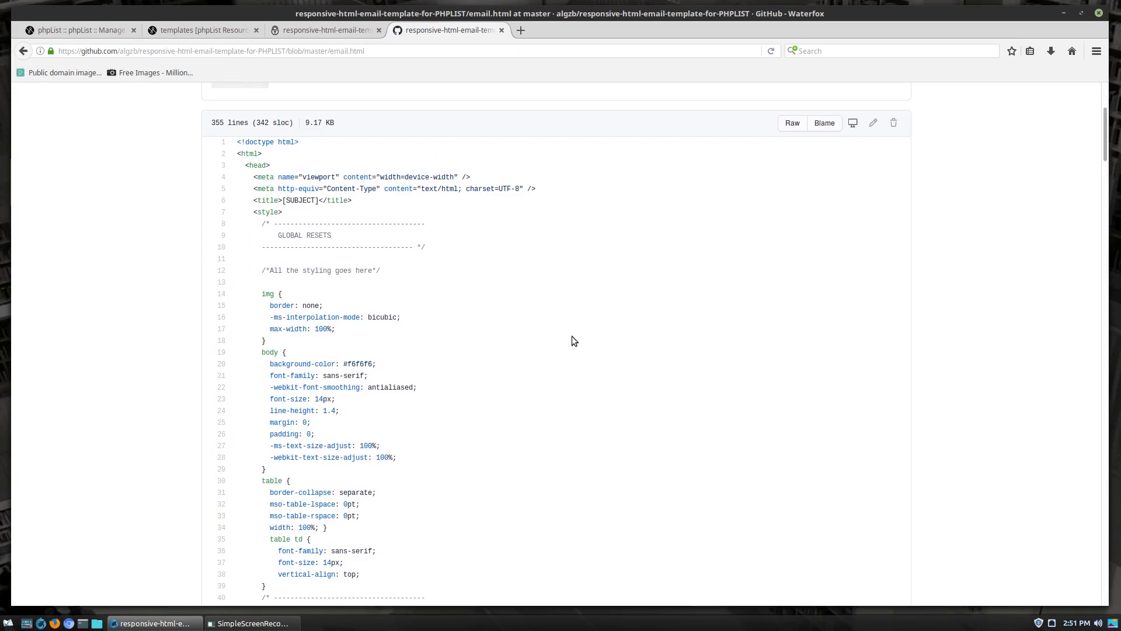
mouse_move(887, 120)
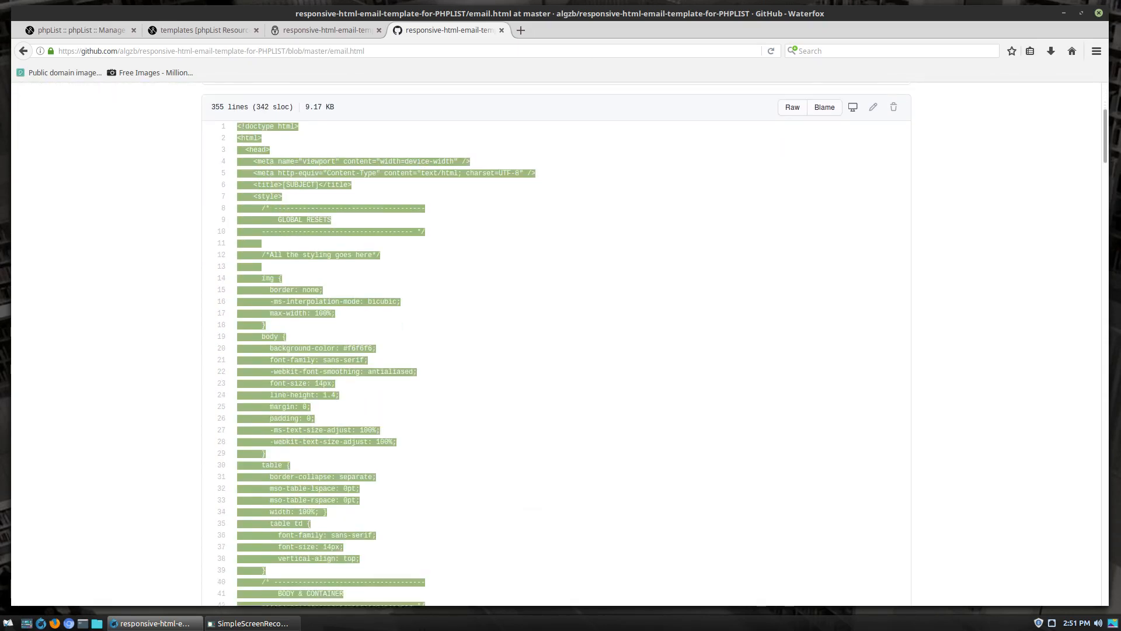
scroll(down, 3)
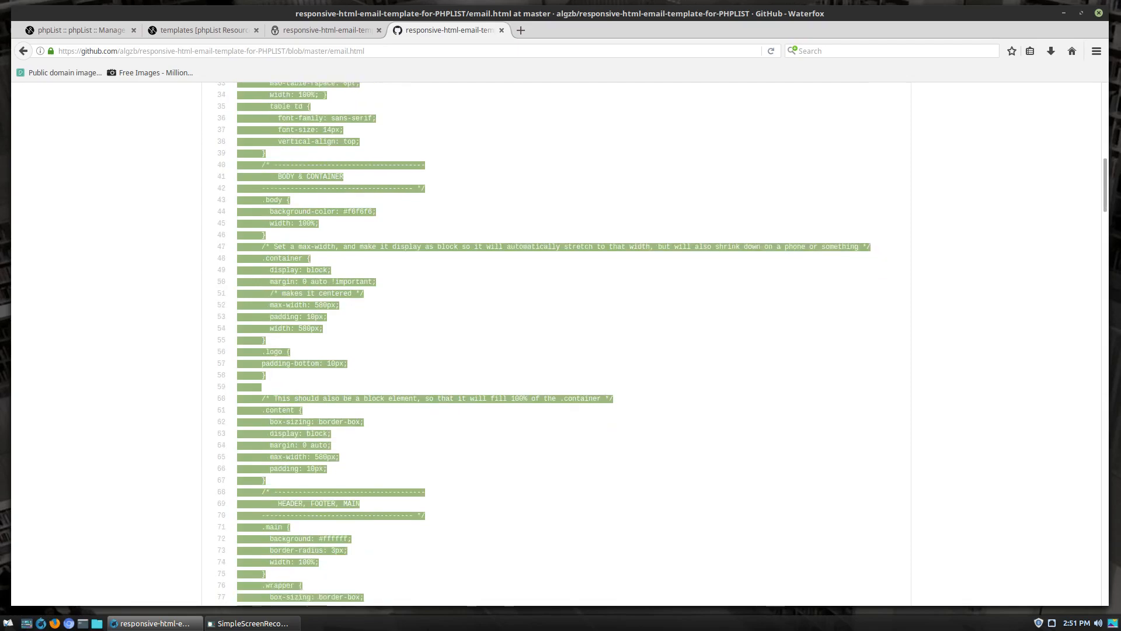
scroll(down, 3)
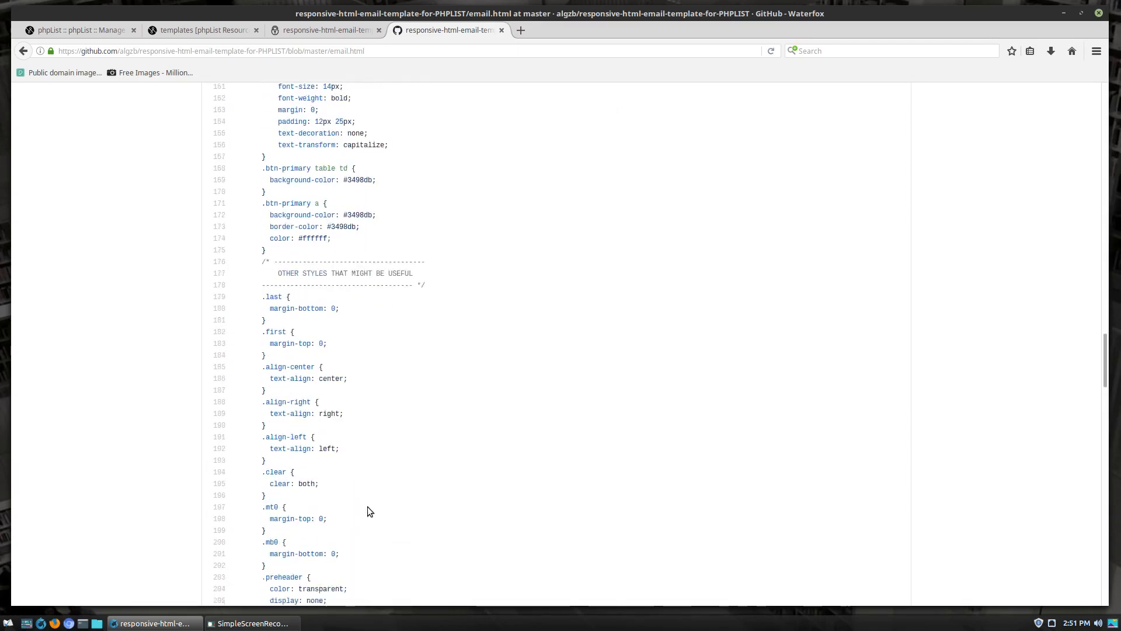
scroll(down, 3)
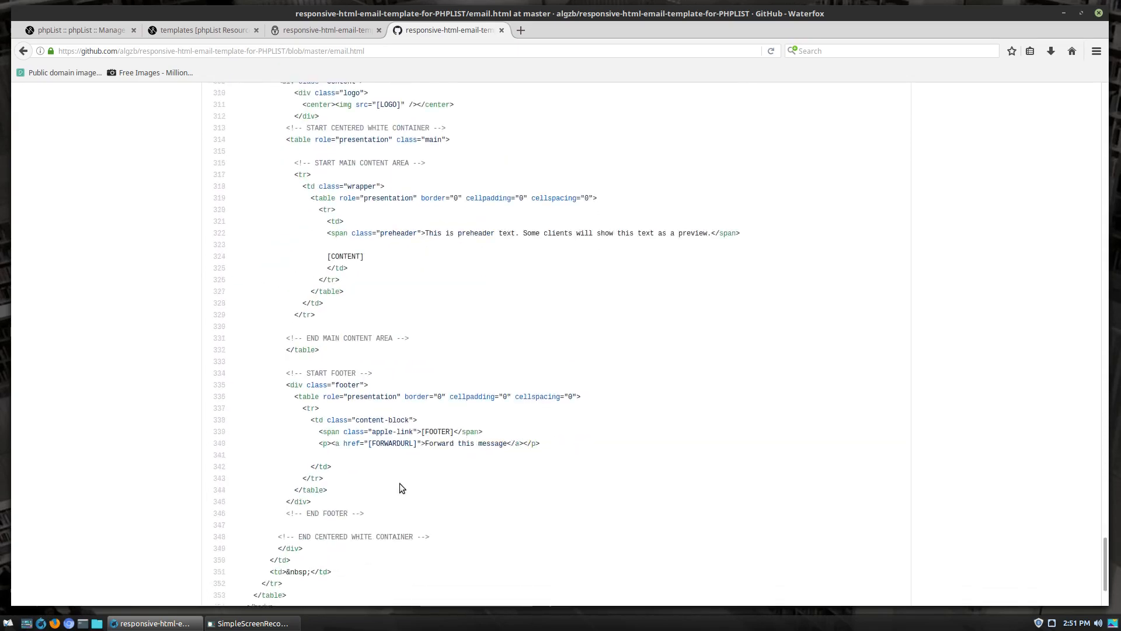
scroll(down, 3)
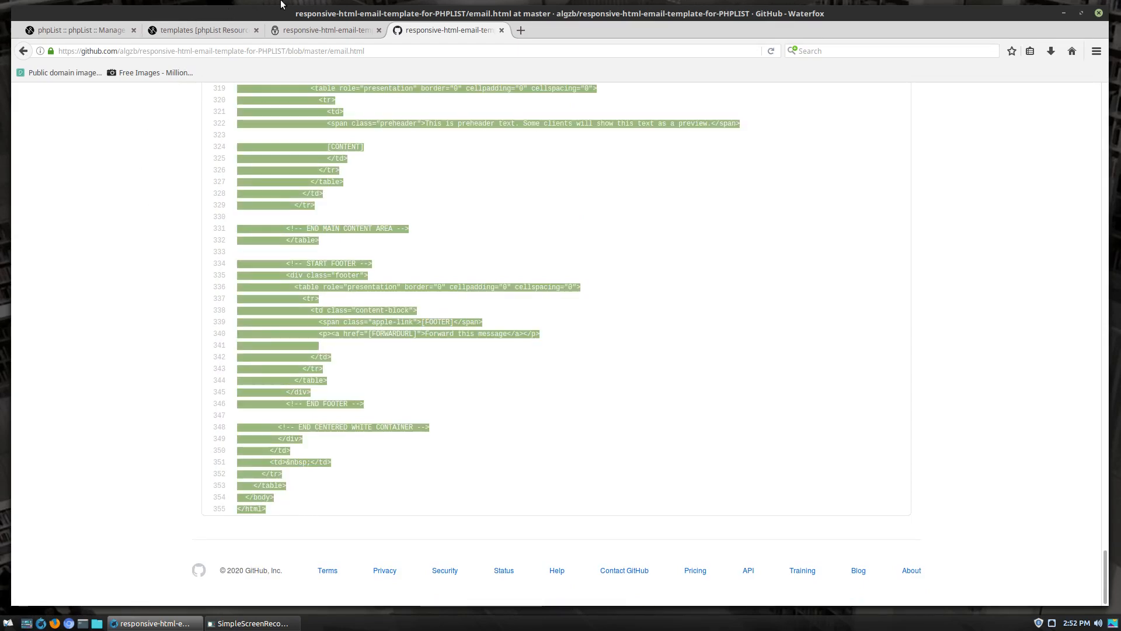
click(76, 30)
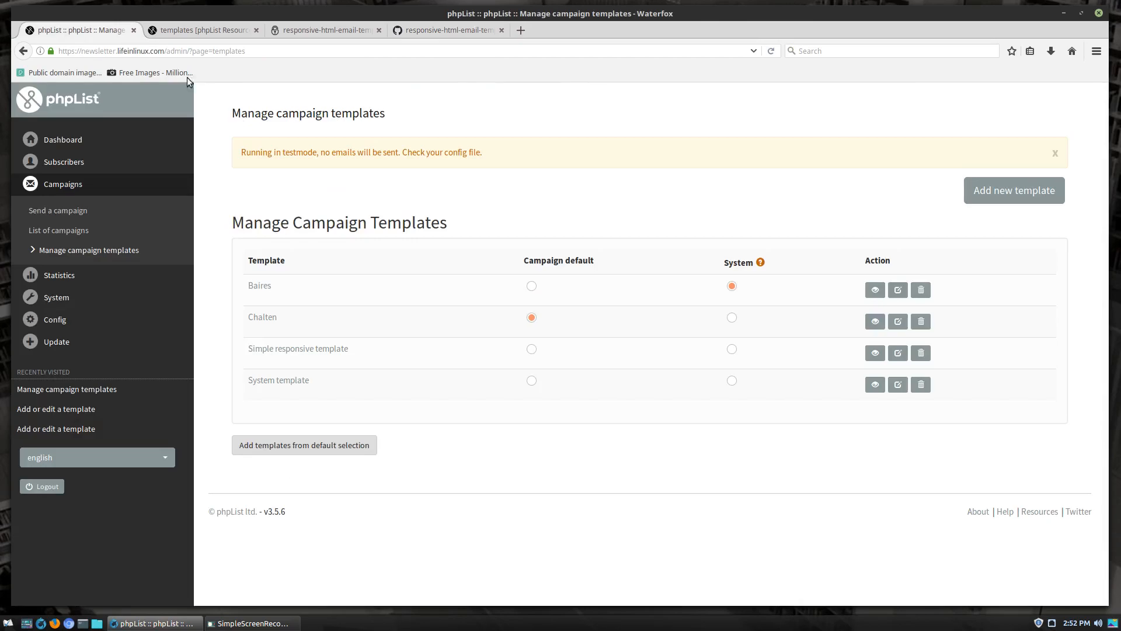
mouse_move(287, 365)
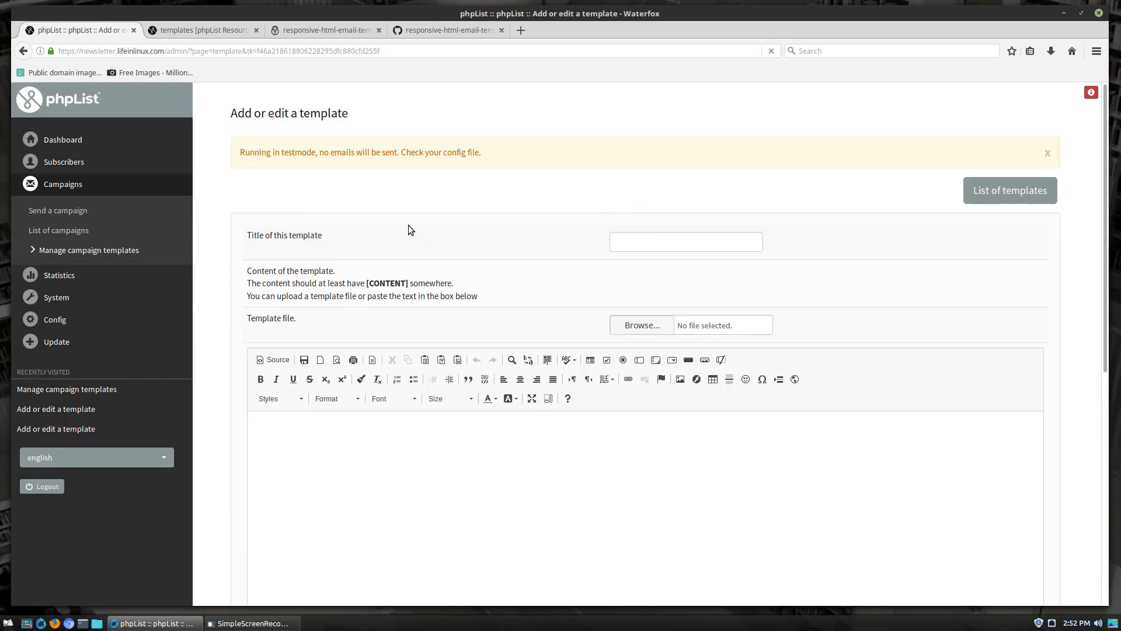
Save a new 'Complex Reponsive' template holding the GitHub email code and preview it.
text(Complex Responsive)
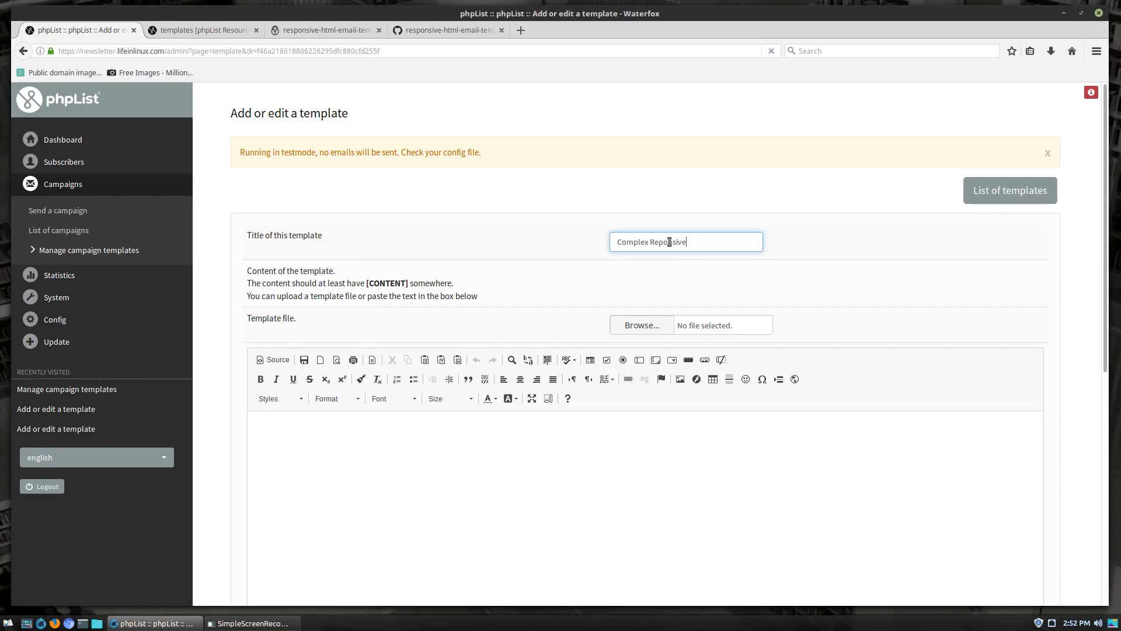
click(273, 360)
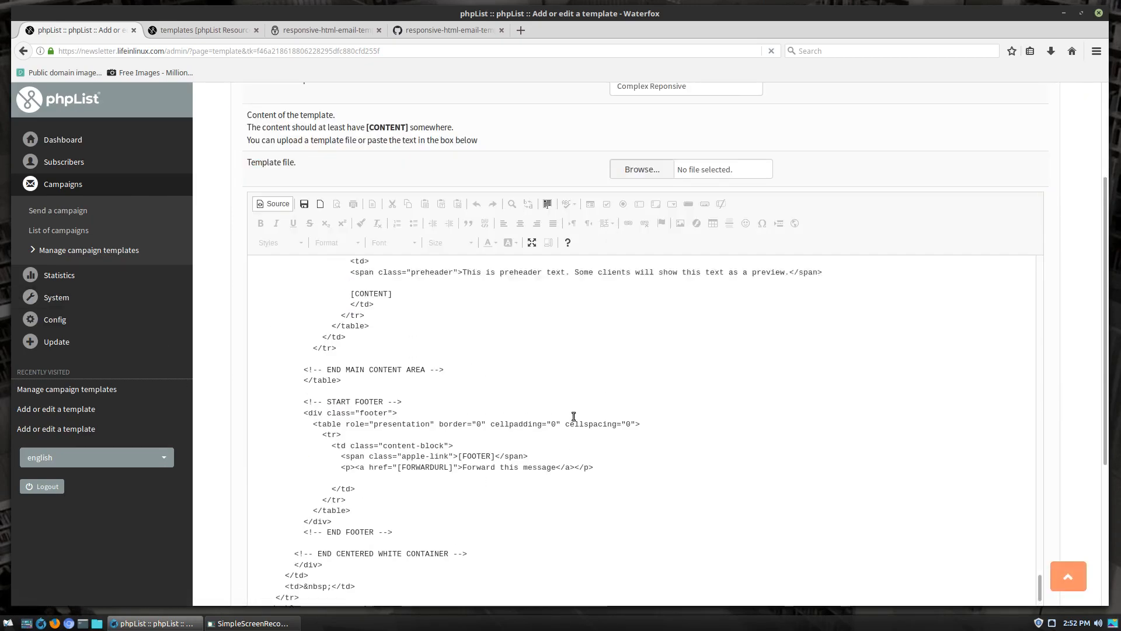
scroll(down, 3)
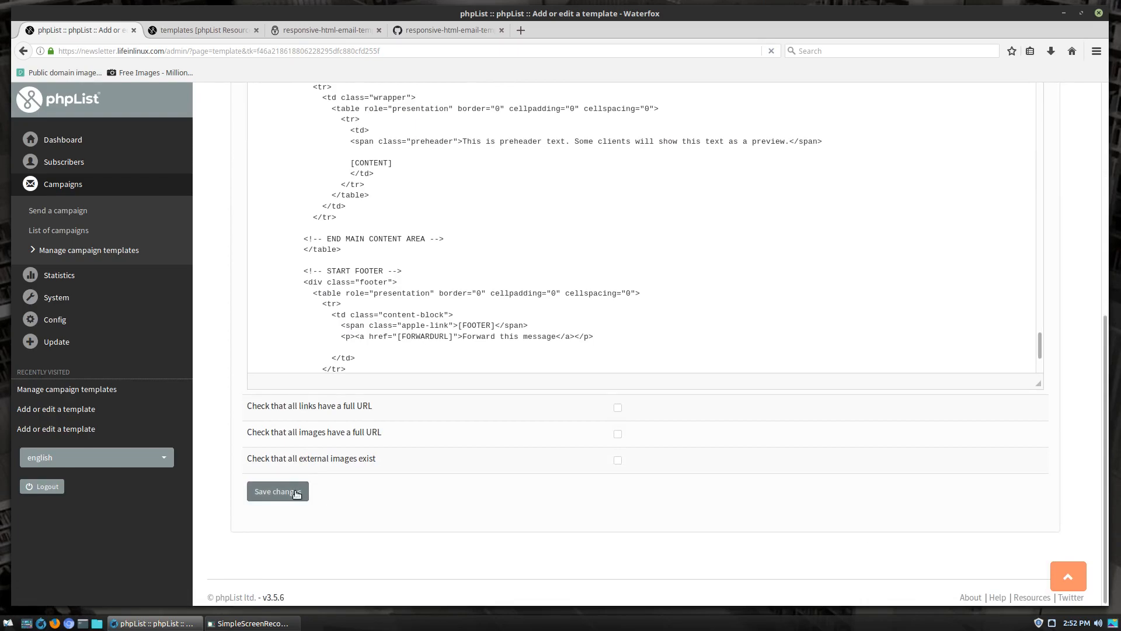
click(278, 490)
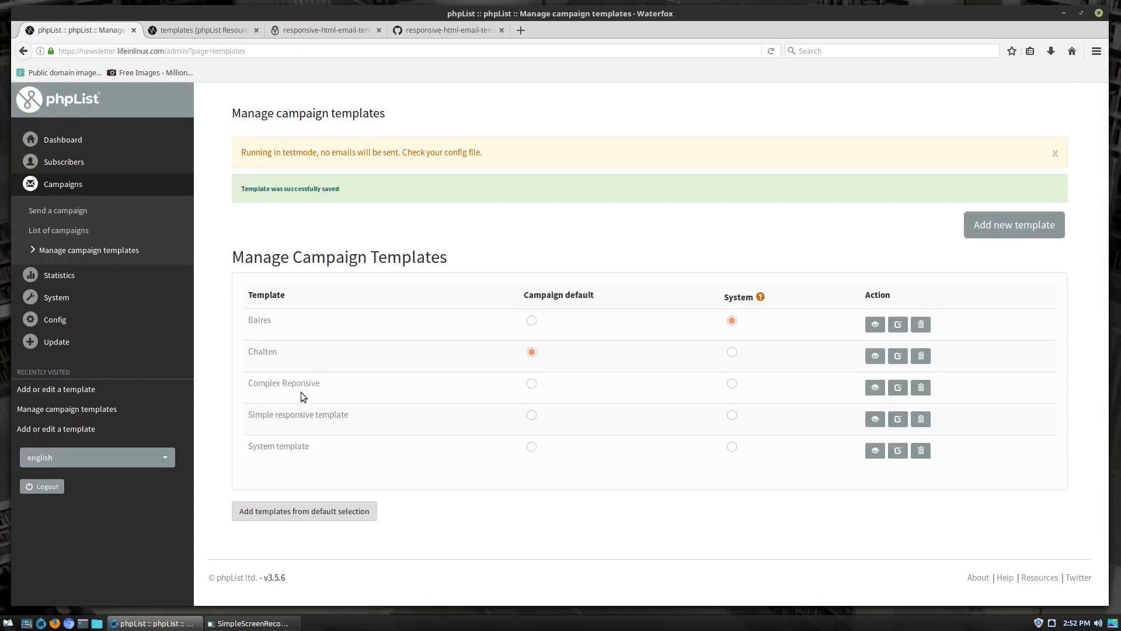
mouse_move(876, 389)
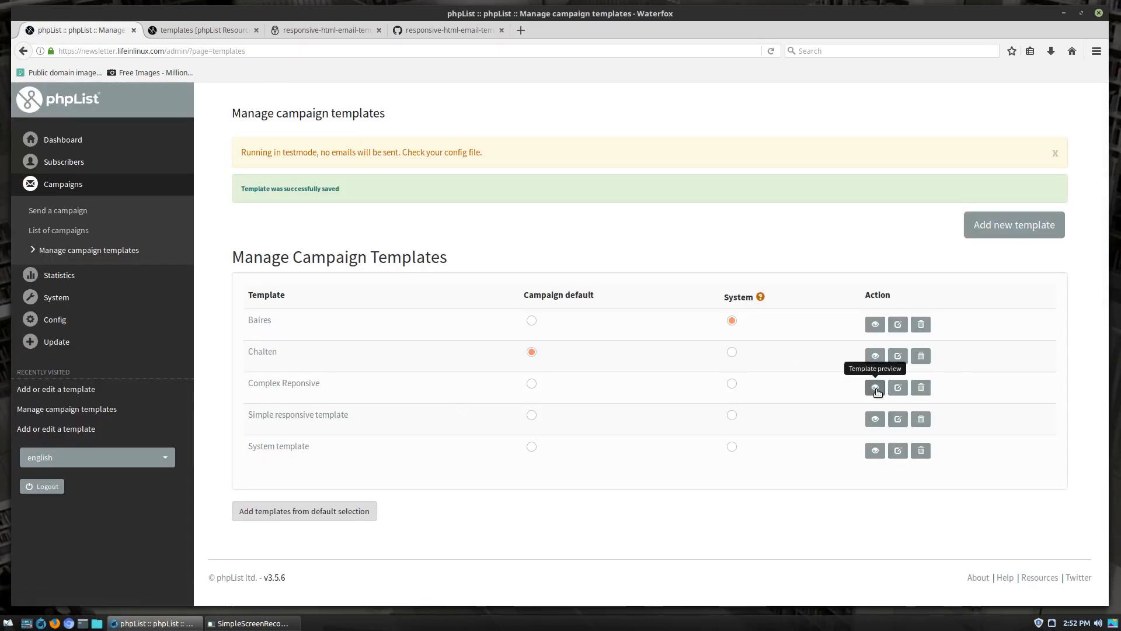
click(875, 386)
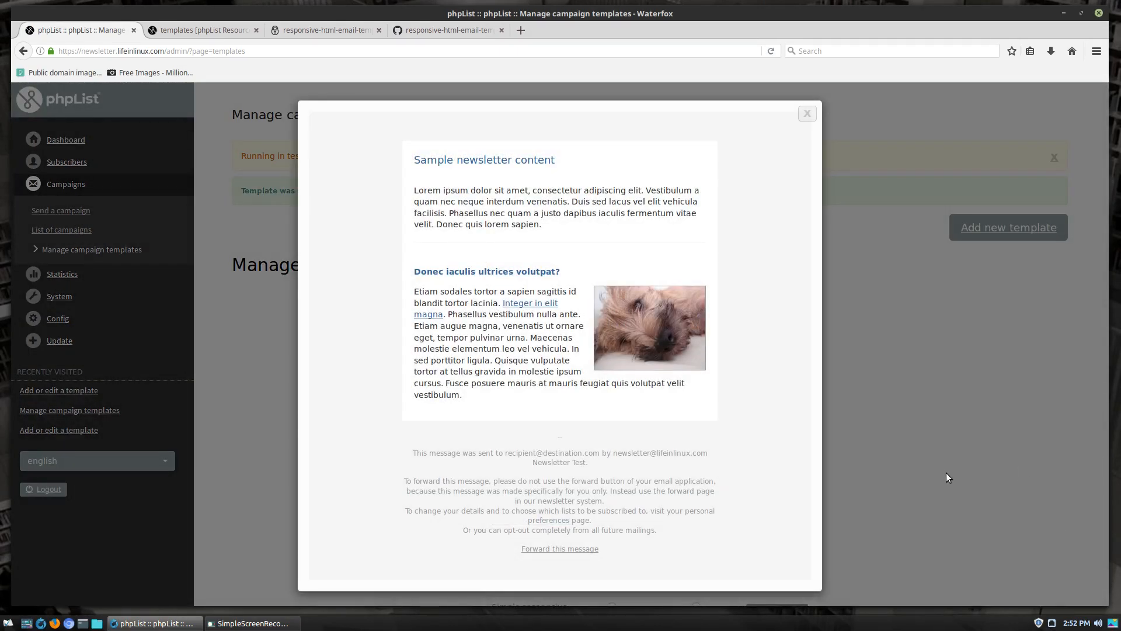
mouse_move(632, 130)
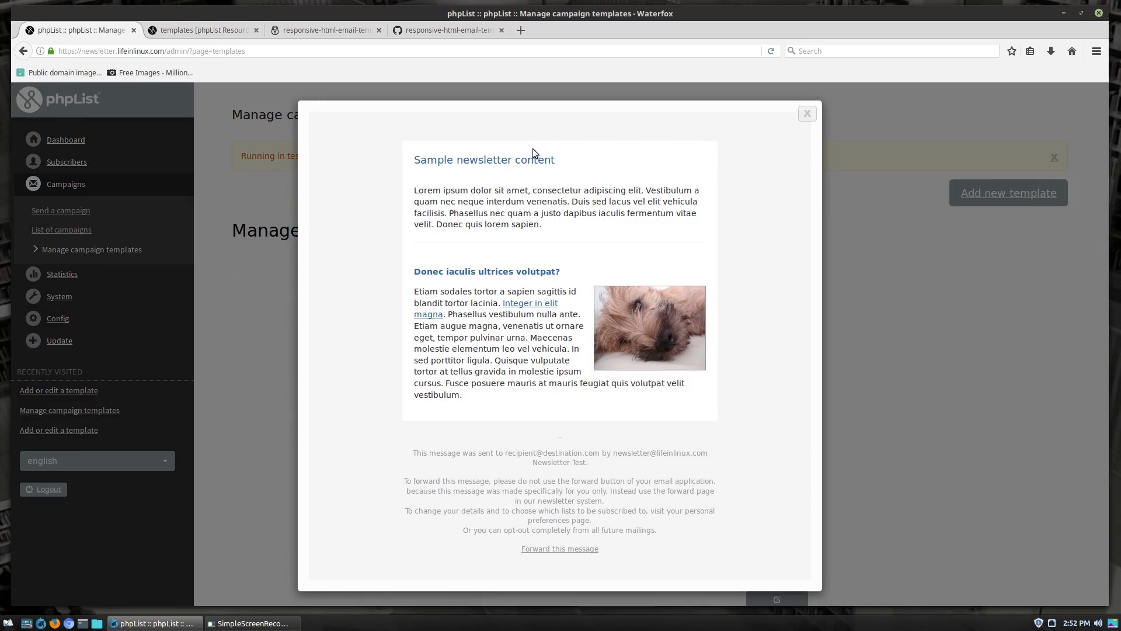
mouse_move(520, 243)
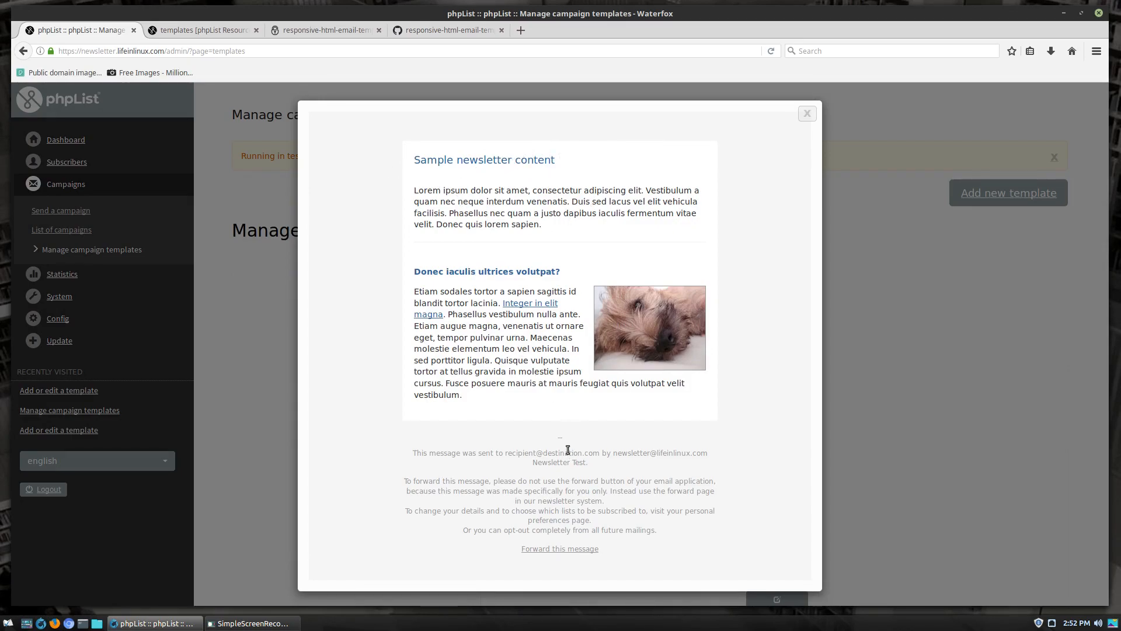
Close the preview and make Complex Reponsive the campaign default instead of Chalten.
click(807, 114)
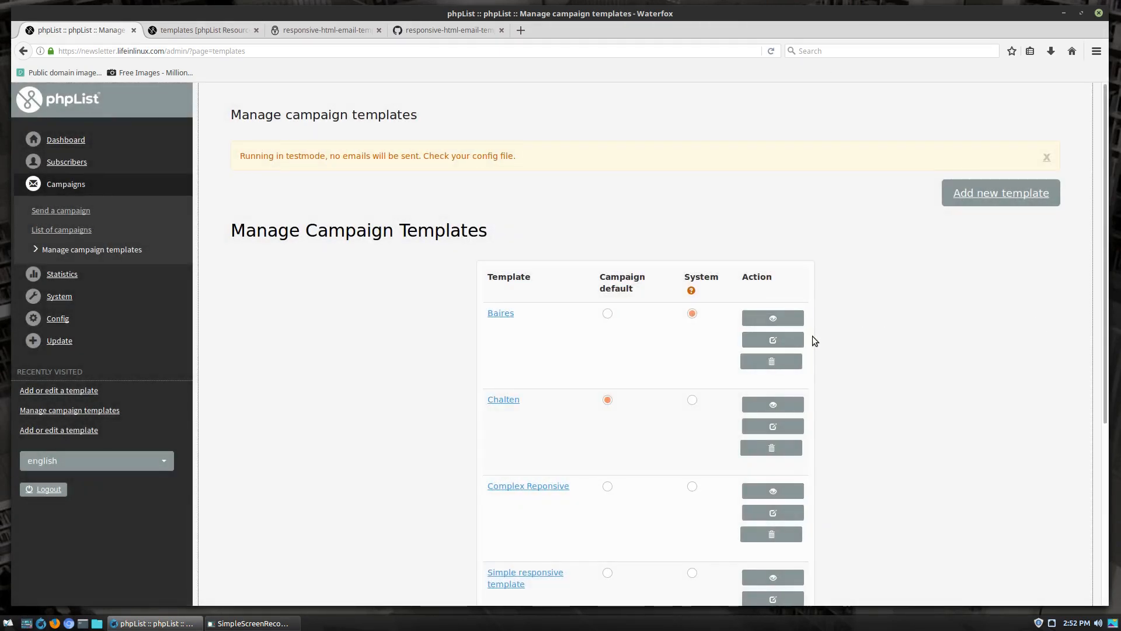
scroll(down, 3)
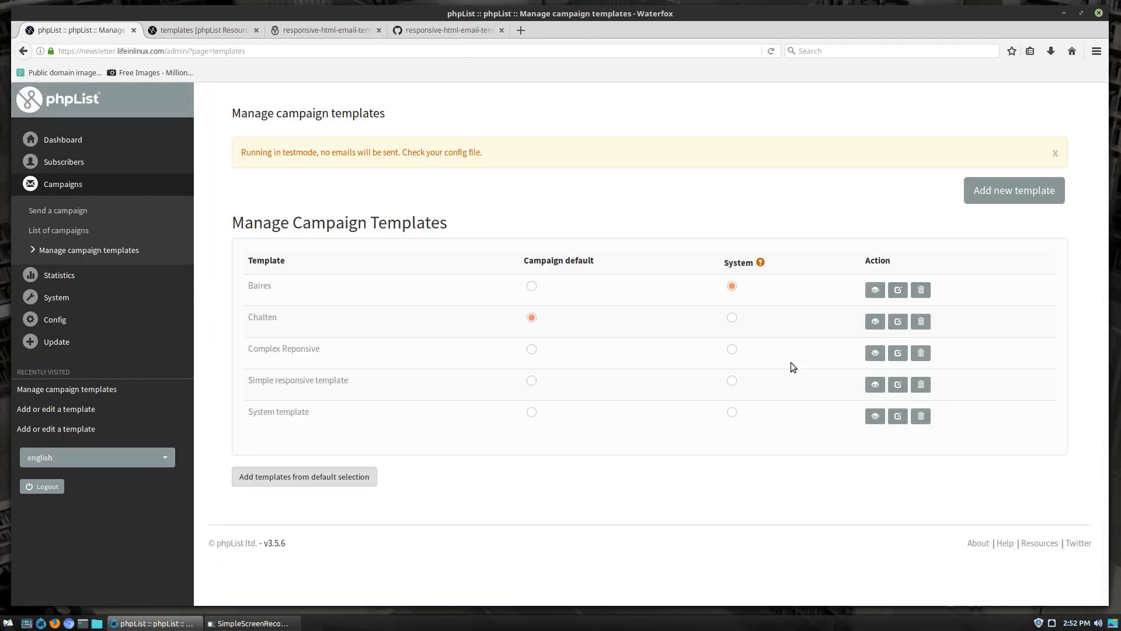
mouse_move(722, 357)
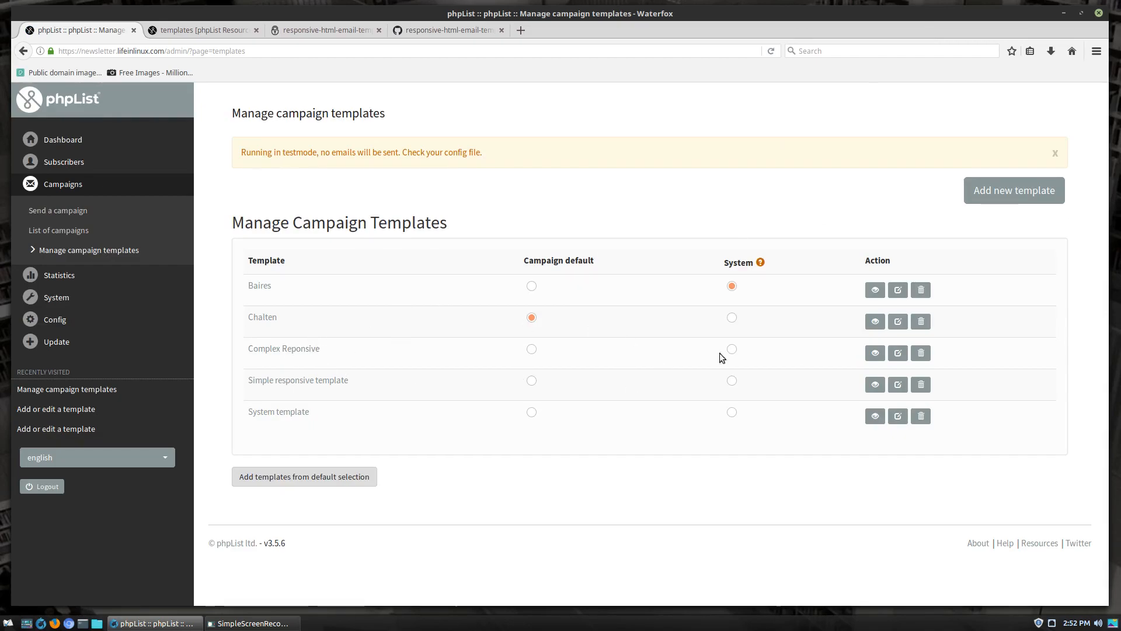
mouse_move(923, 106)
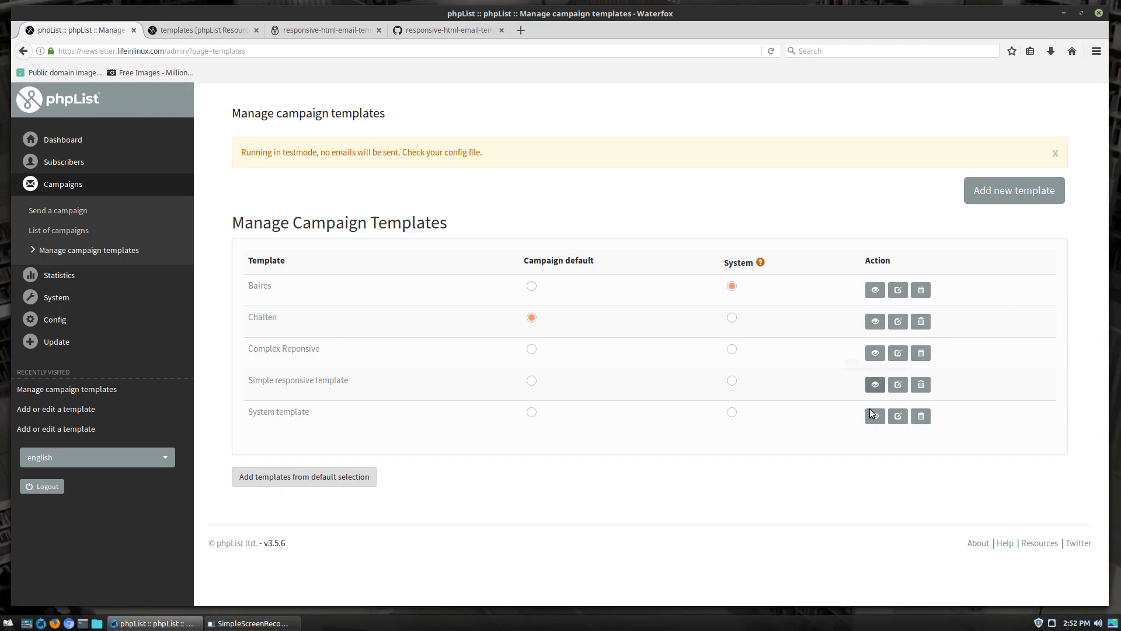
click(531, 348)
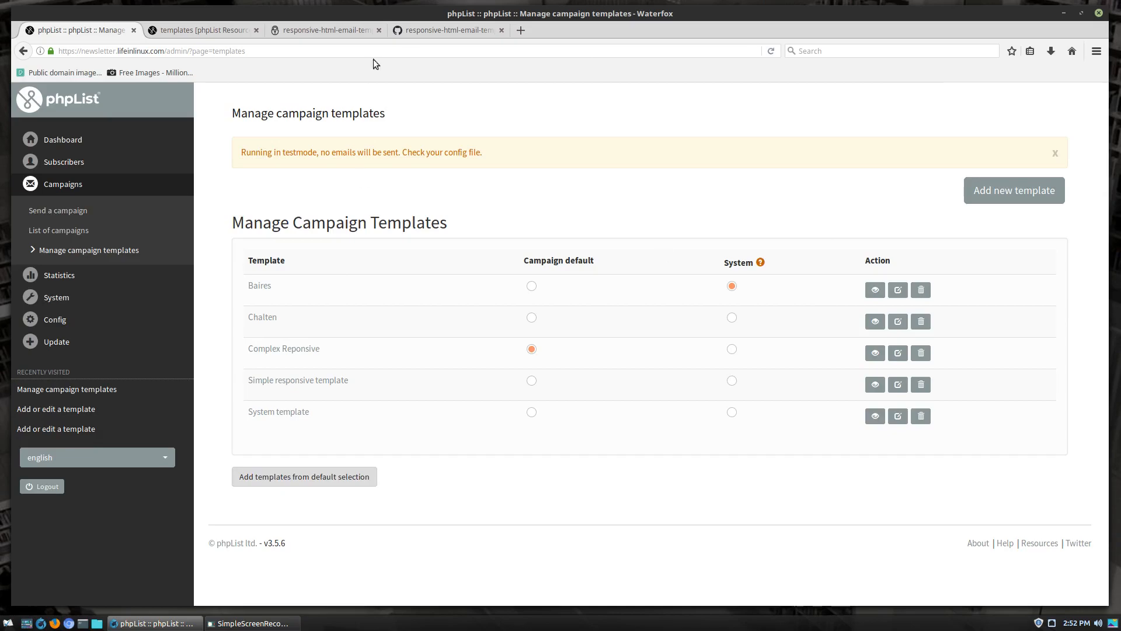
mouse_move(852, 430)
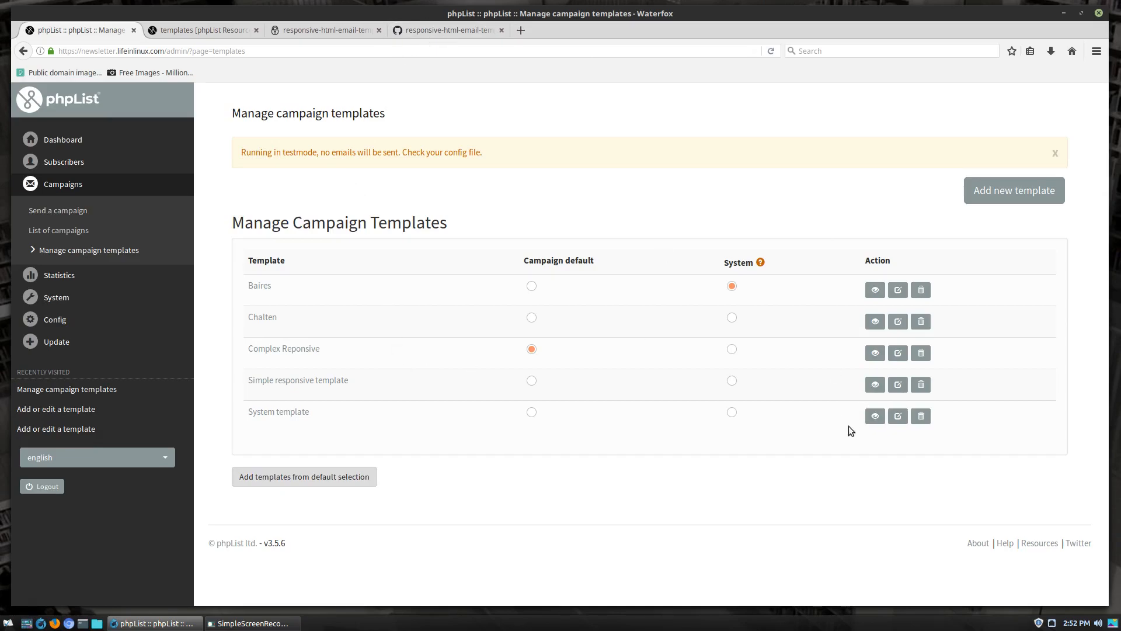
Edit the System template so its top and bottom borders are red instead of #369.
click(897, 416)
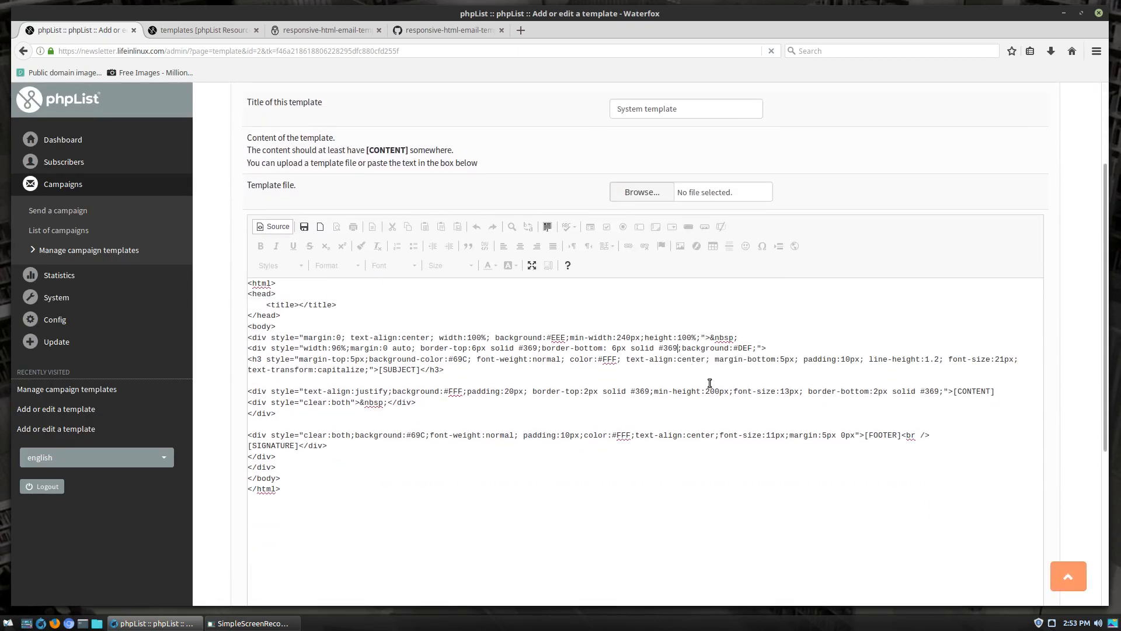
mouse_move(710, 383)
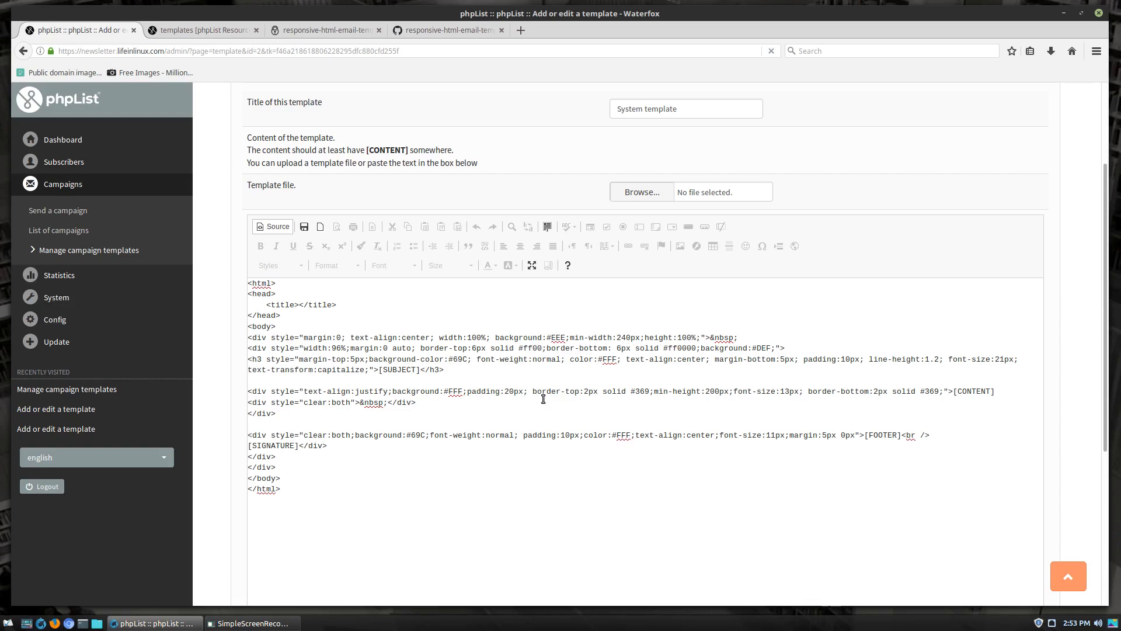
scroll(down, 3)
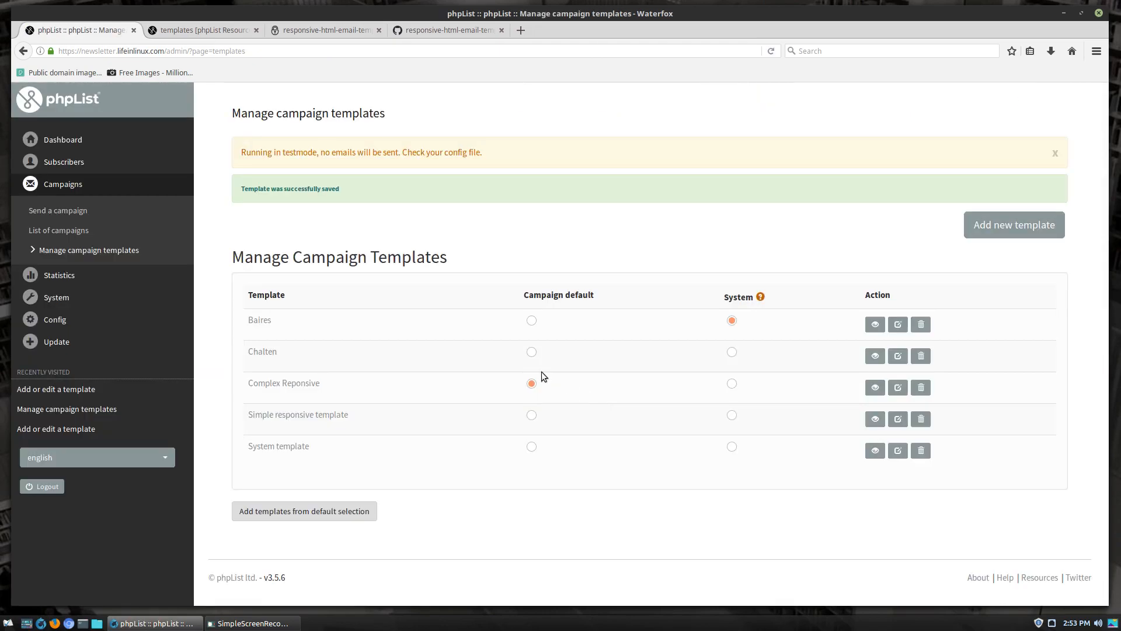
mouse_move(876, 451)
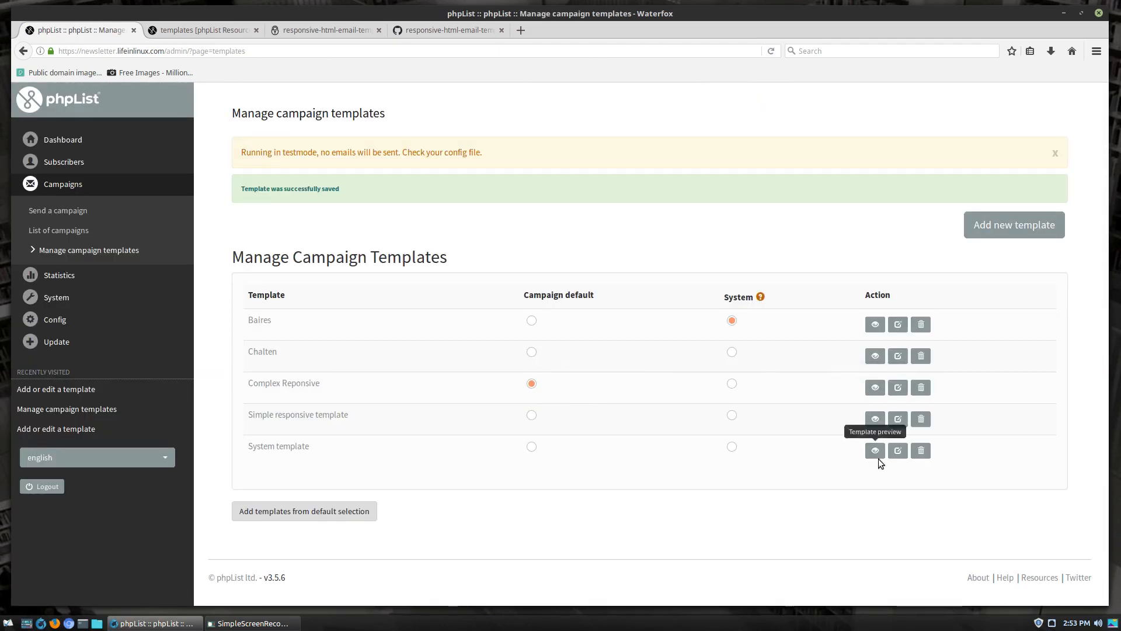
click(875, 451)
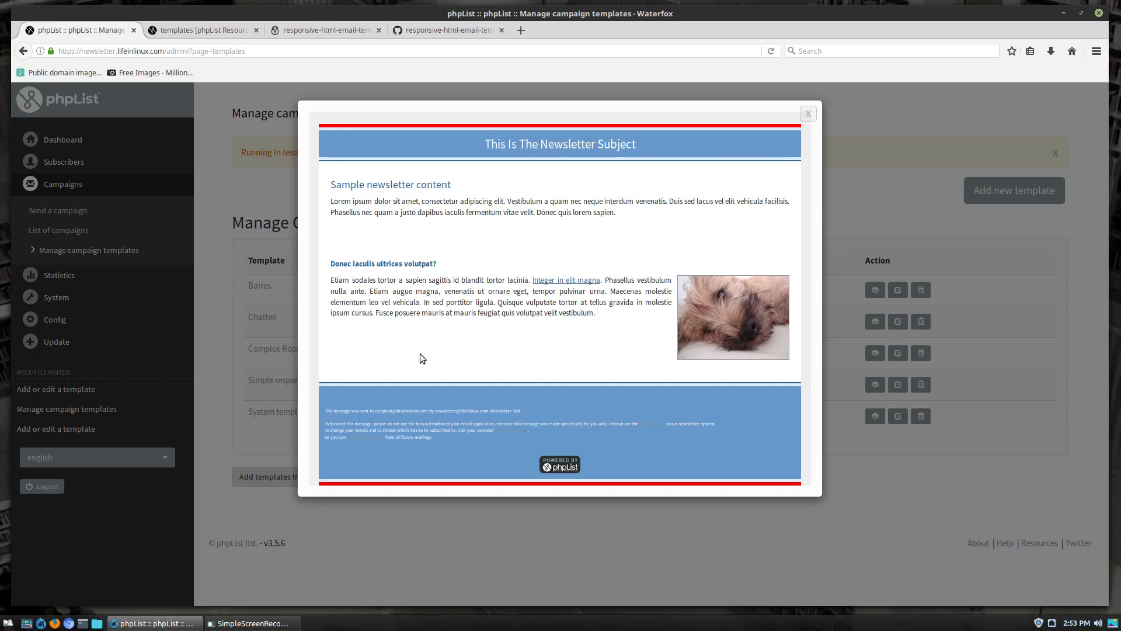
mouse_move(808, 113)
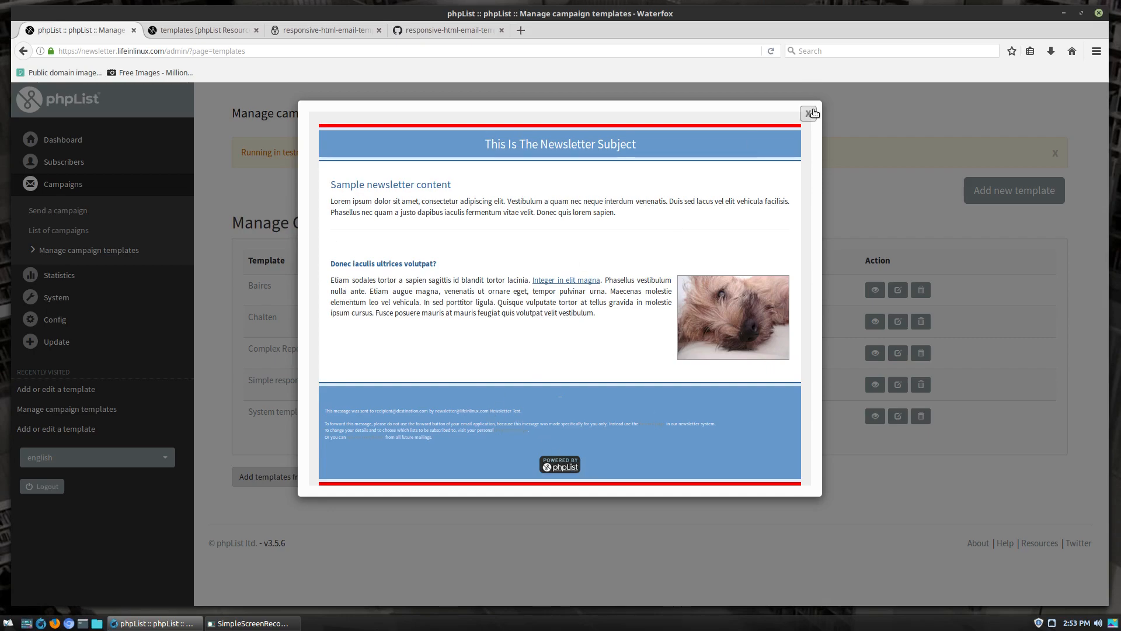
click(809, 113)
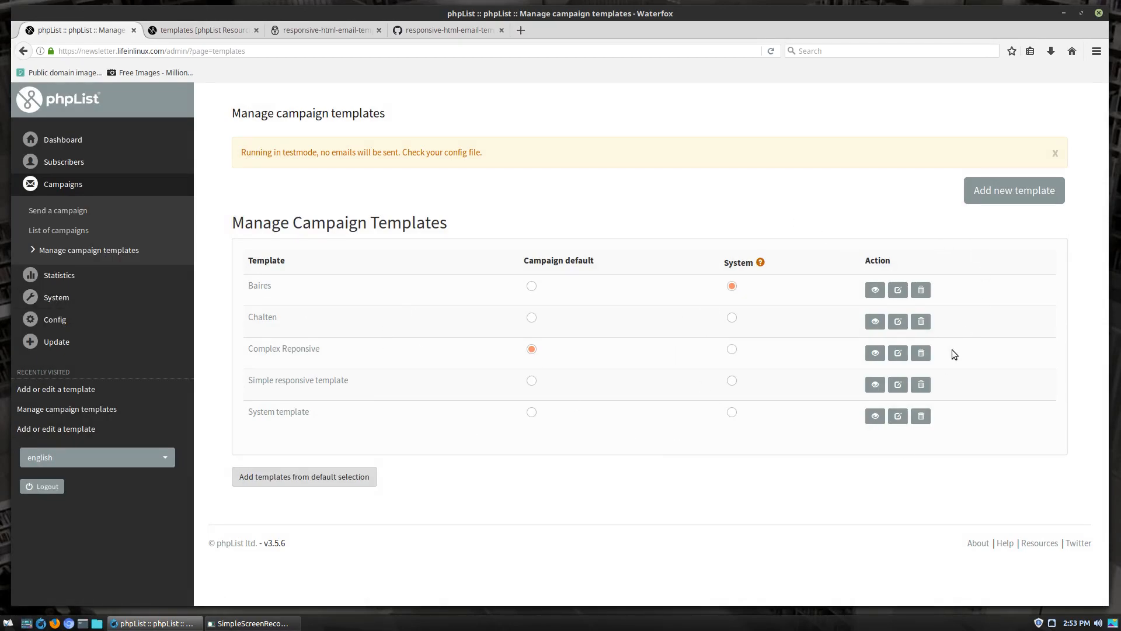
Delete the Simple responsive template, then reopen the System template for editing.
click(921, 384)
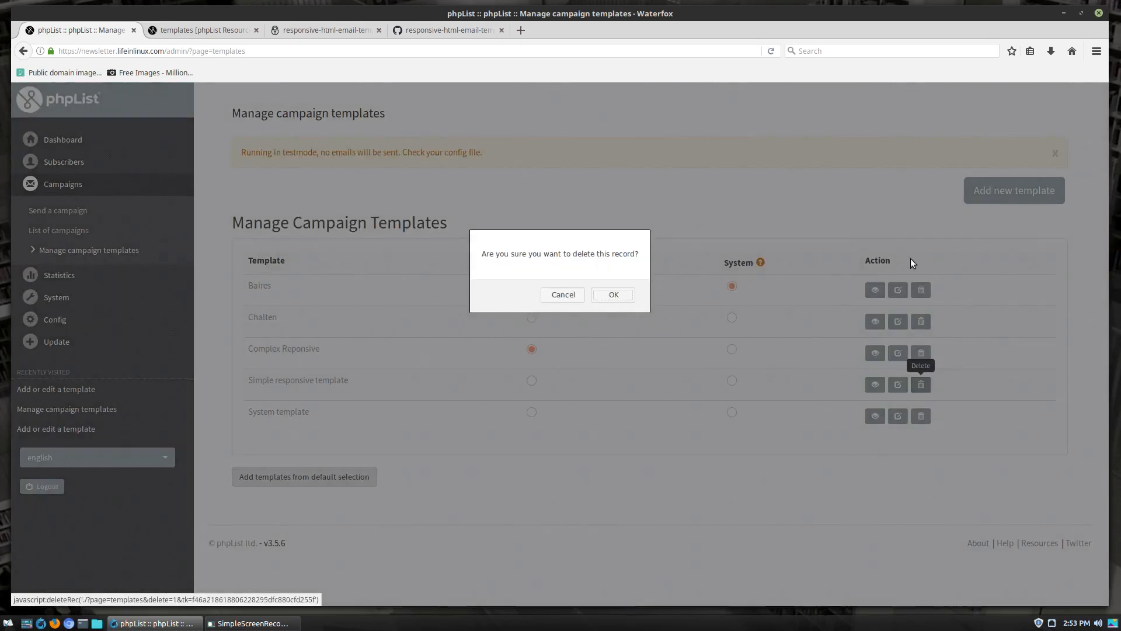
click(613, 295)
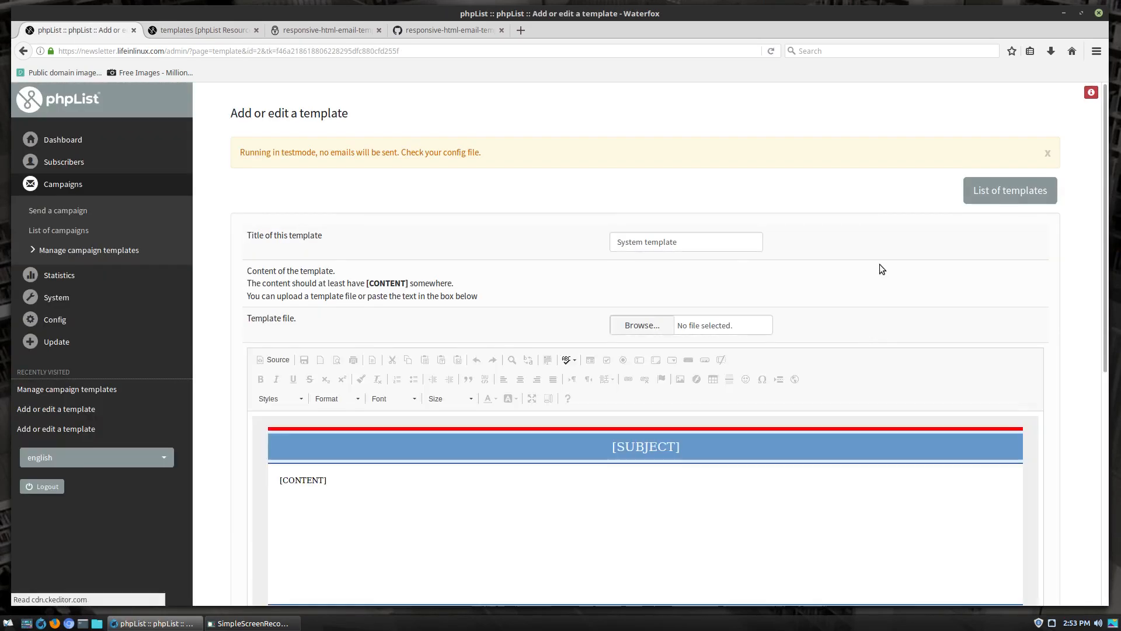
click(687, 242)
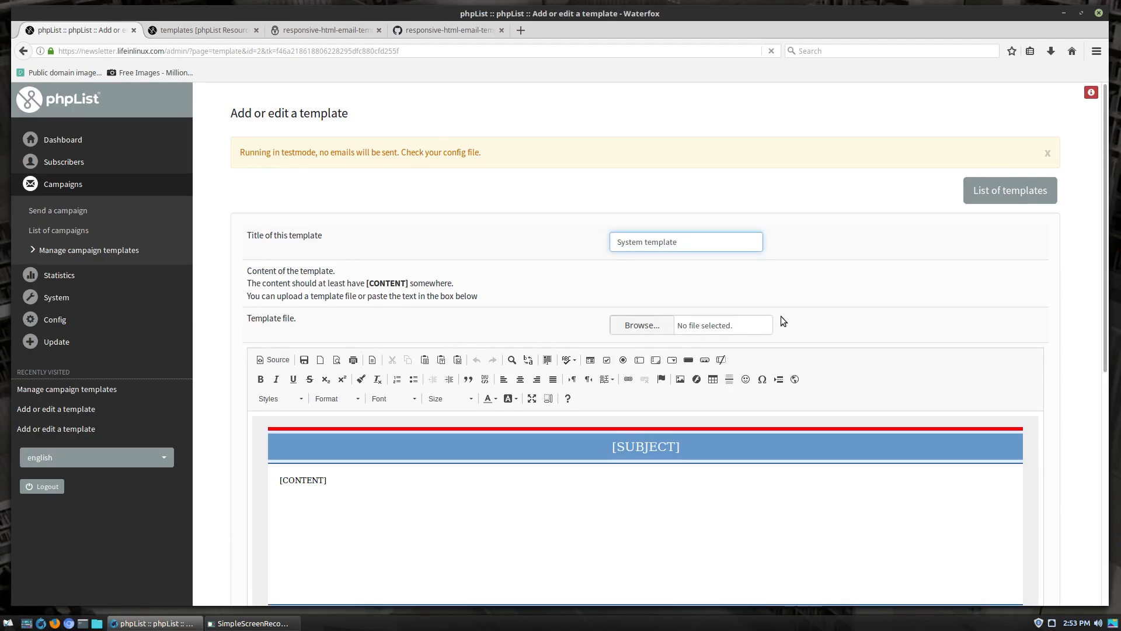
mouse_move(628, 342)
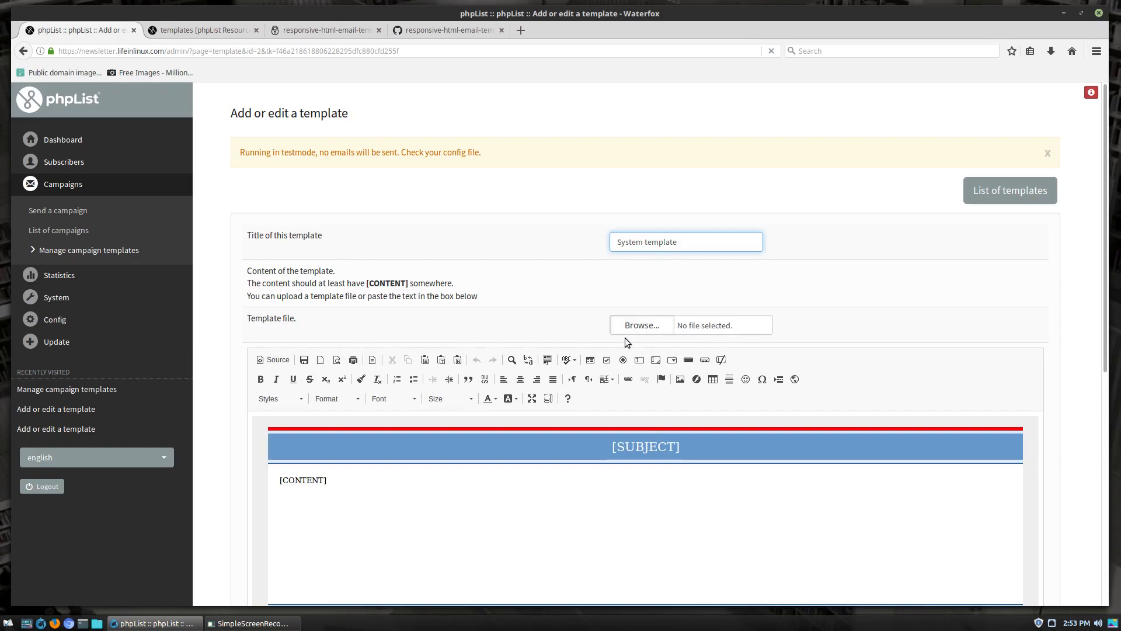
mouse_move(582, 284)
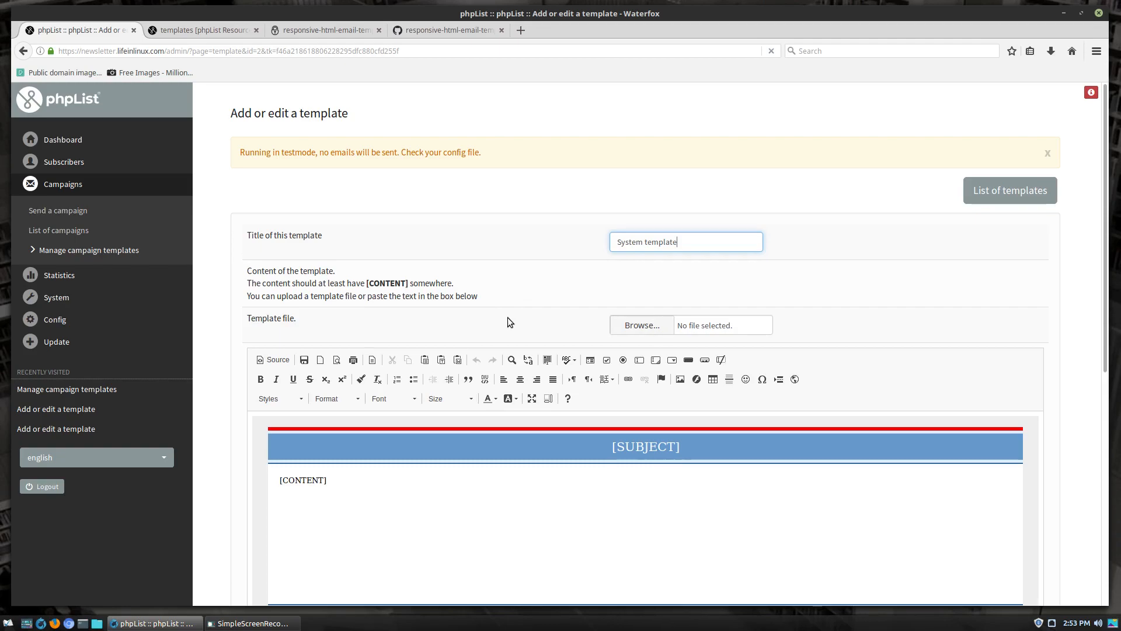
mouse_move(511, 288)
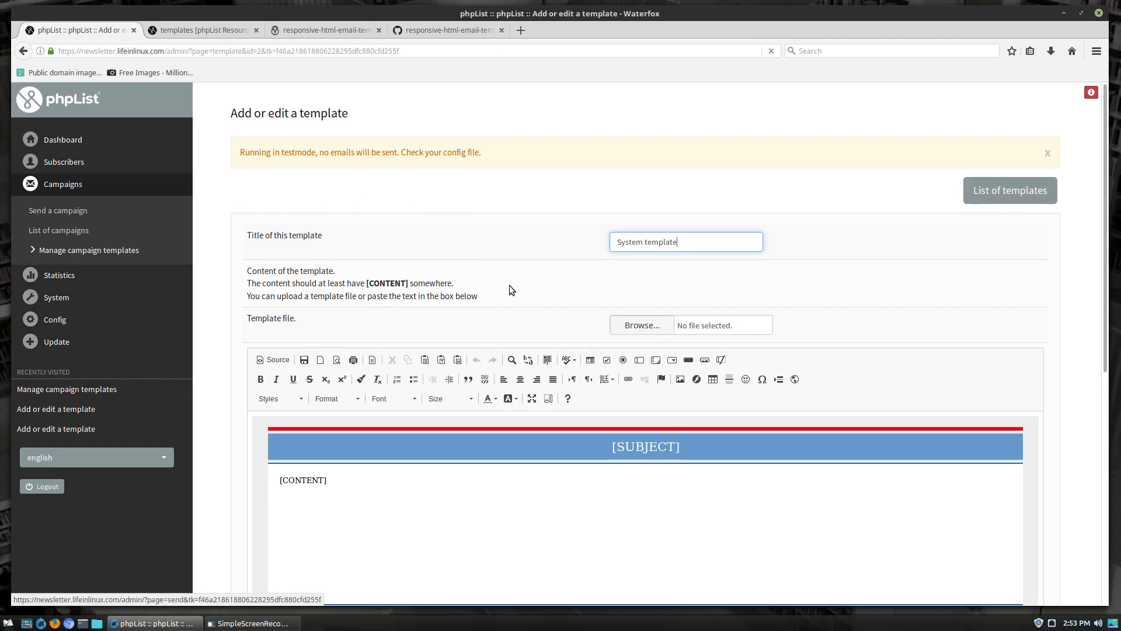
scroll(down, 3)
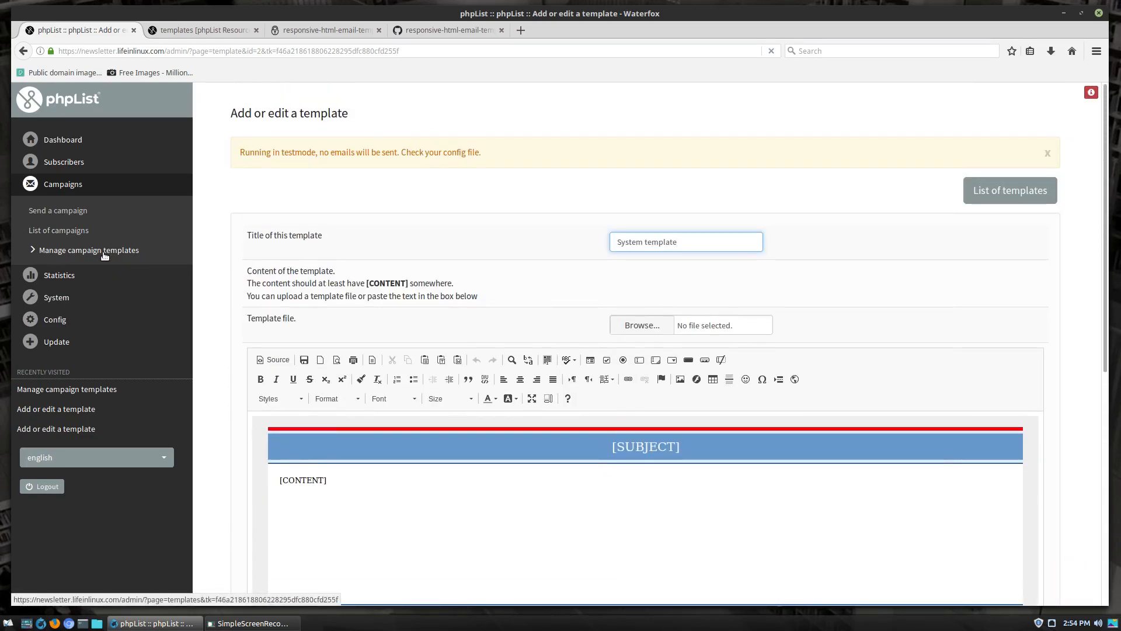
Return to the templates list showing Baires, Chalten, Complex Reponsive and System template.
click(89, 250)
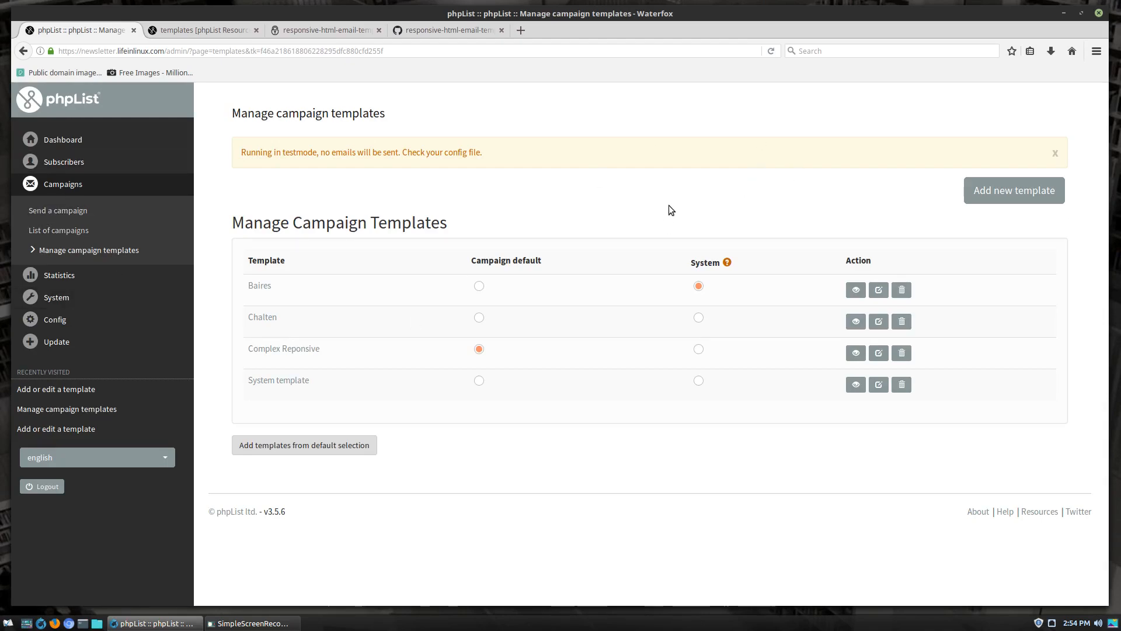
mouse_move(656, 225)
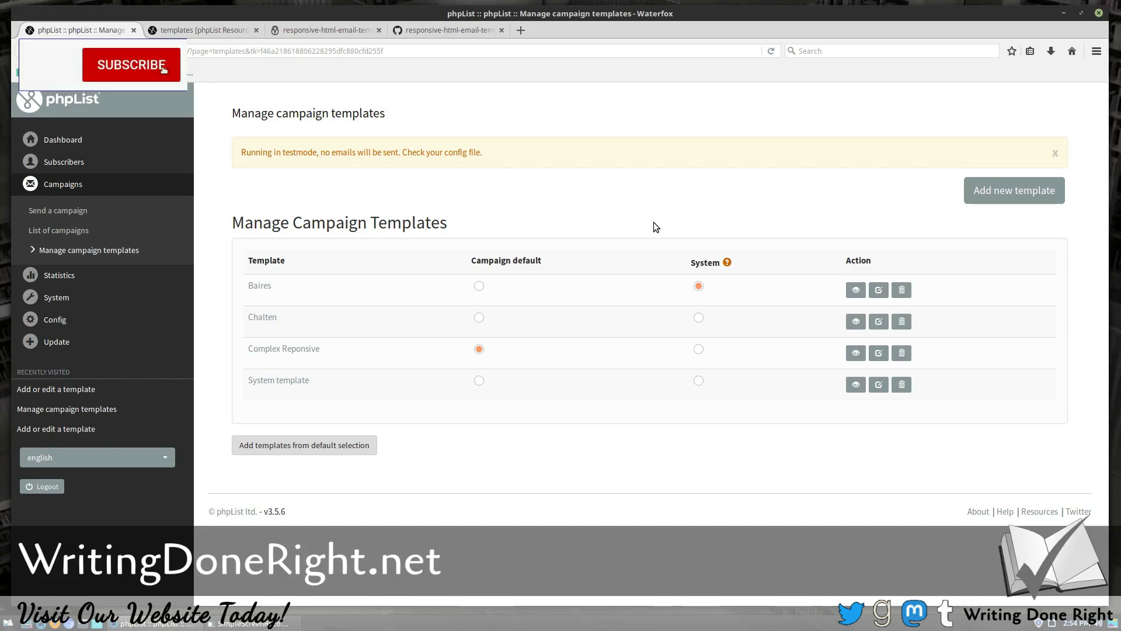
click(131, 65)
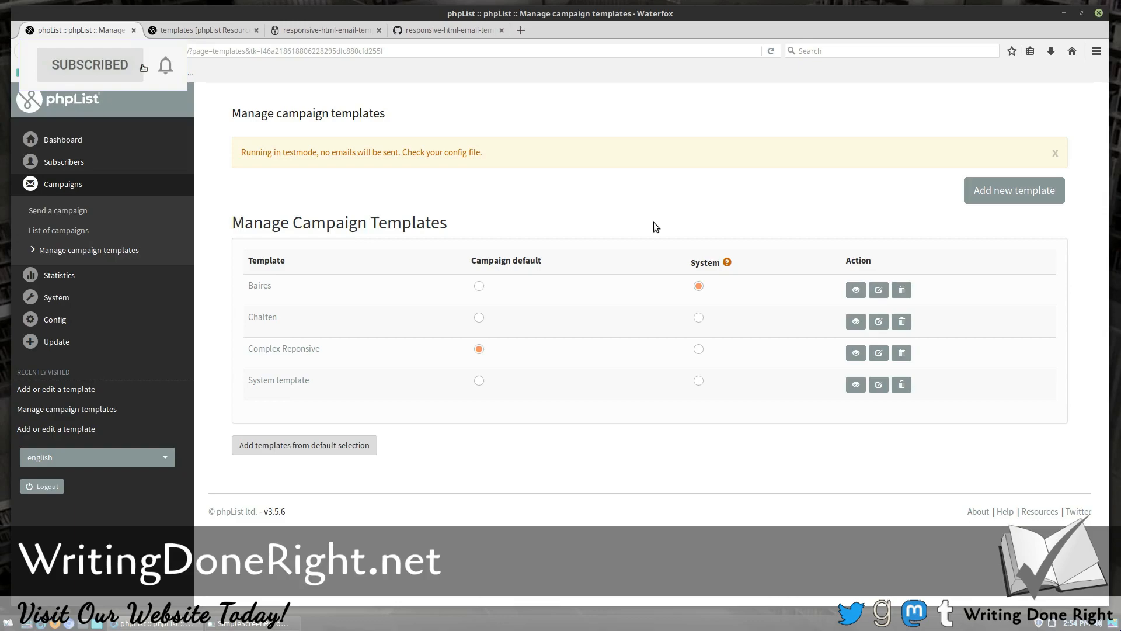